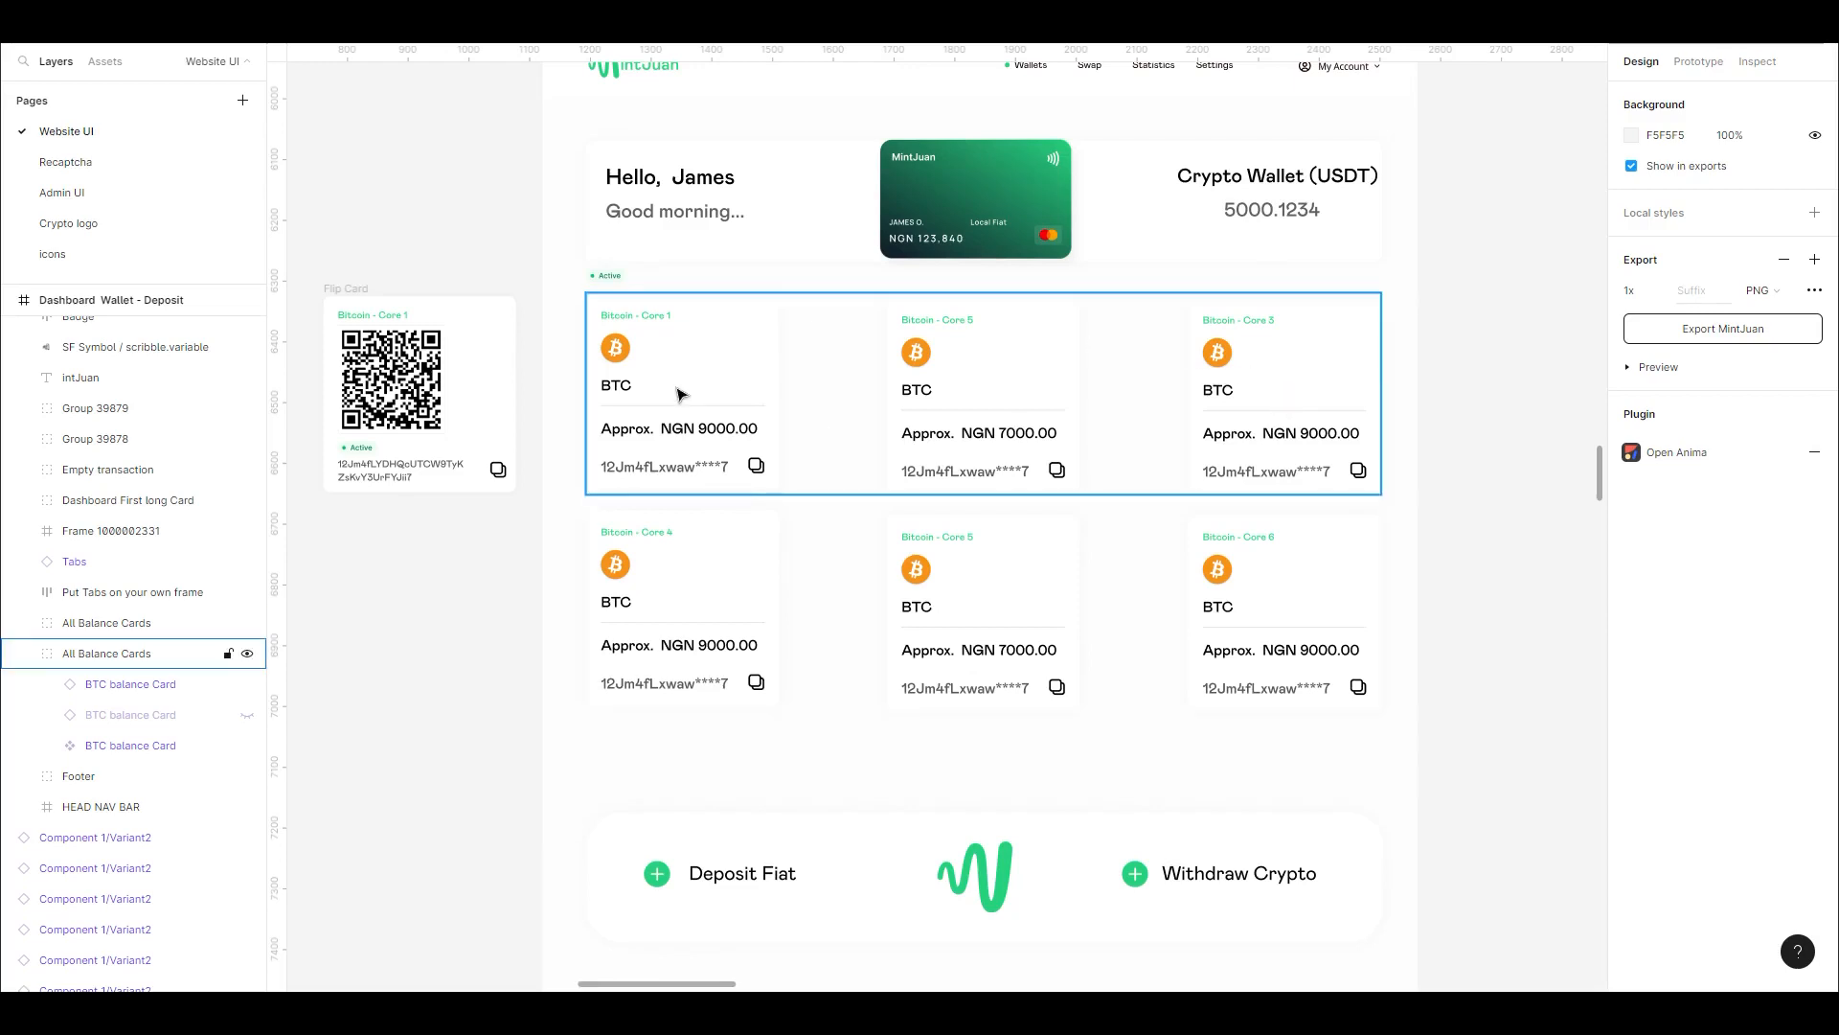
# Scroll the Deposit dashboard past the balance cards to the Deposit Transactions table
pyautogui.scroll(-3)
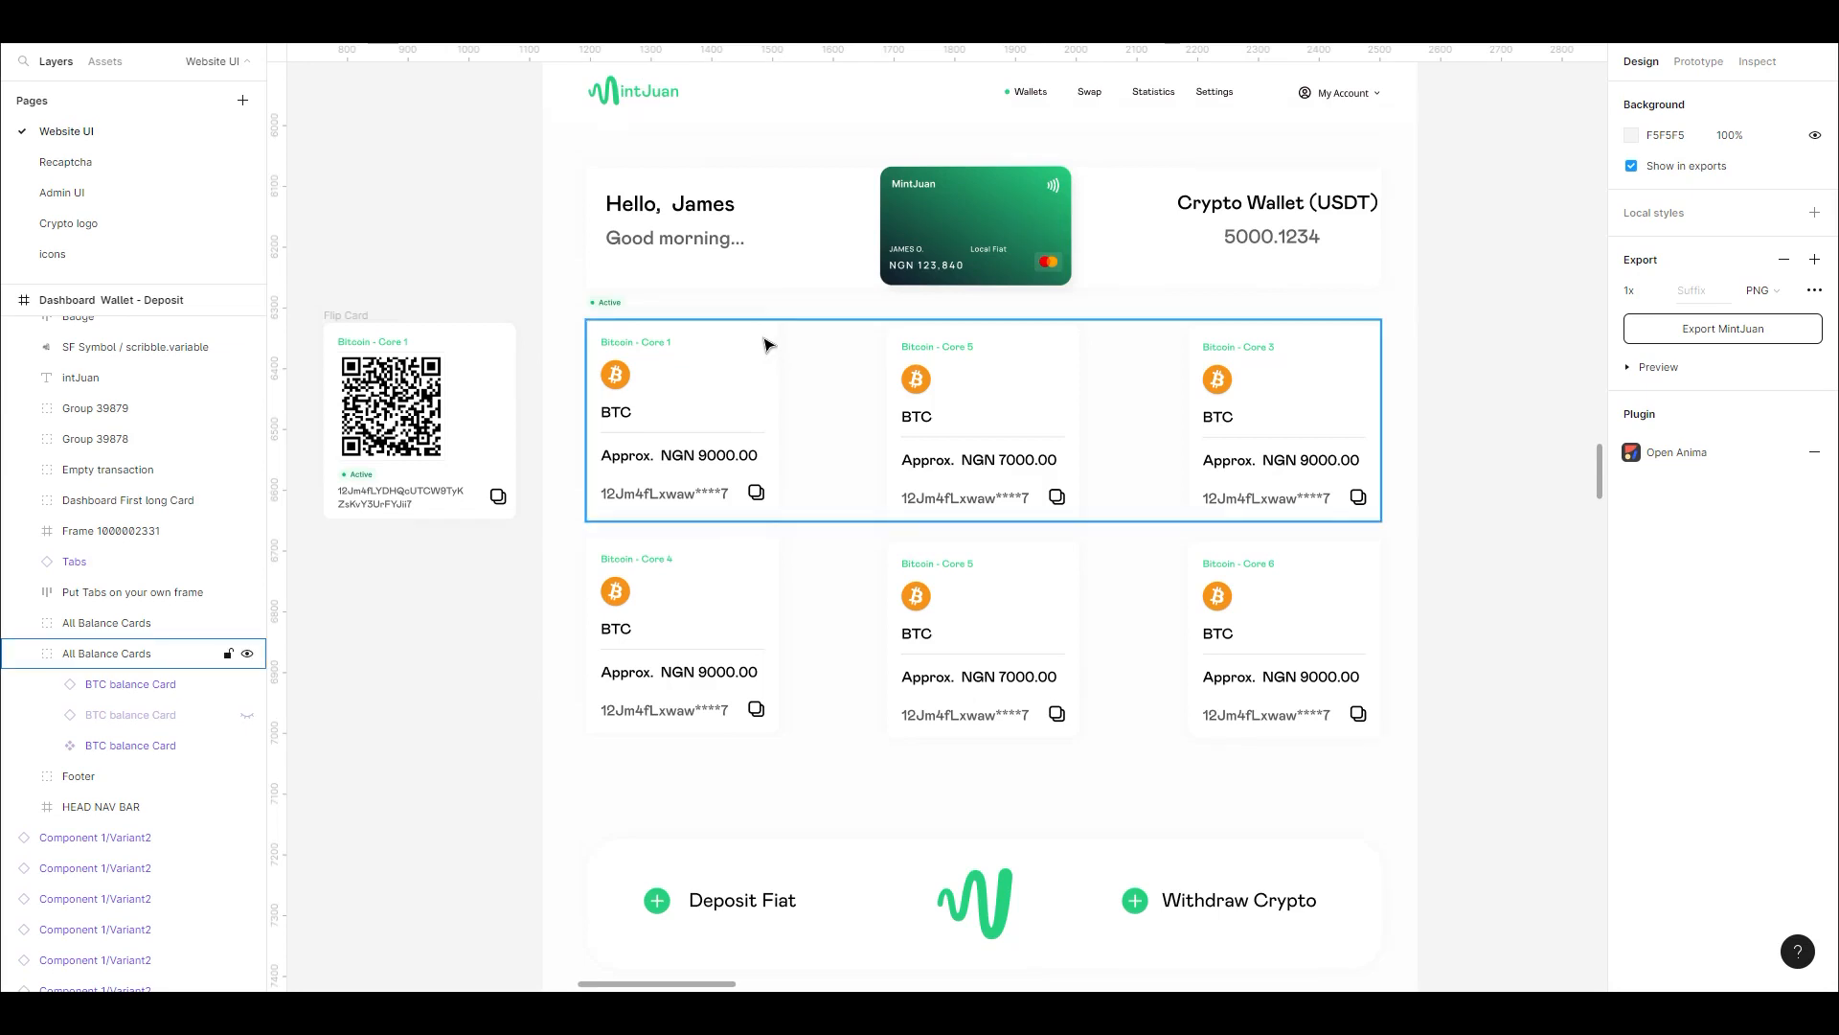
pyautogui.moveTo(767, 345)
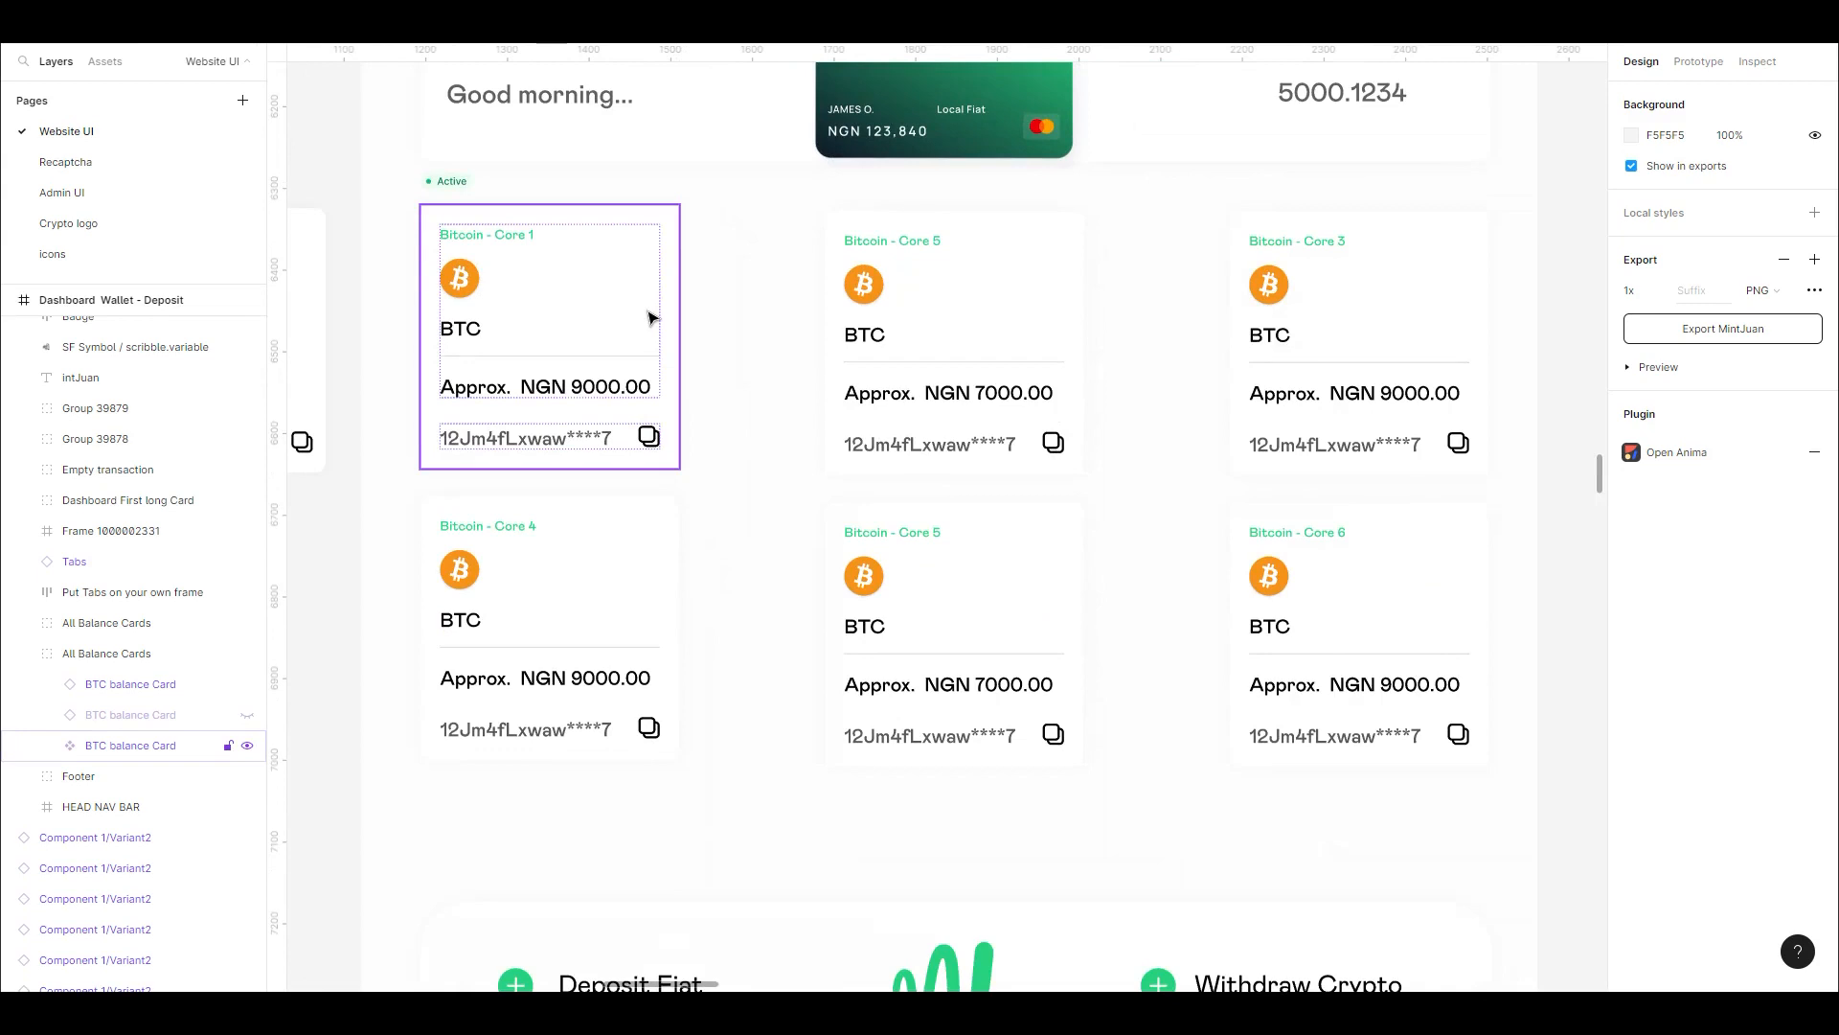
pyautogui.click(822, 422)
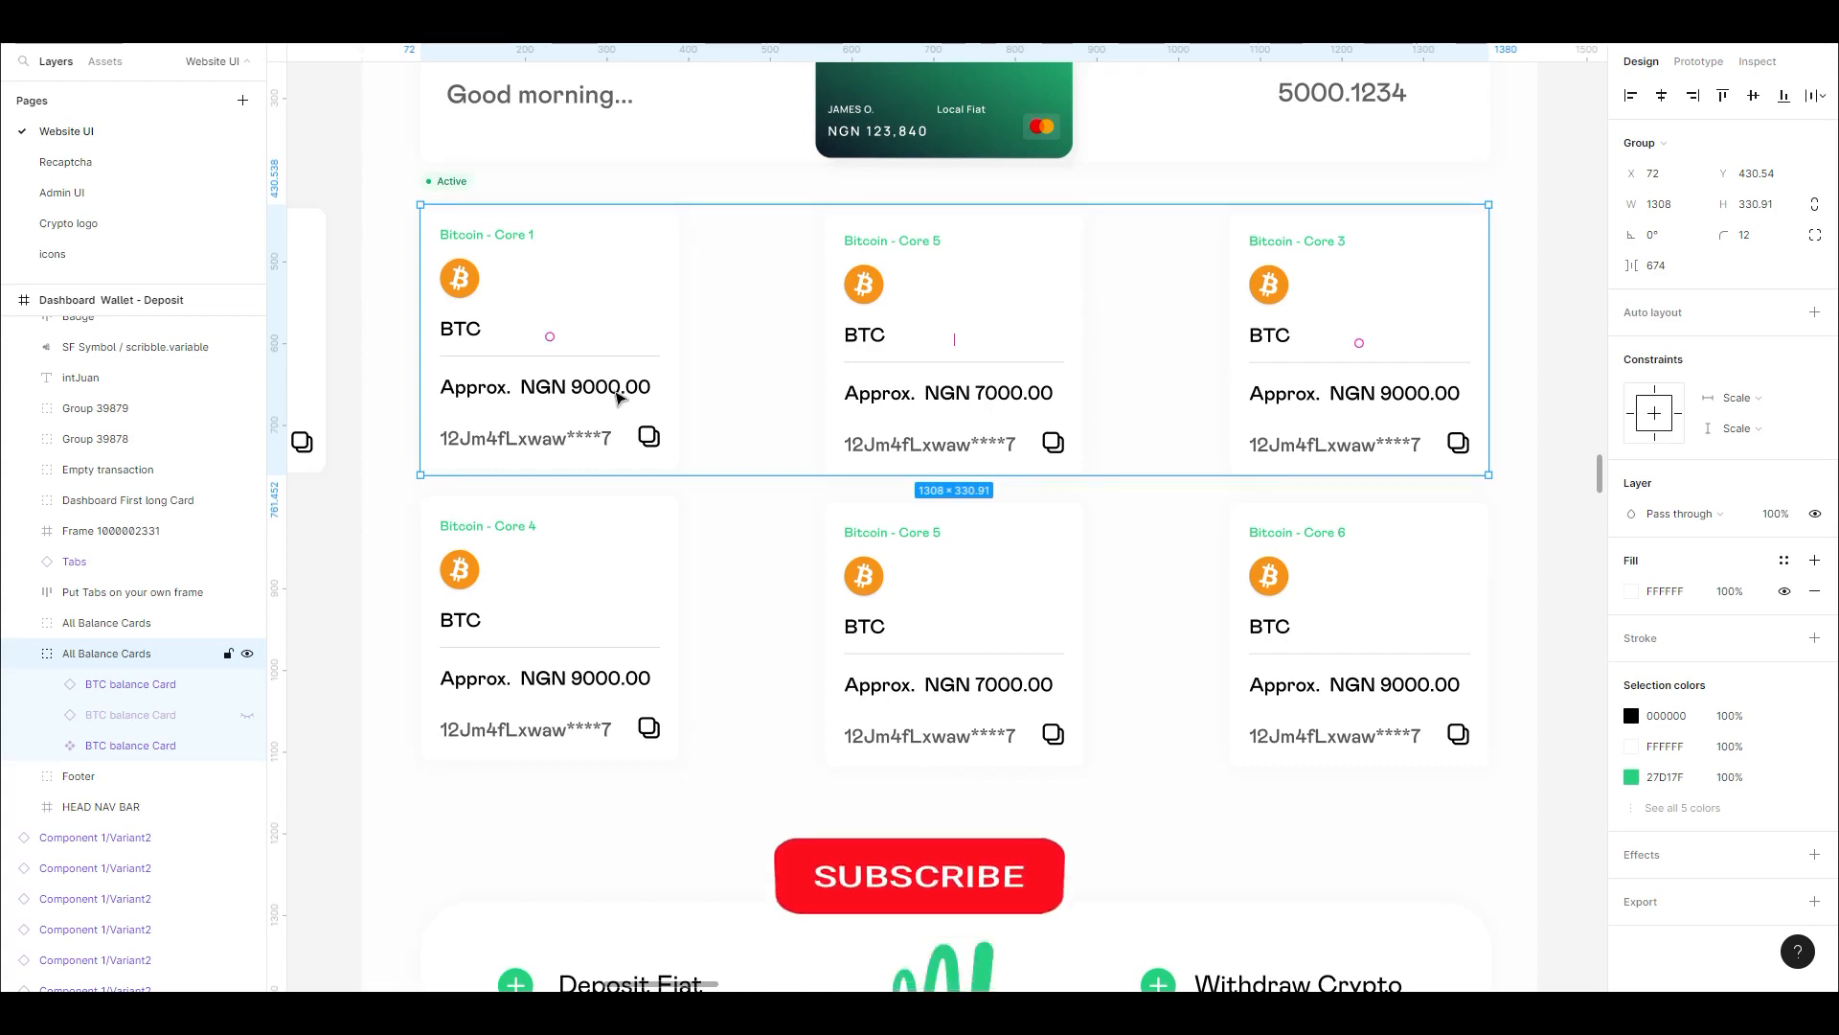
pyautogui.click(919, 875)
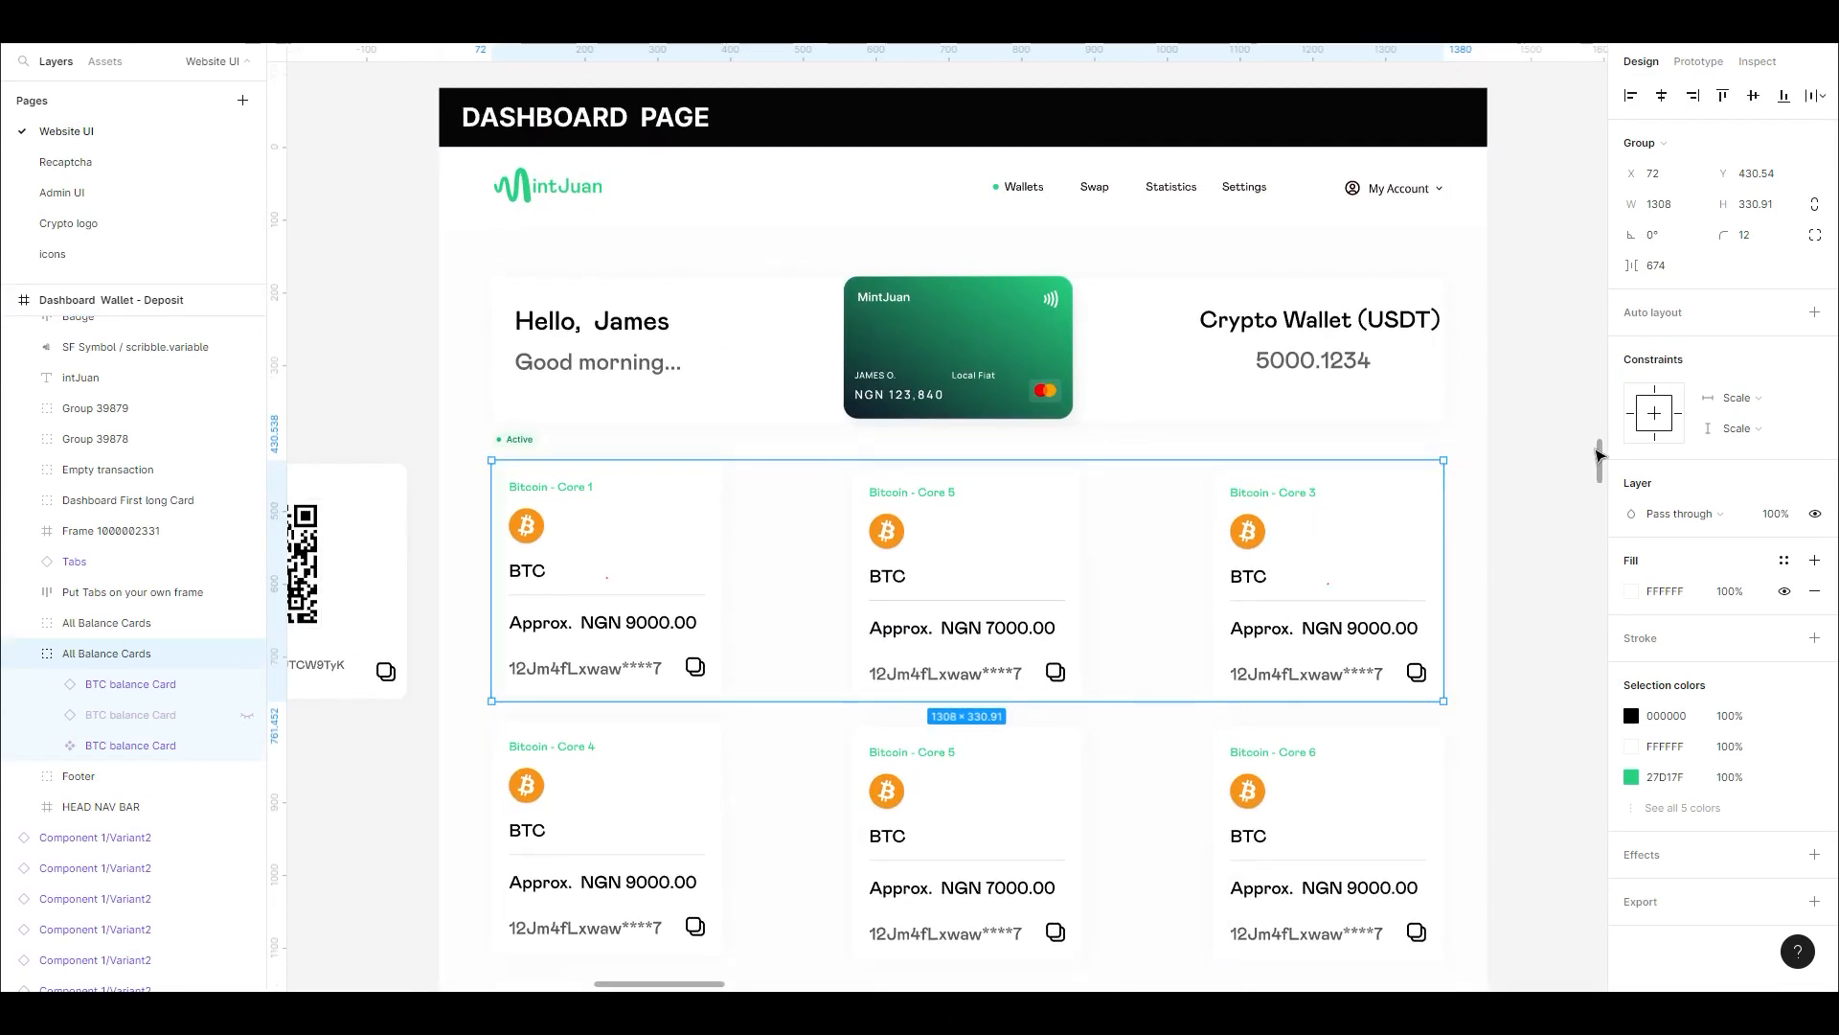
pyautogui.scroll(-3)
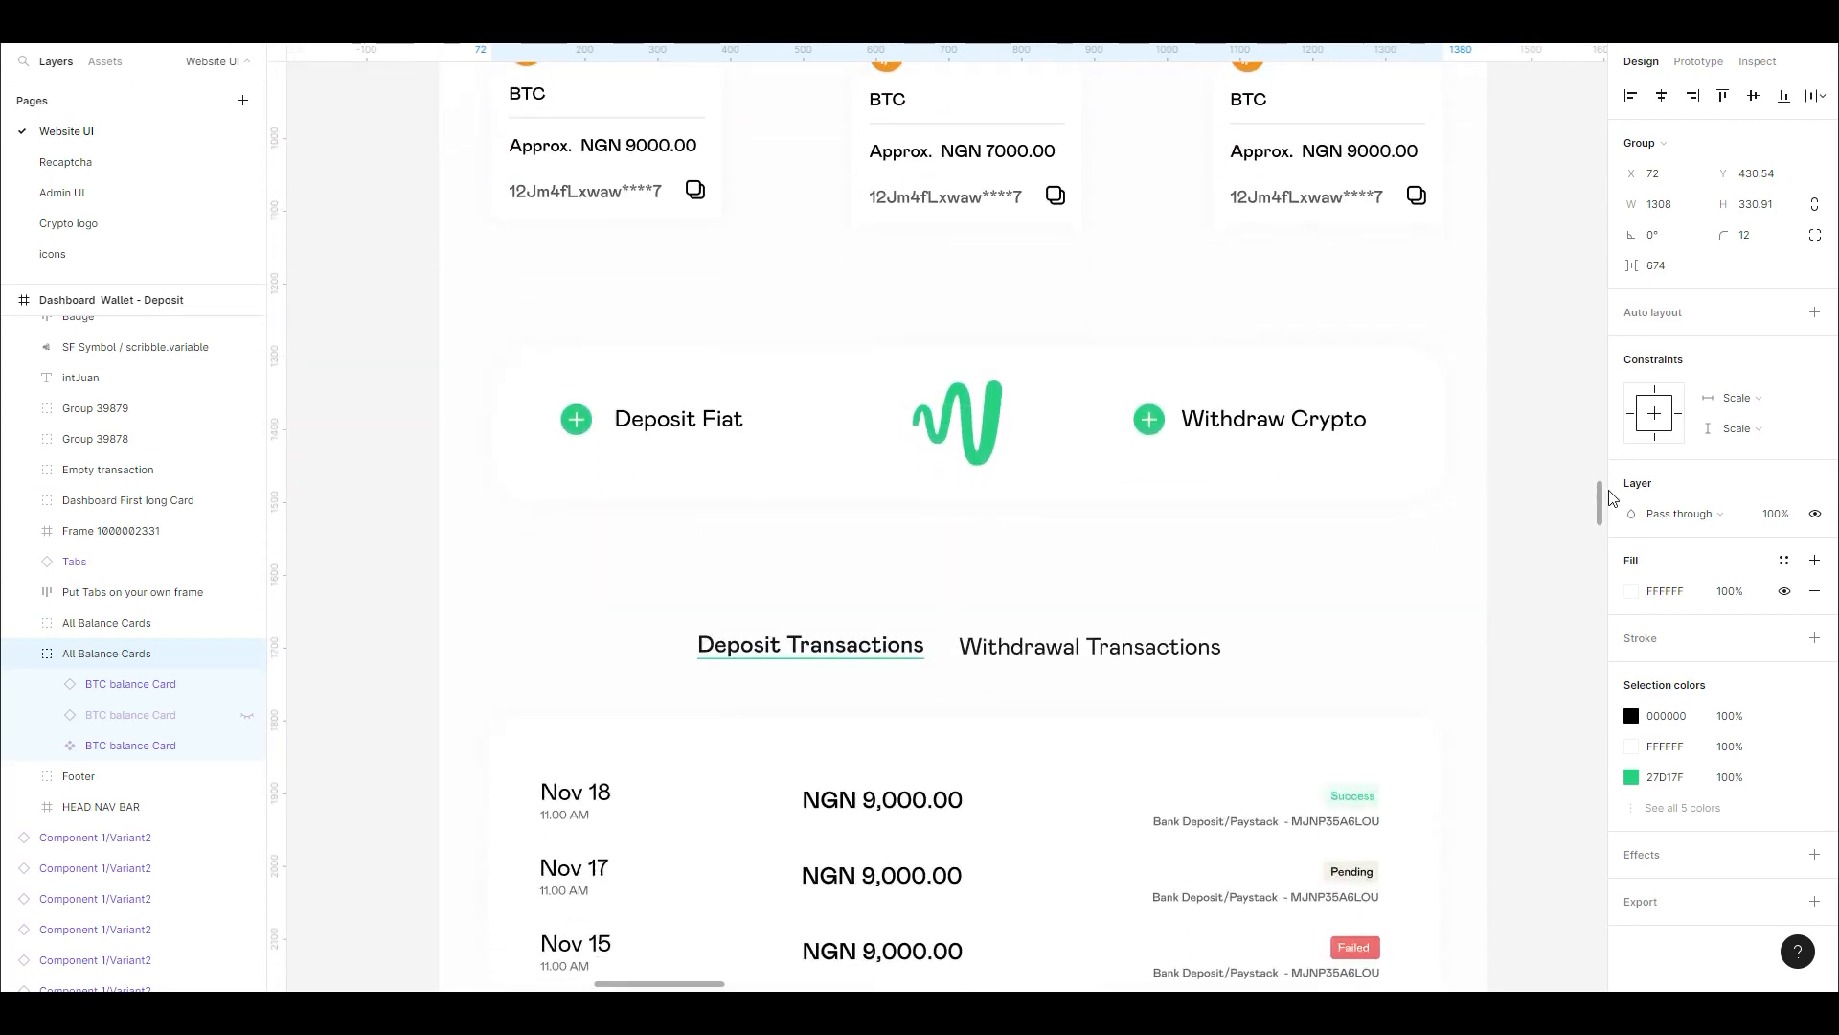
pyautogui.scroll(-3)
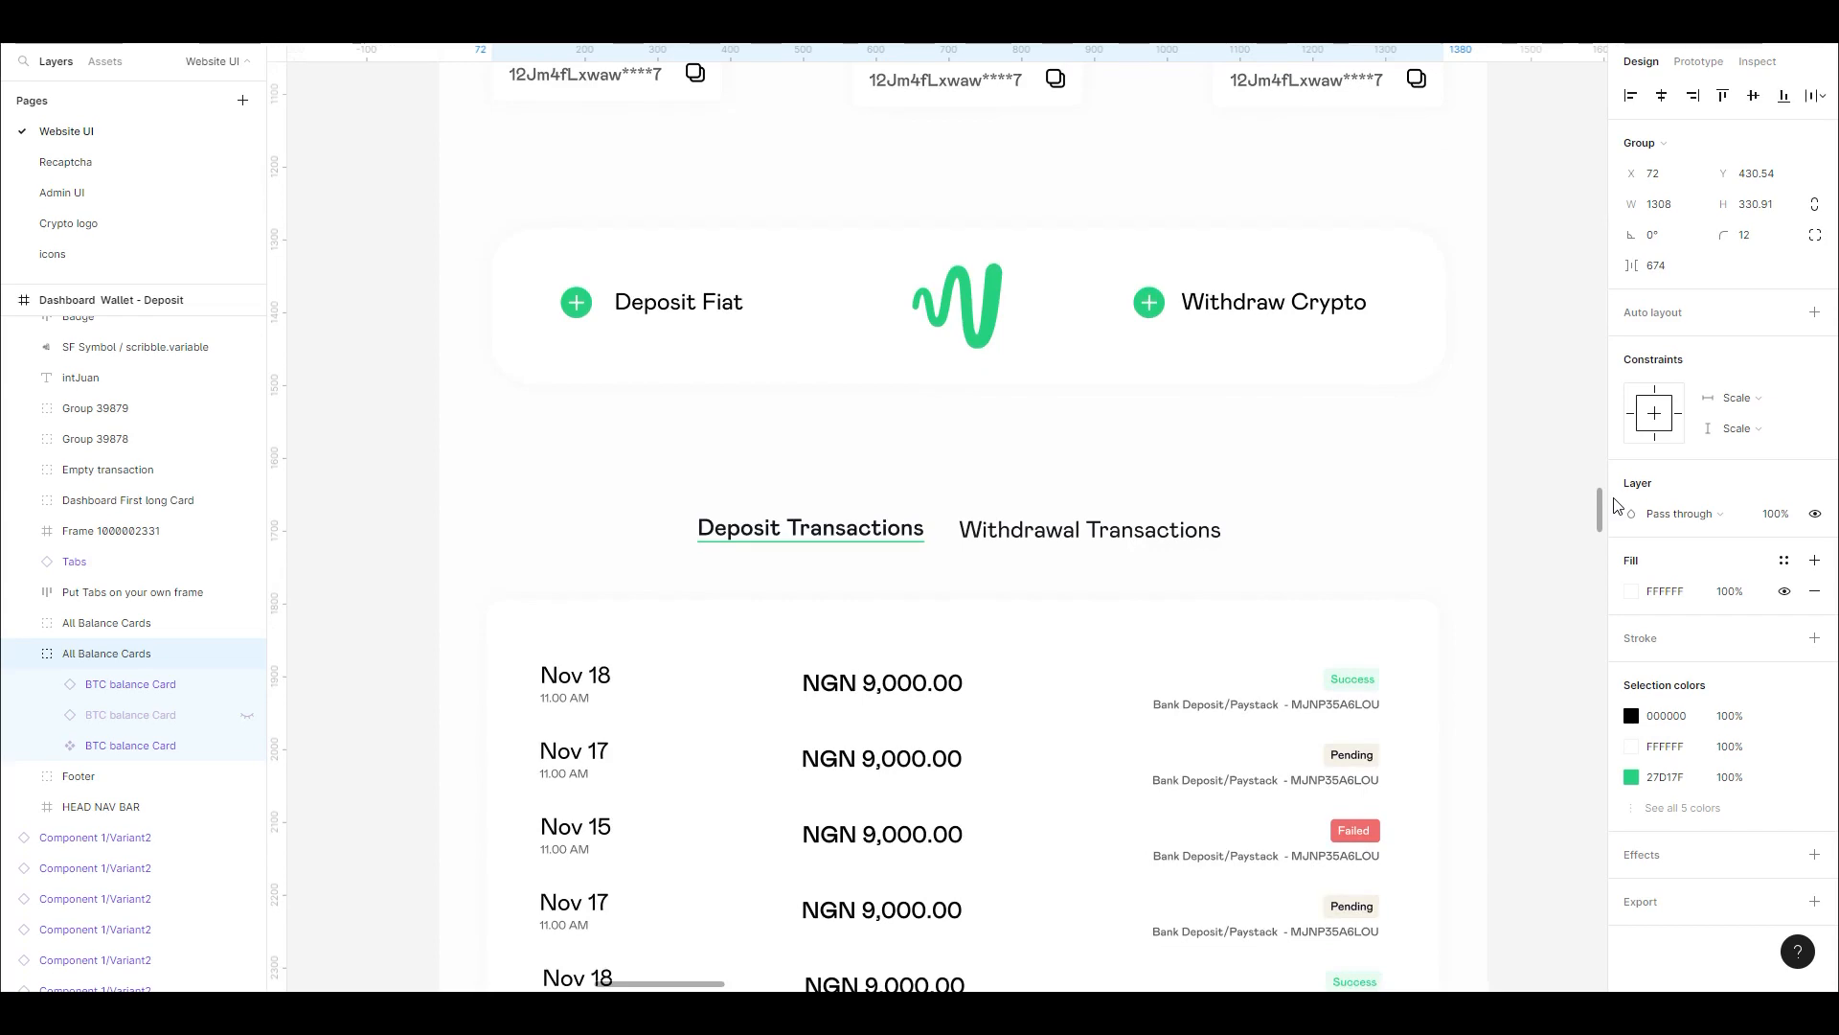
pyautogui.scroll(-3)
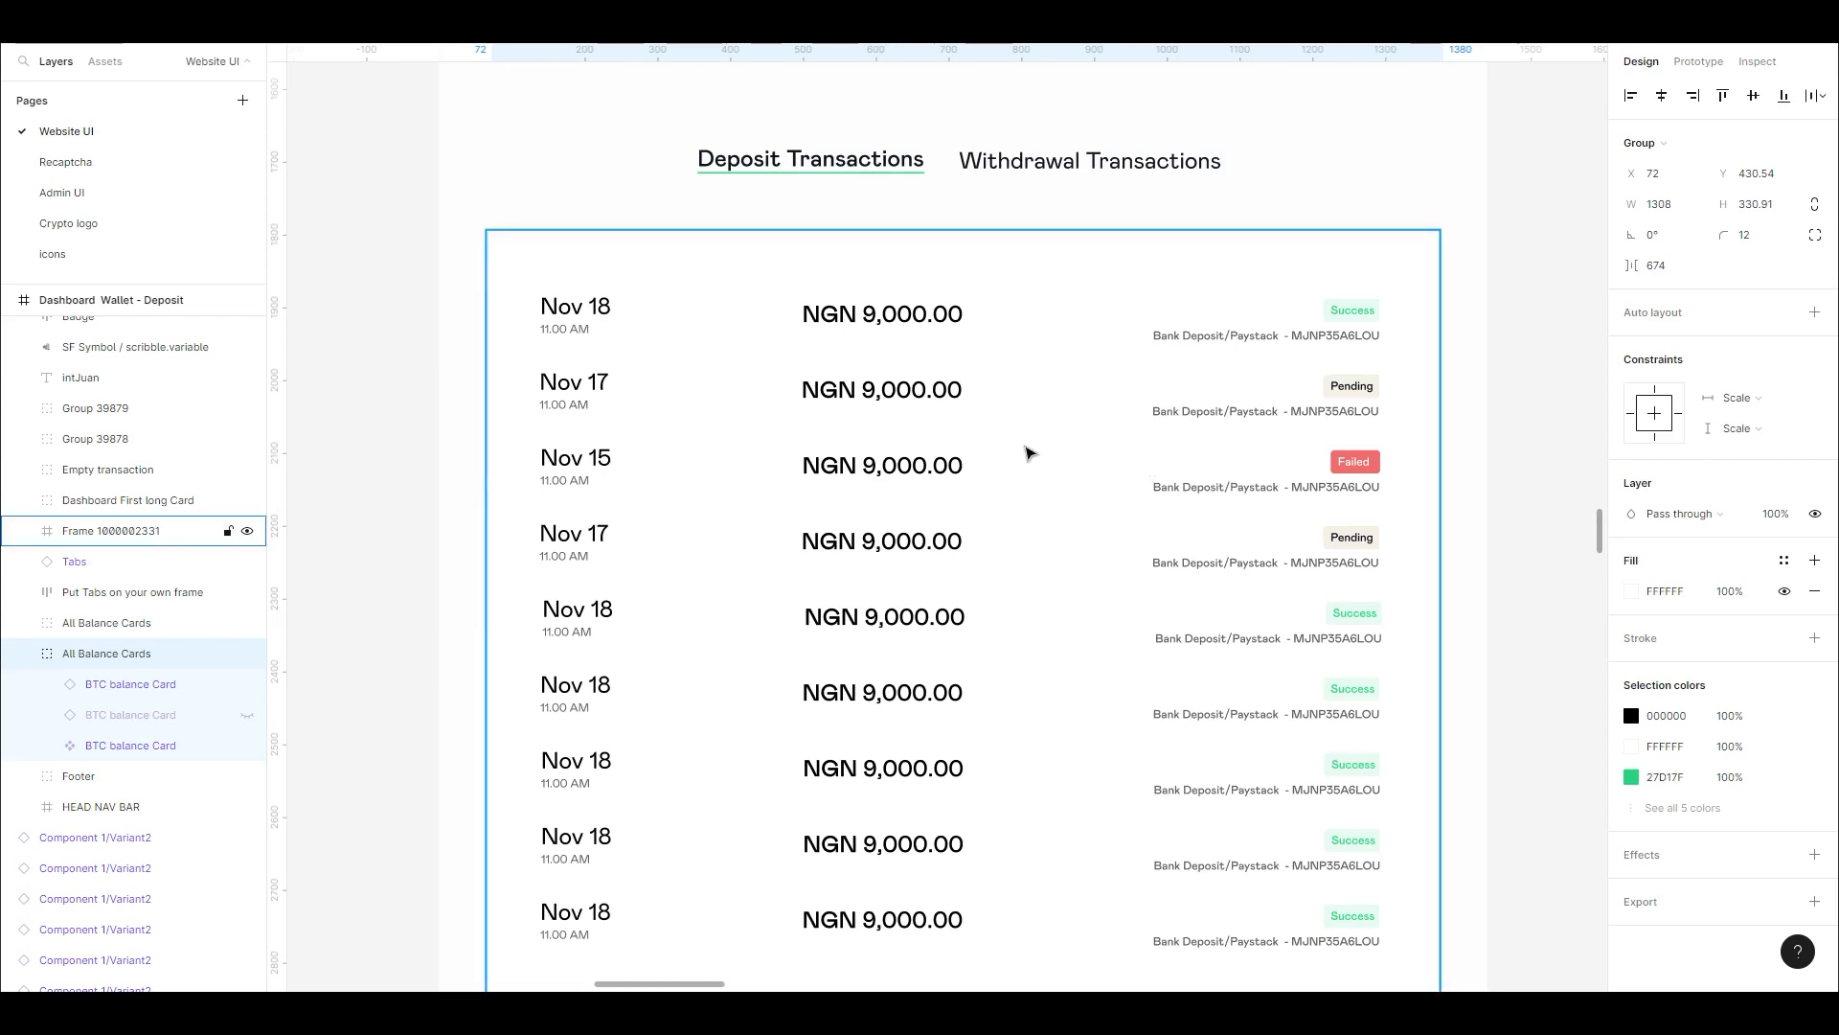
# Scroll to the Withdrawal Transactions frame showing crypto withdrawals with status tags
pyautogui.scroll(-3)
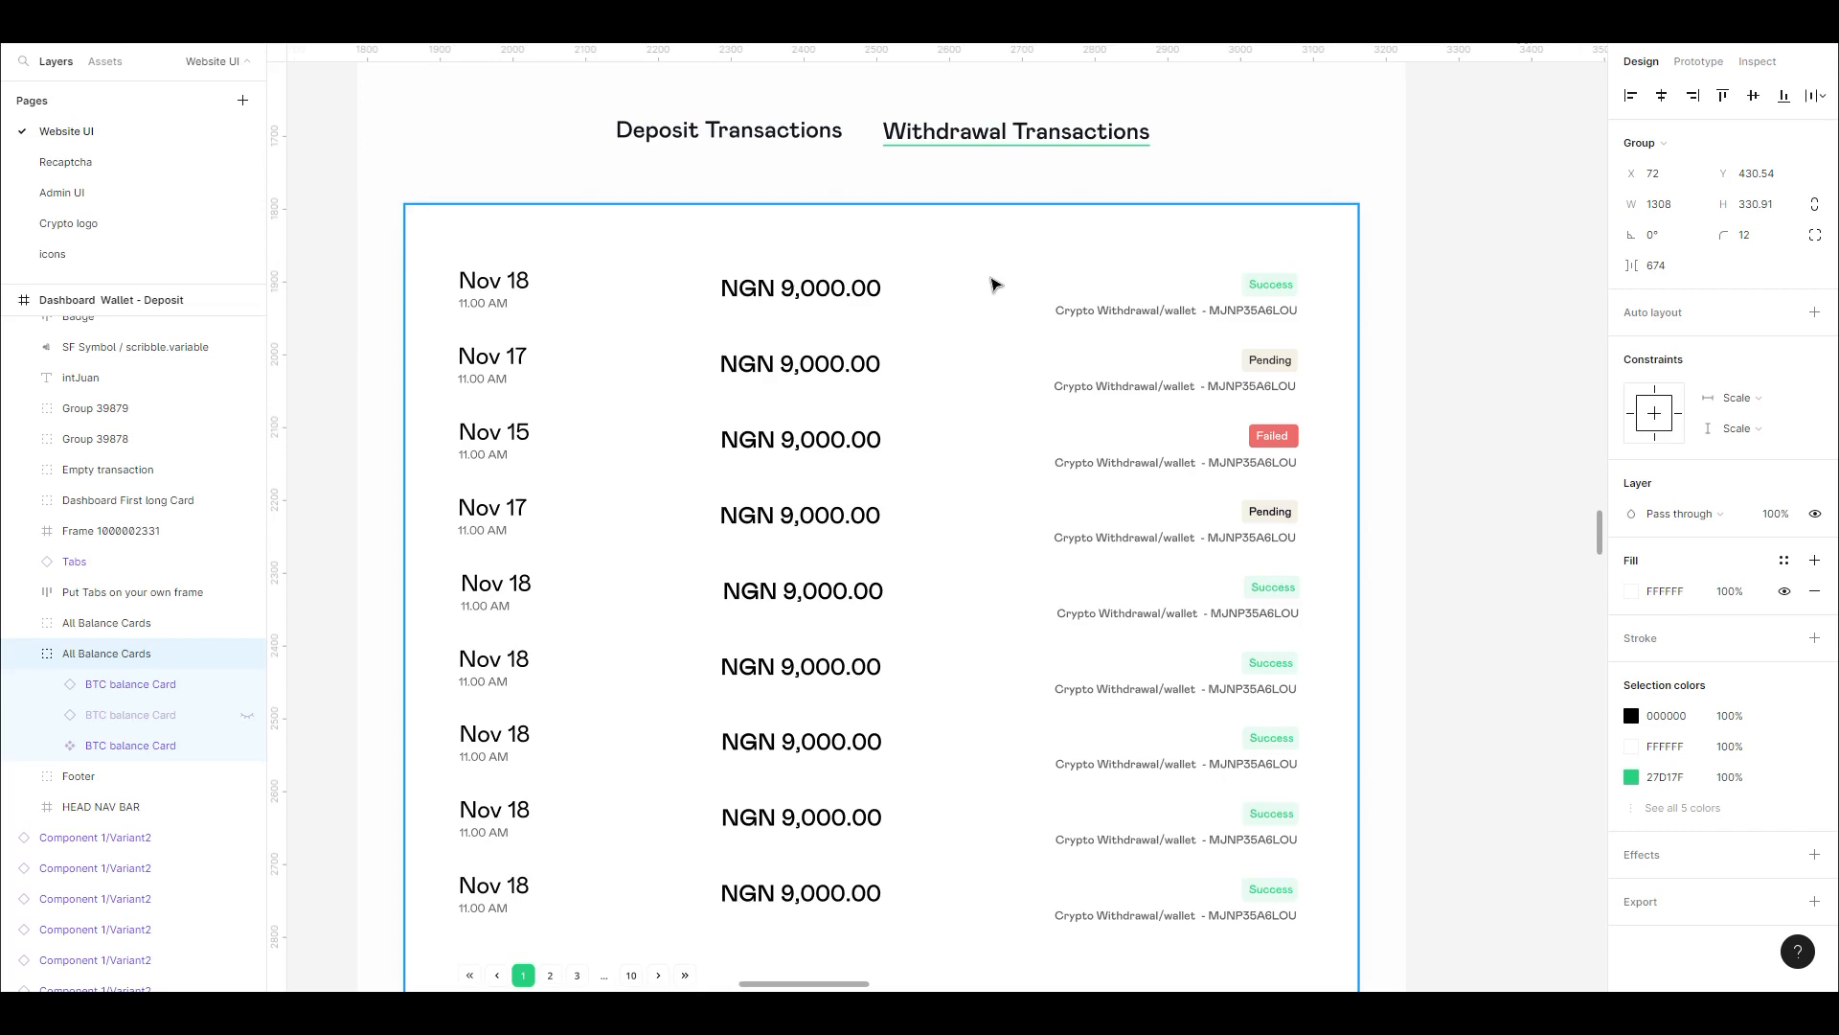
pyautogui.moveTo(983, 268)
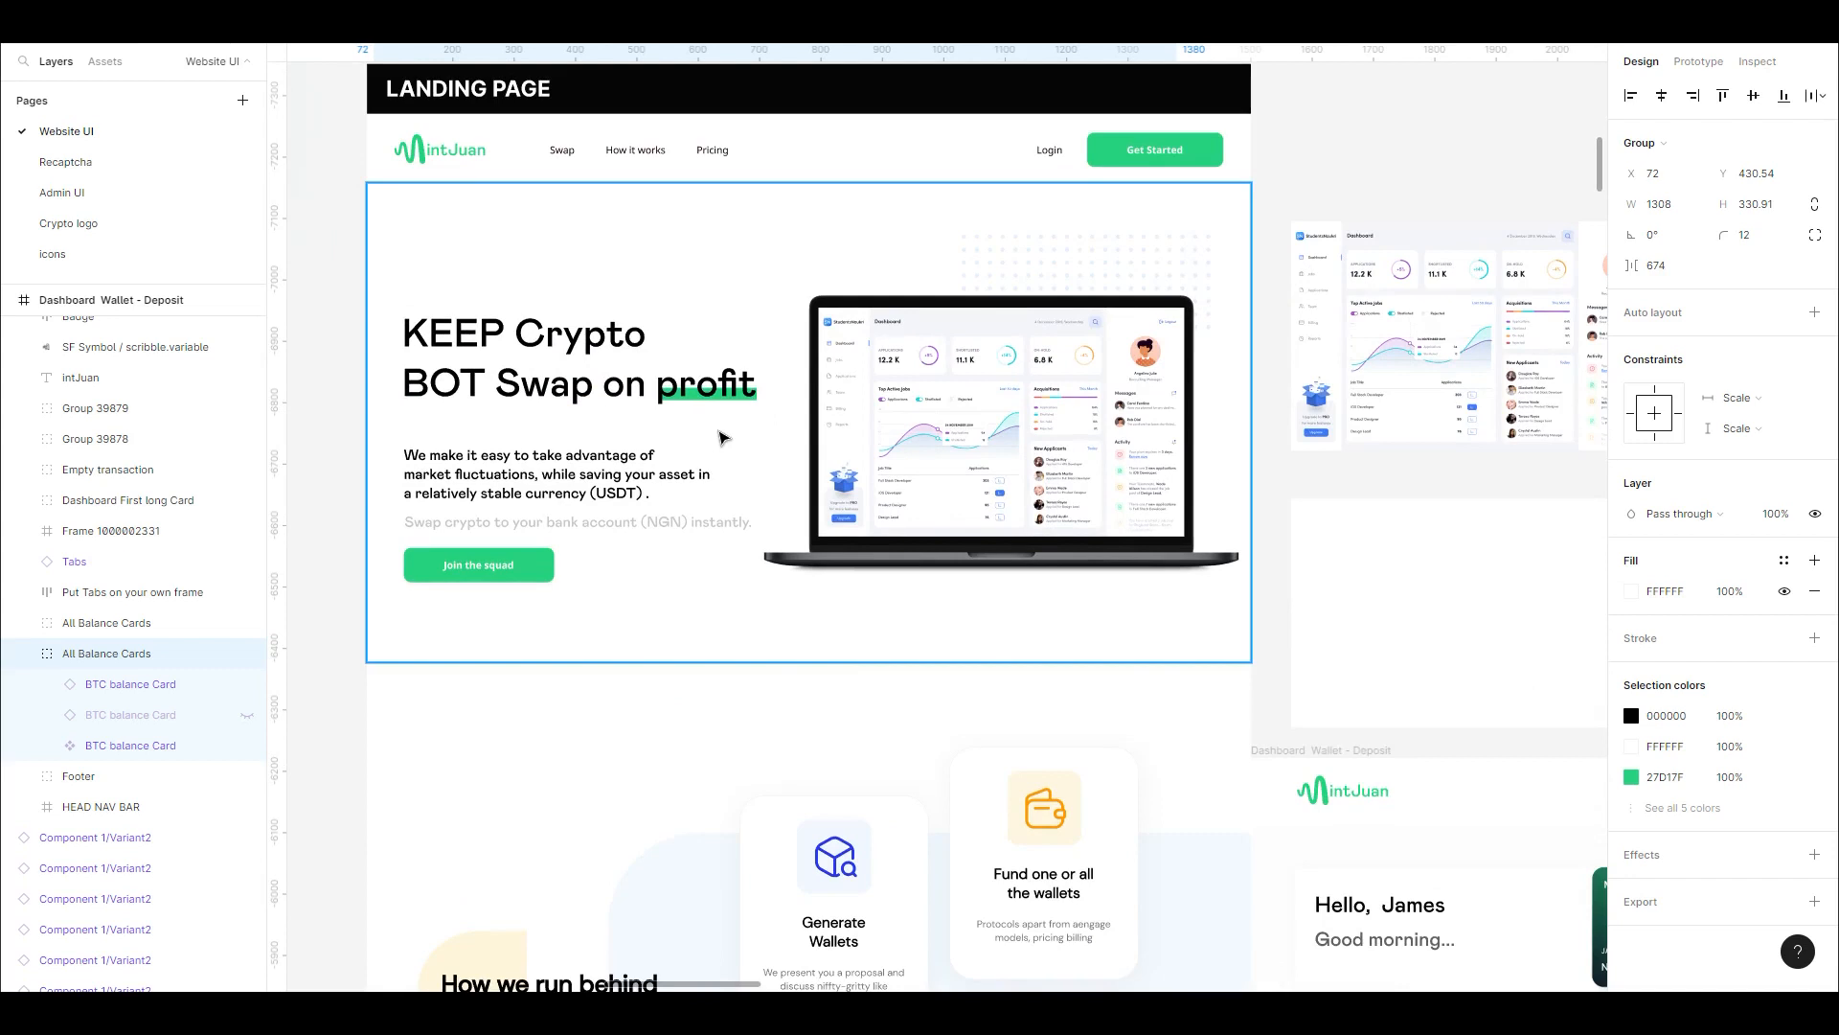
pyautogui.moveTo(711, 398)
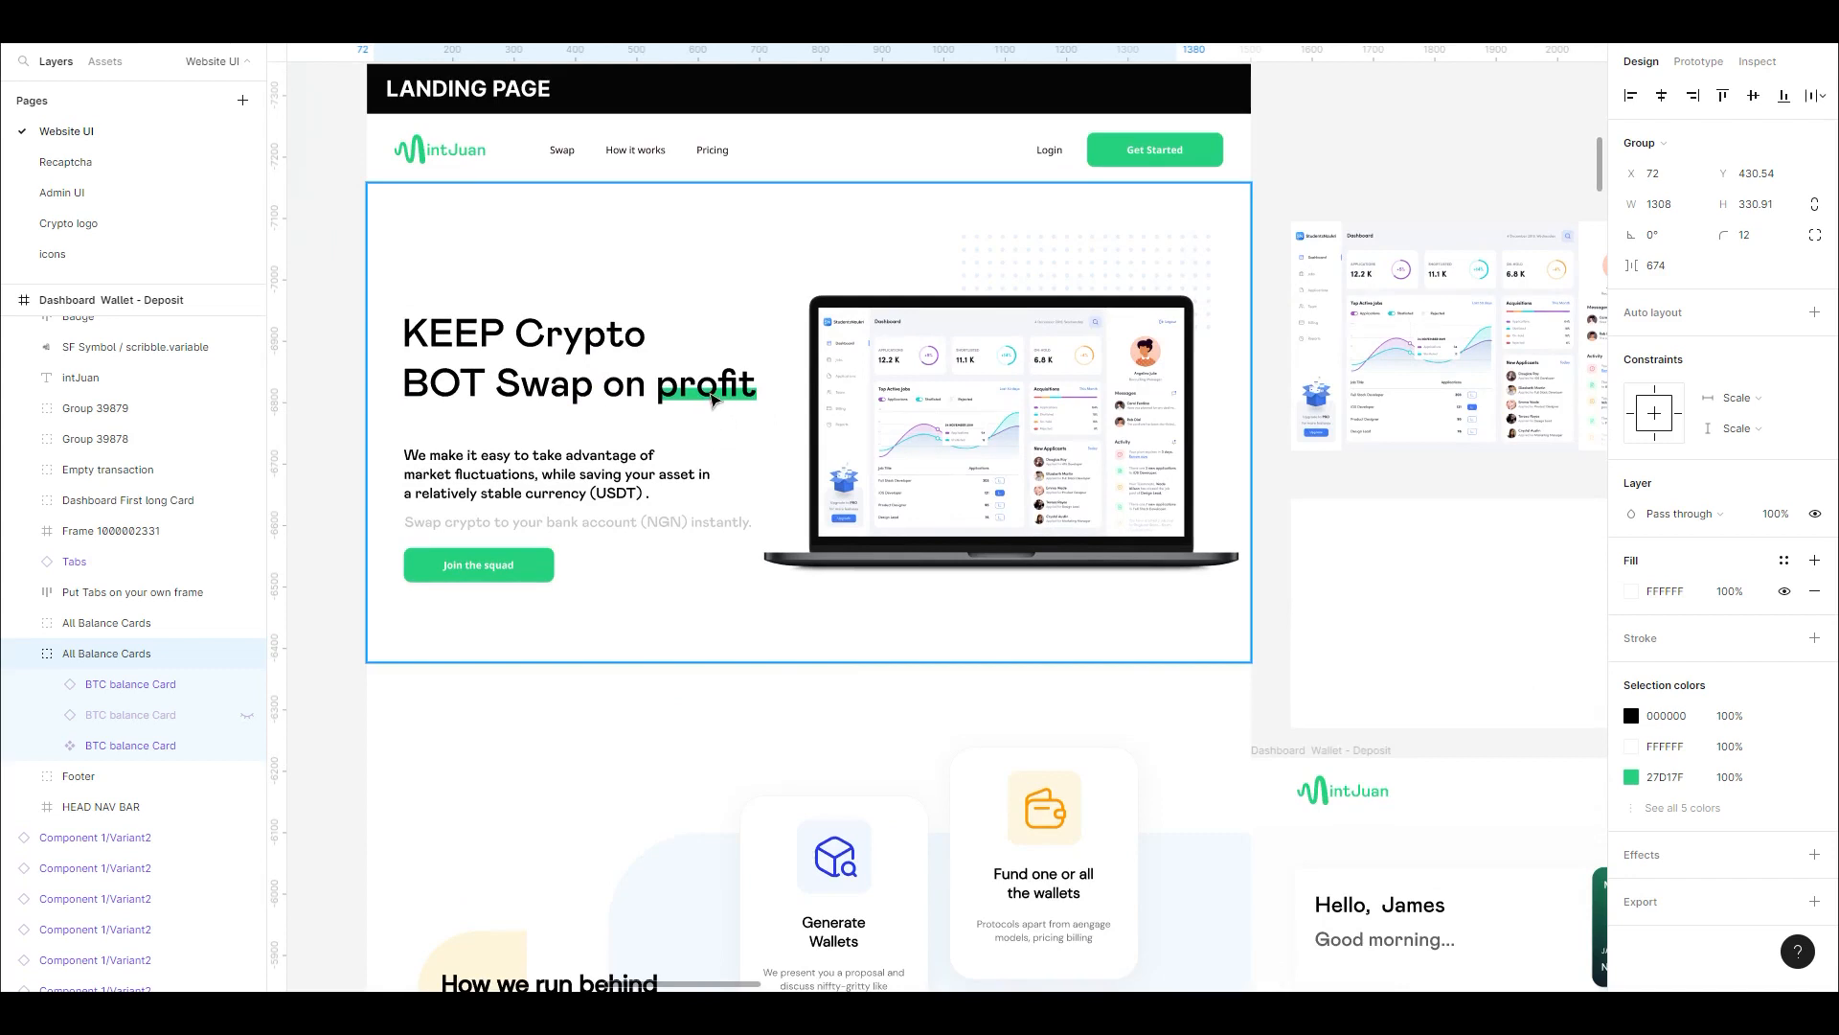
pyautogui.moveTo(985, 448)
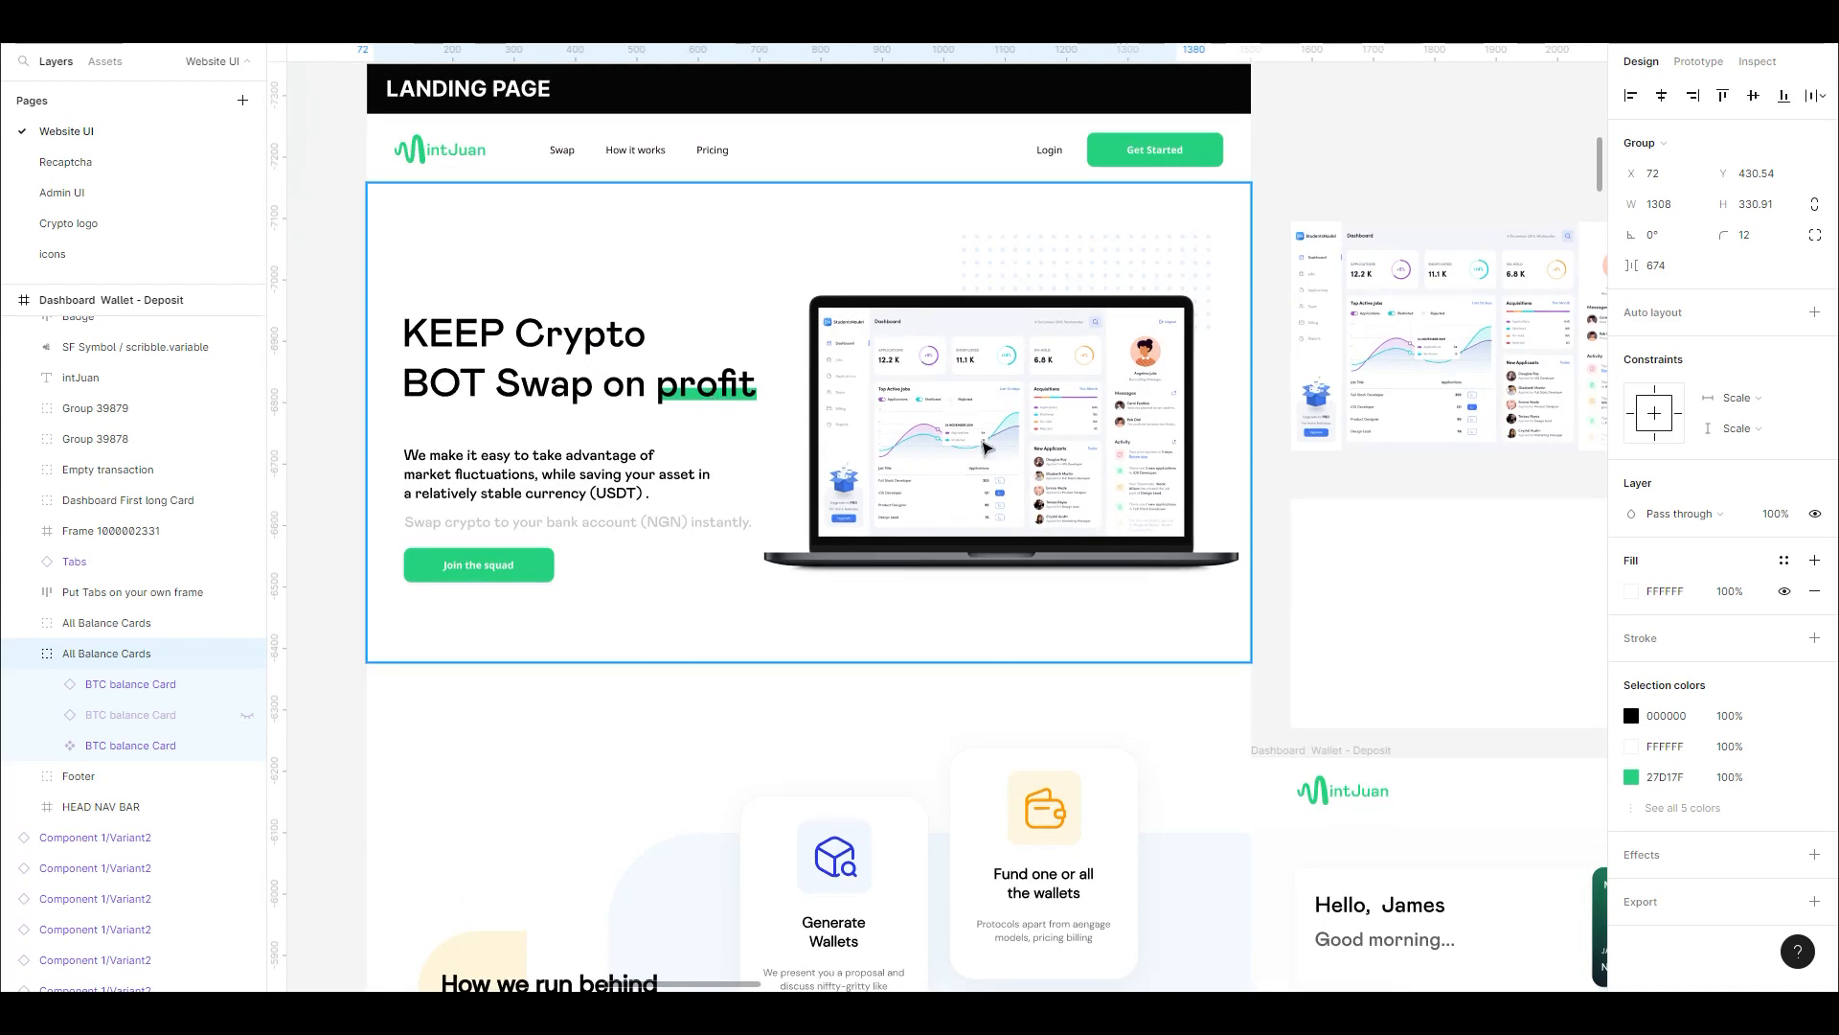
pyautogui.moveTo(923, 523)
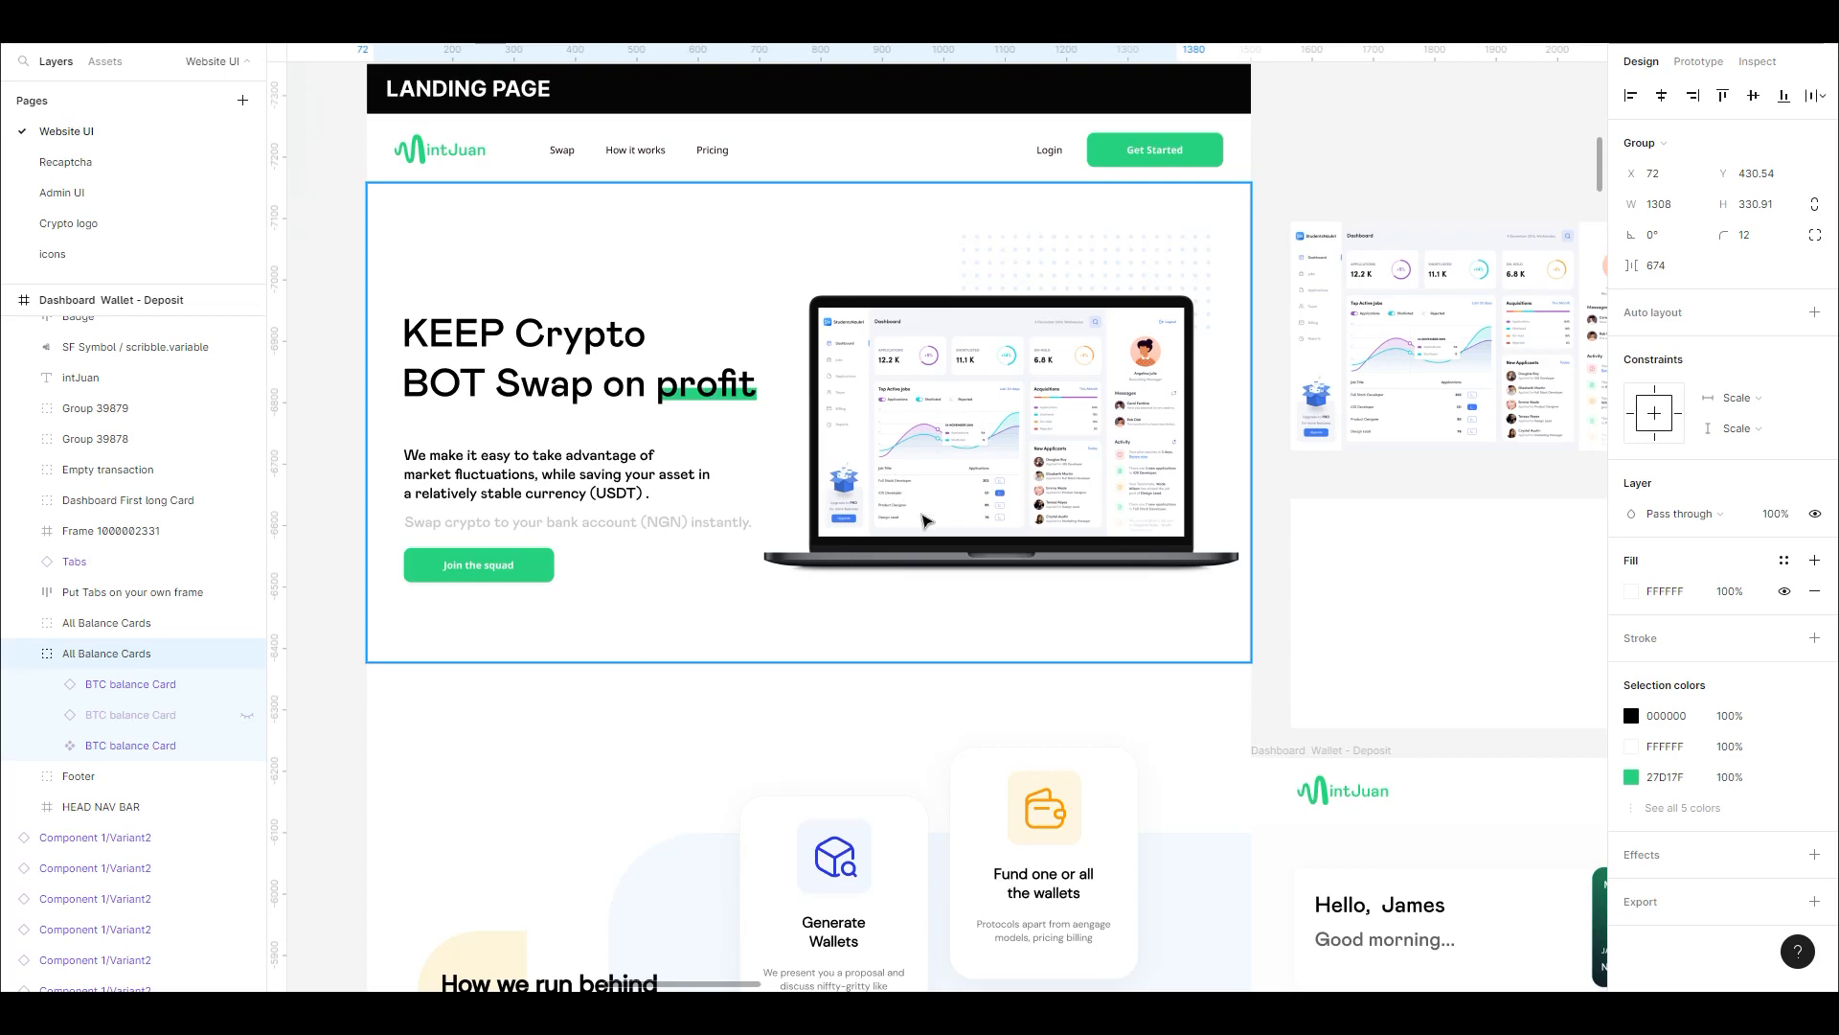
# Select within the Landing Page frame to inspect its hero and feature cards
pyautogui.click(1002, 450)
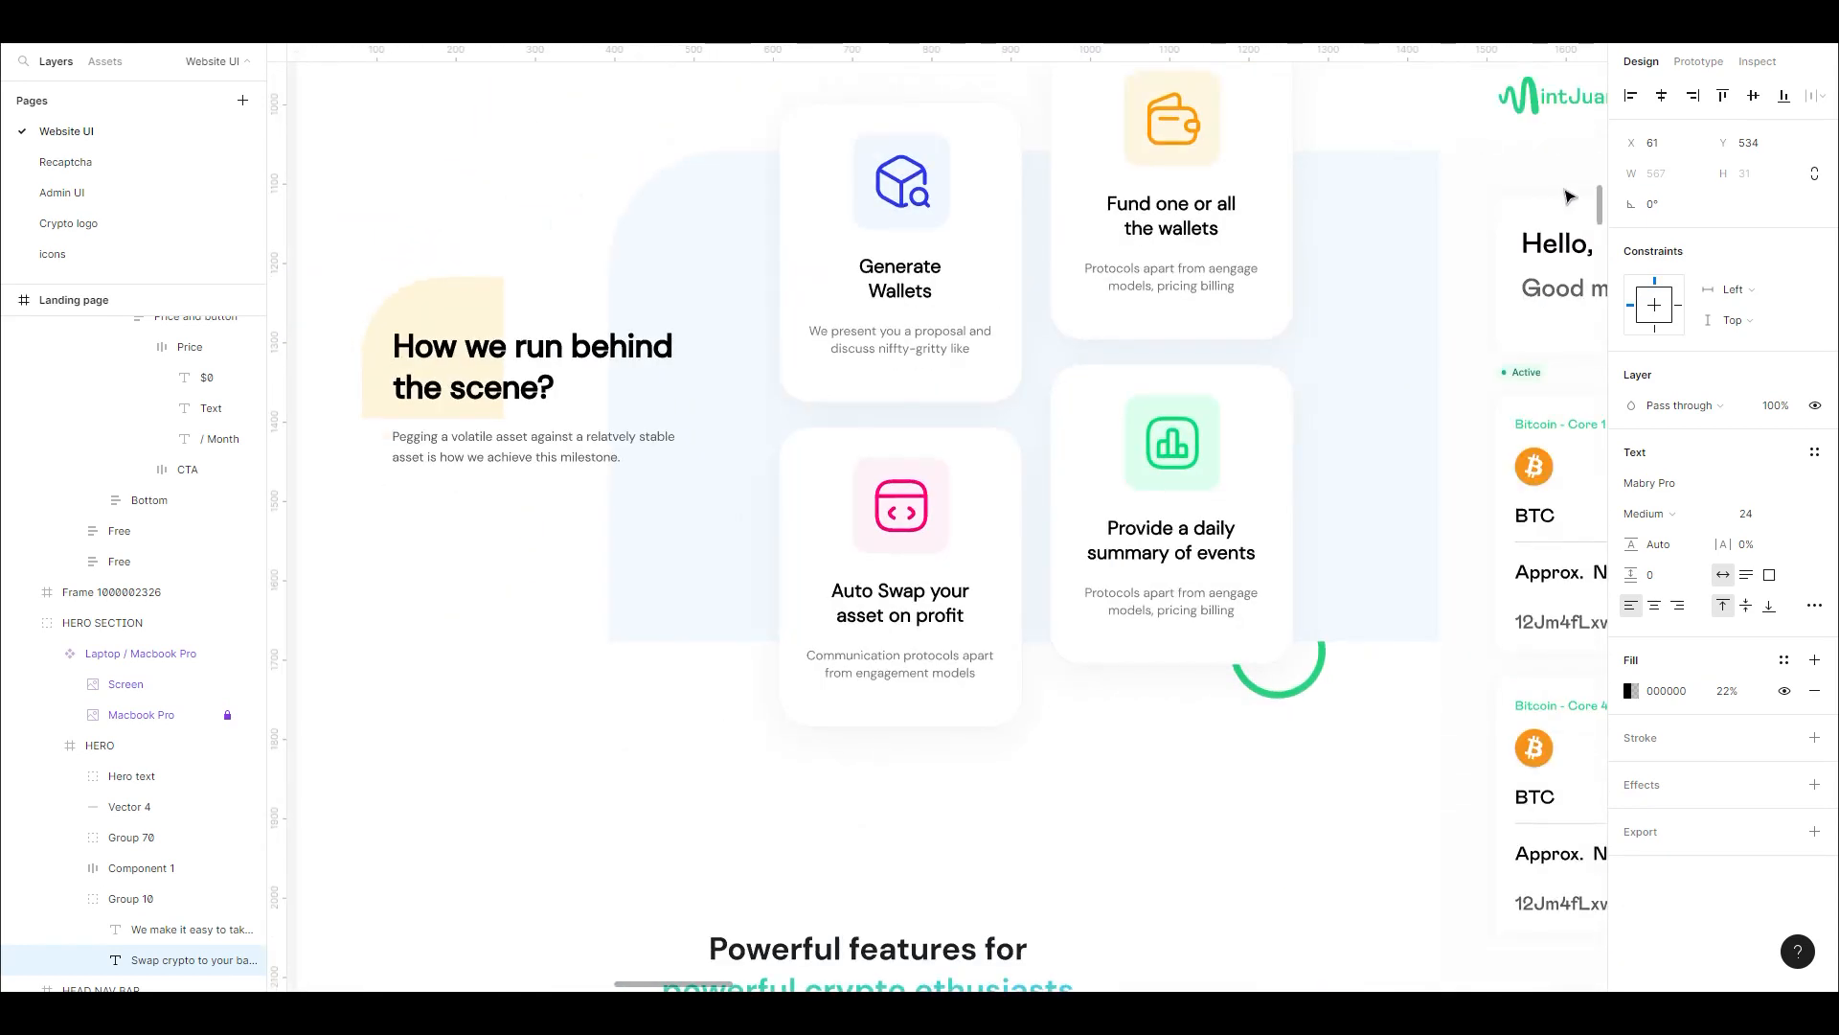
# Scroll through the landing page's pricing plans and yearly results sections
pyautogui.scroll(-3)
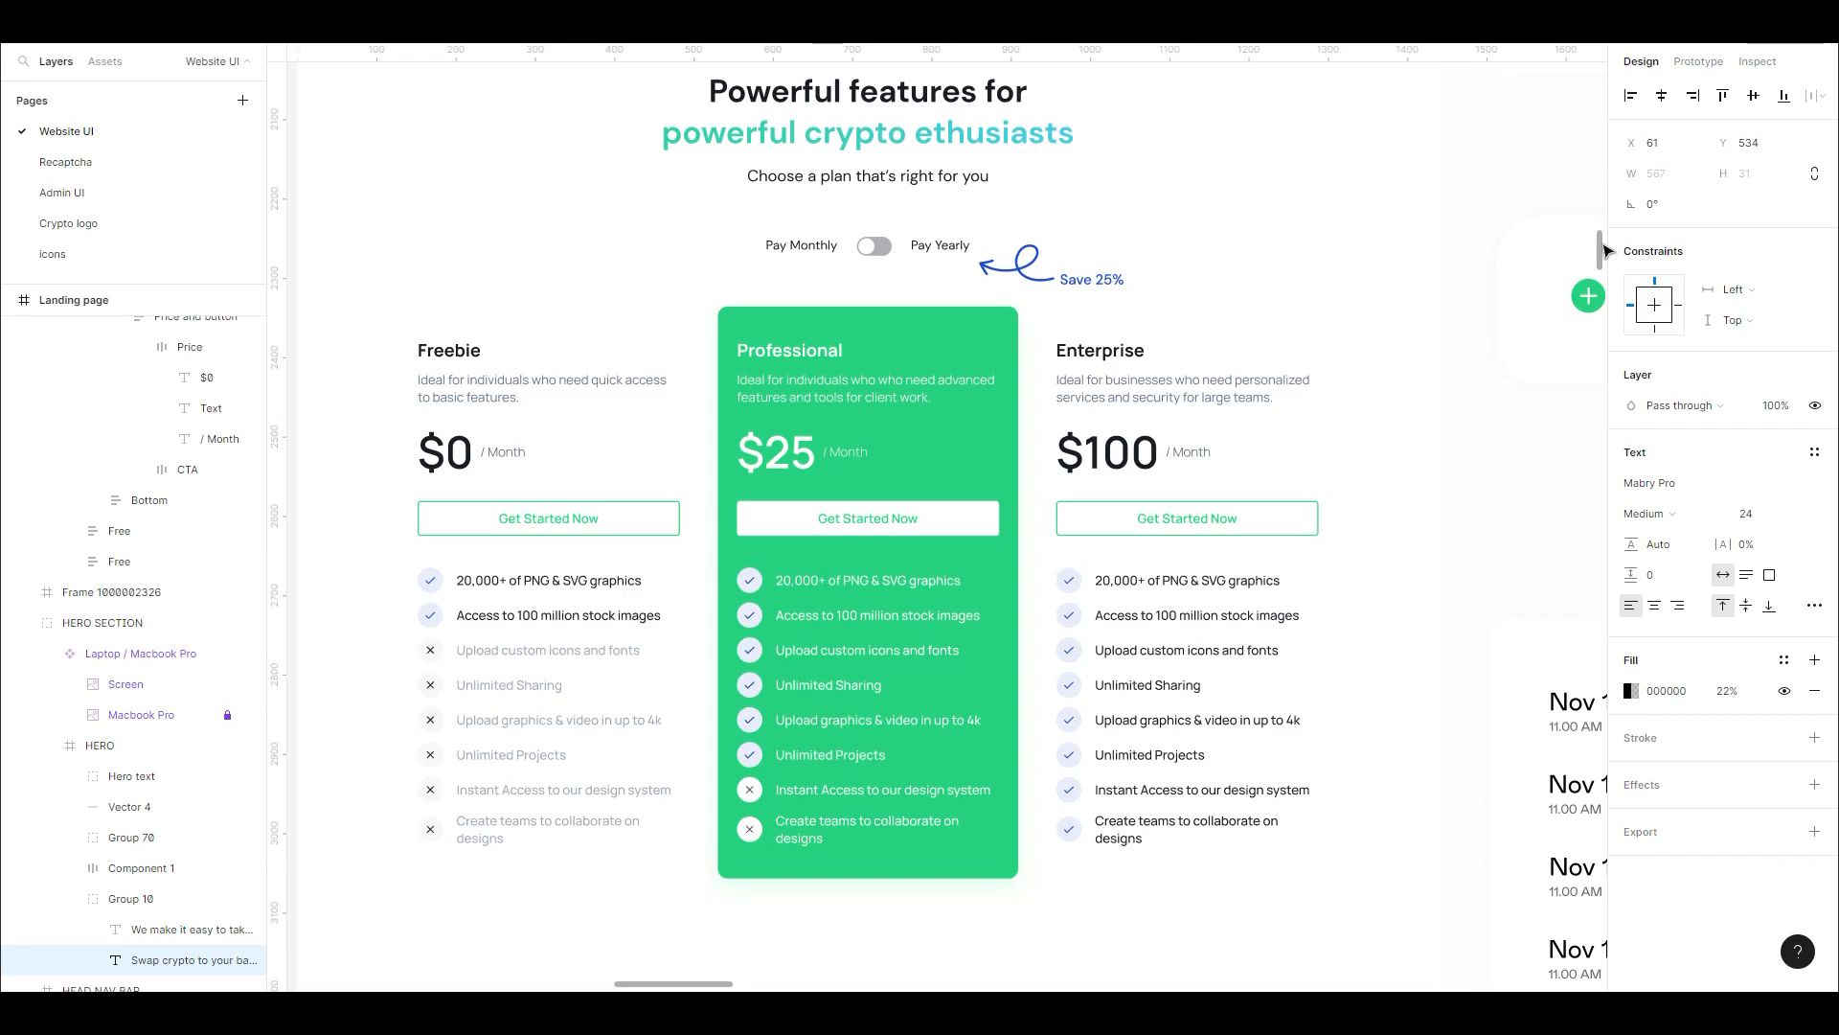
pyautogui.scroll(-3)
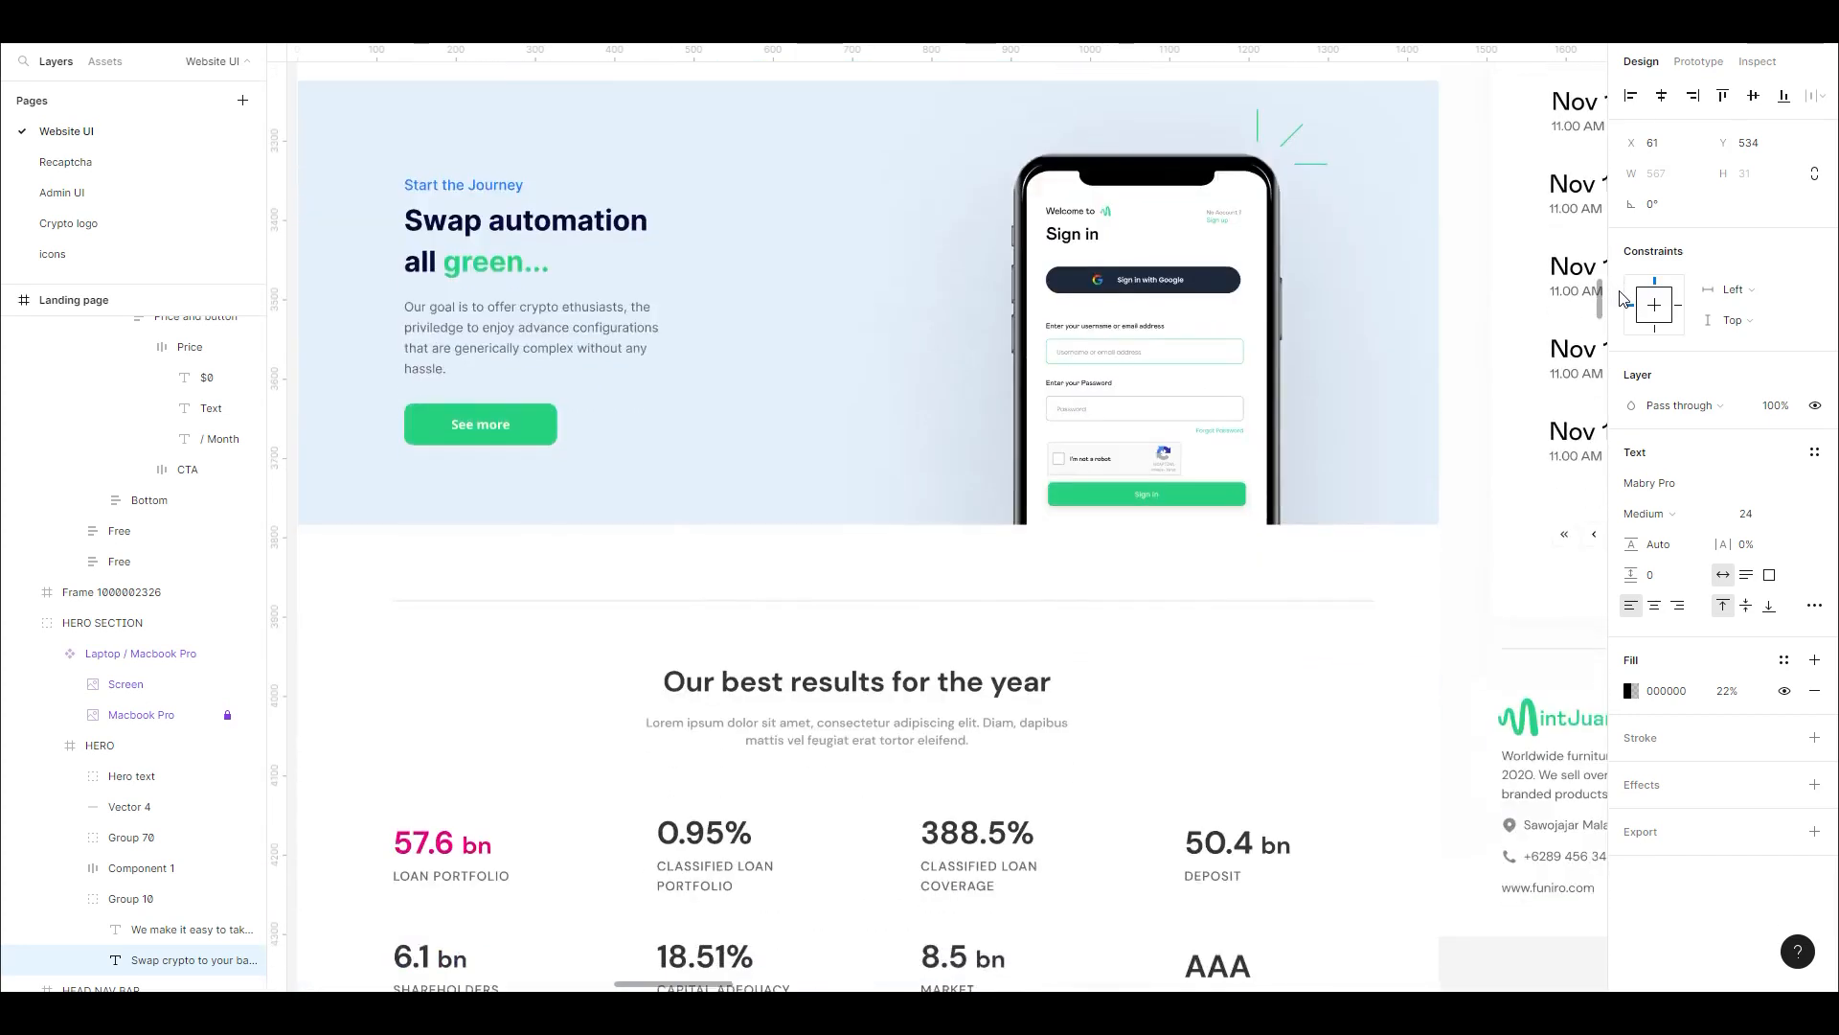
pyautogui.scroll(-3)
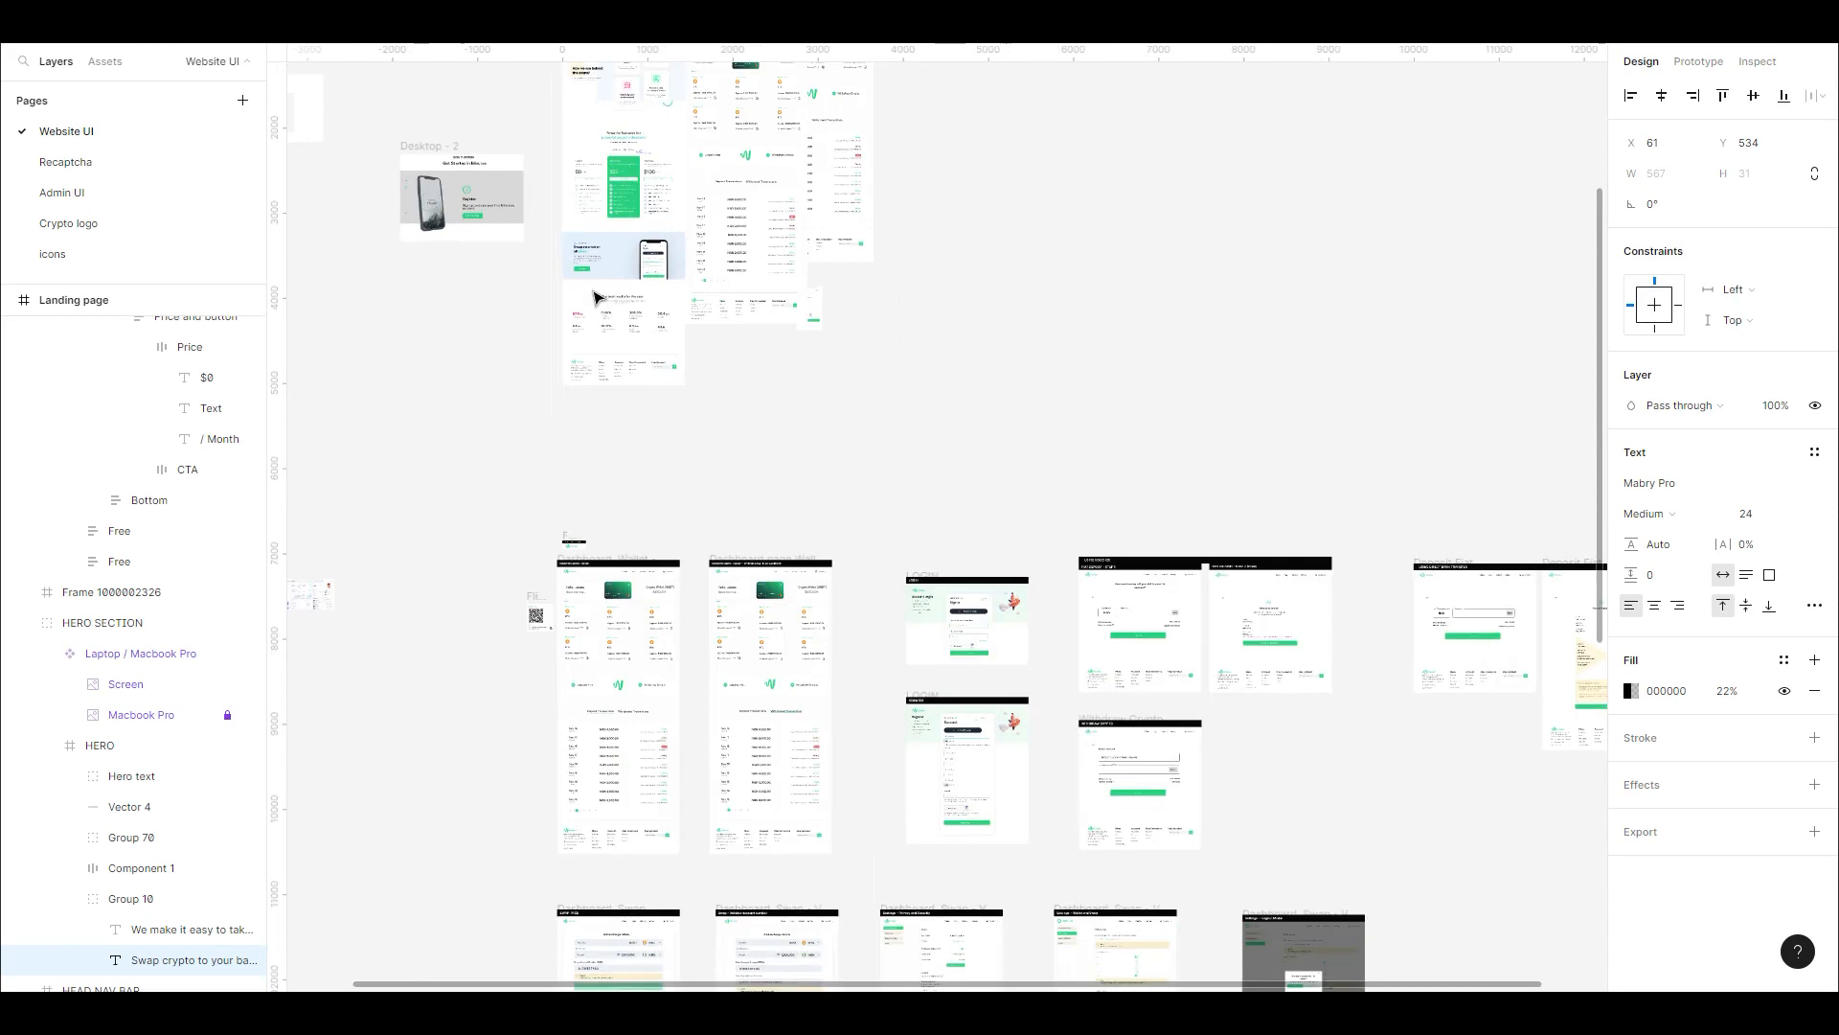
# Scroll across the dashboard frames to the Swap Page's BTC-to-NGN exchange form
pyautogui.scroll(-3)
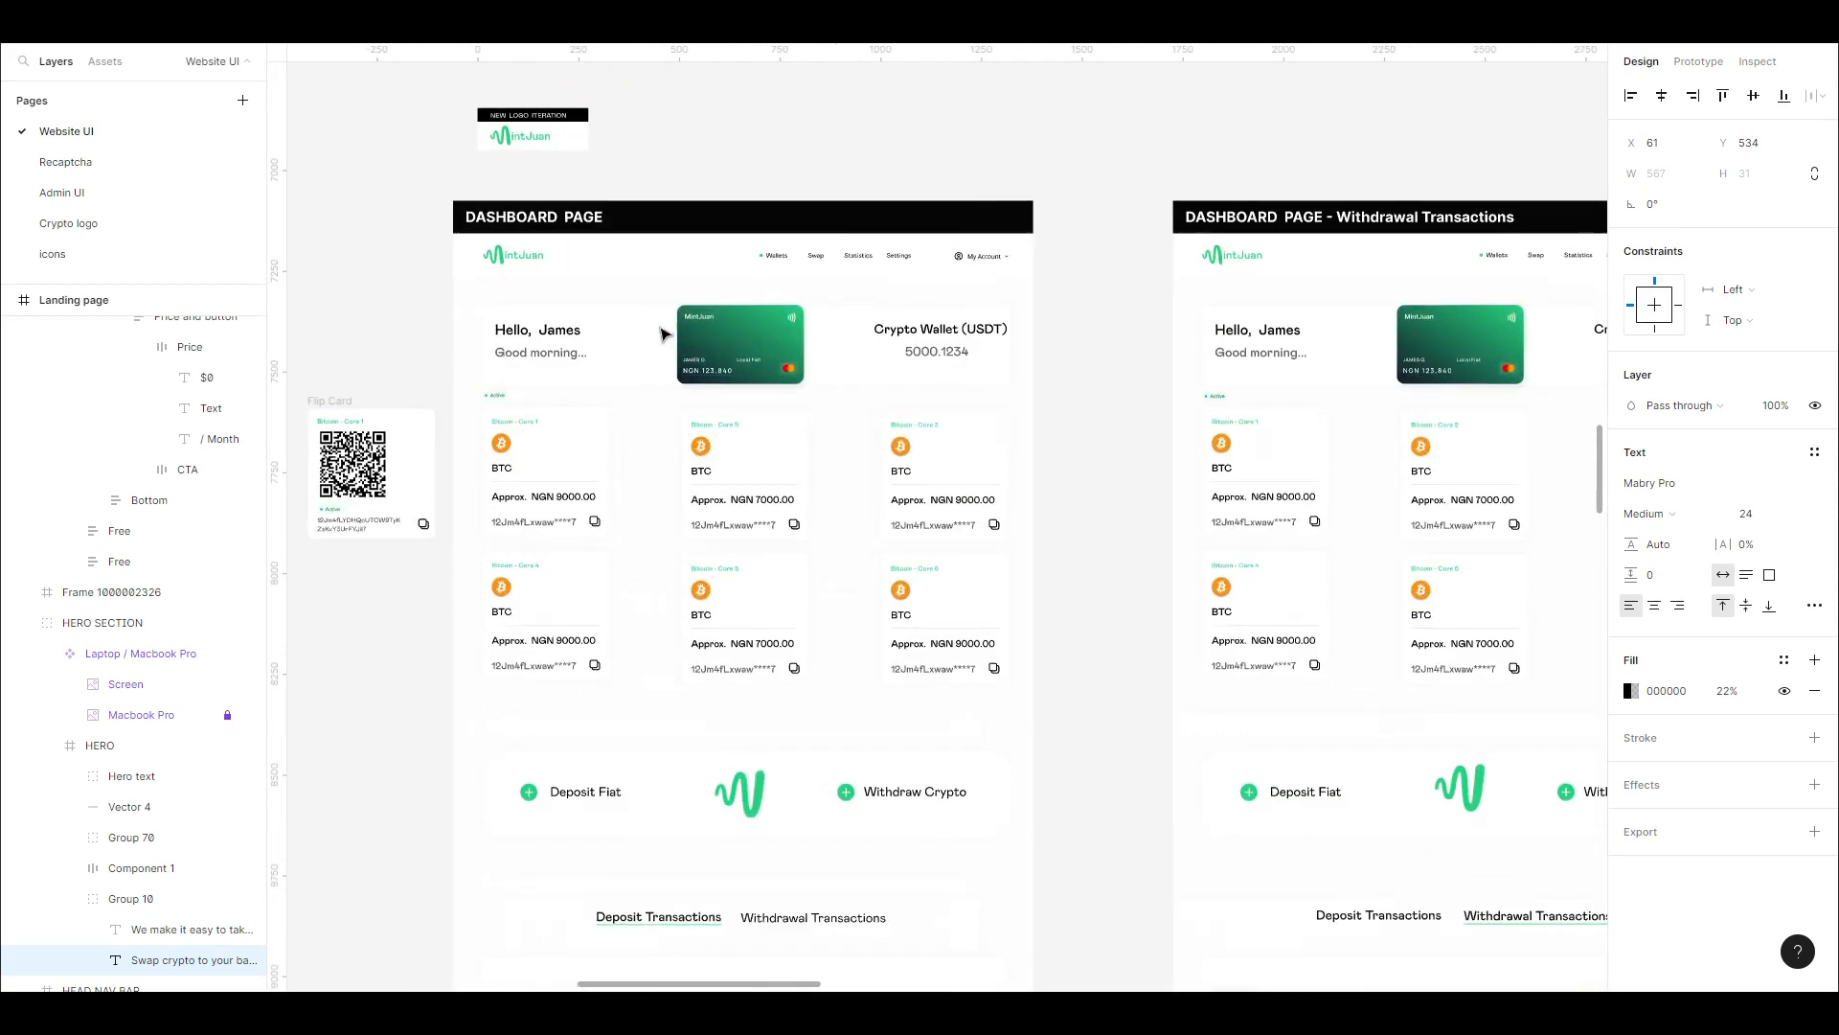
pyautogui.scroll(-3)
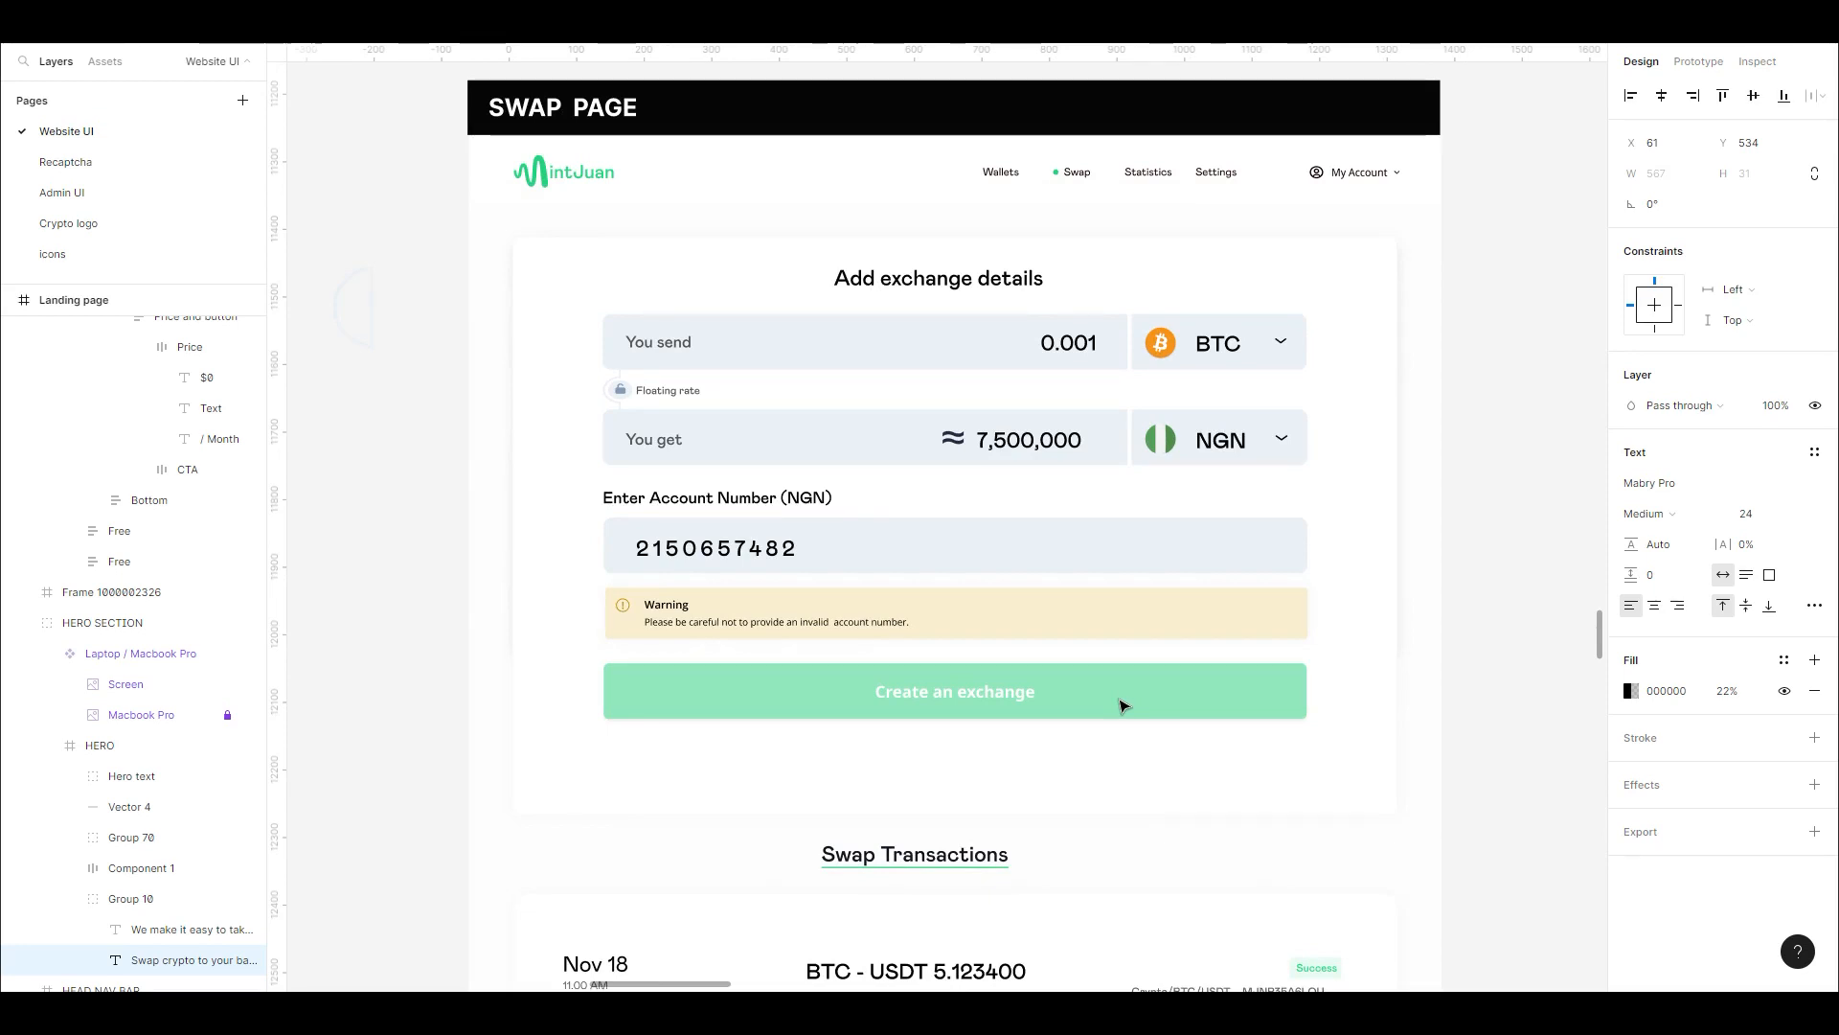
pyautogui.moveTo(1113, 698)
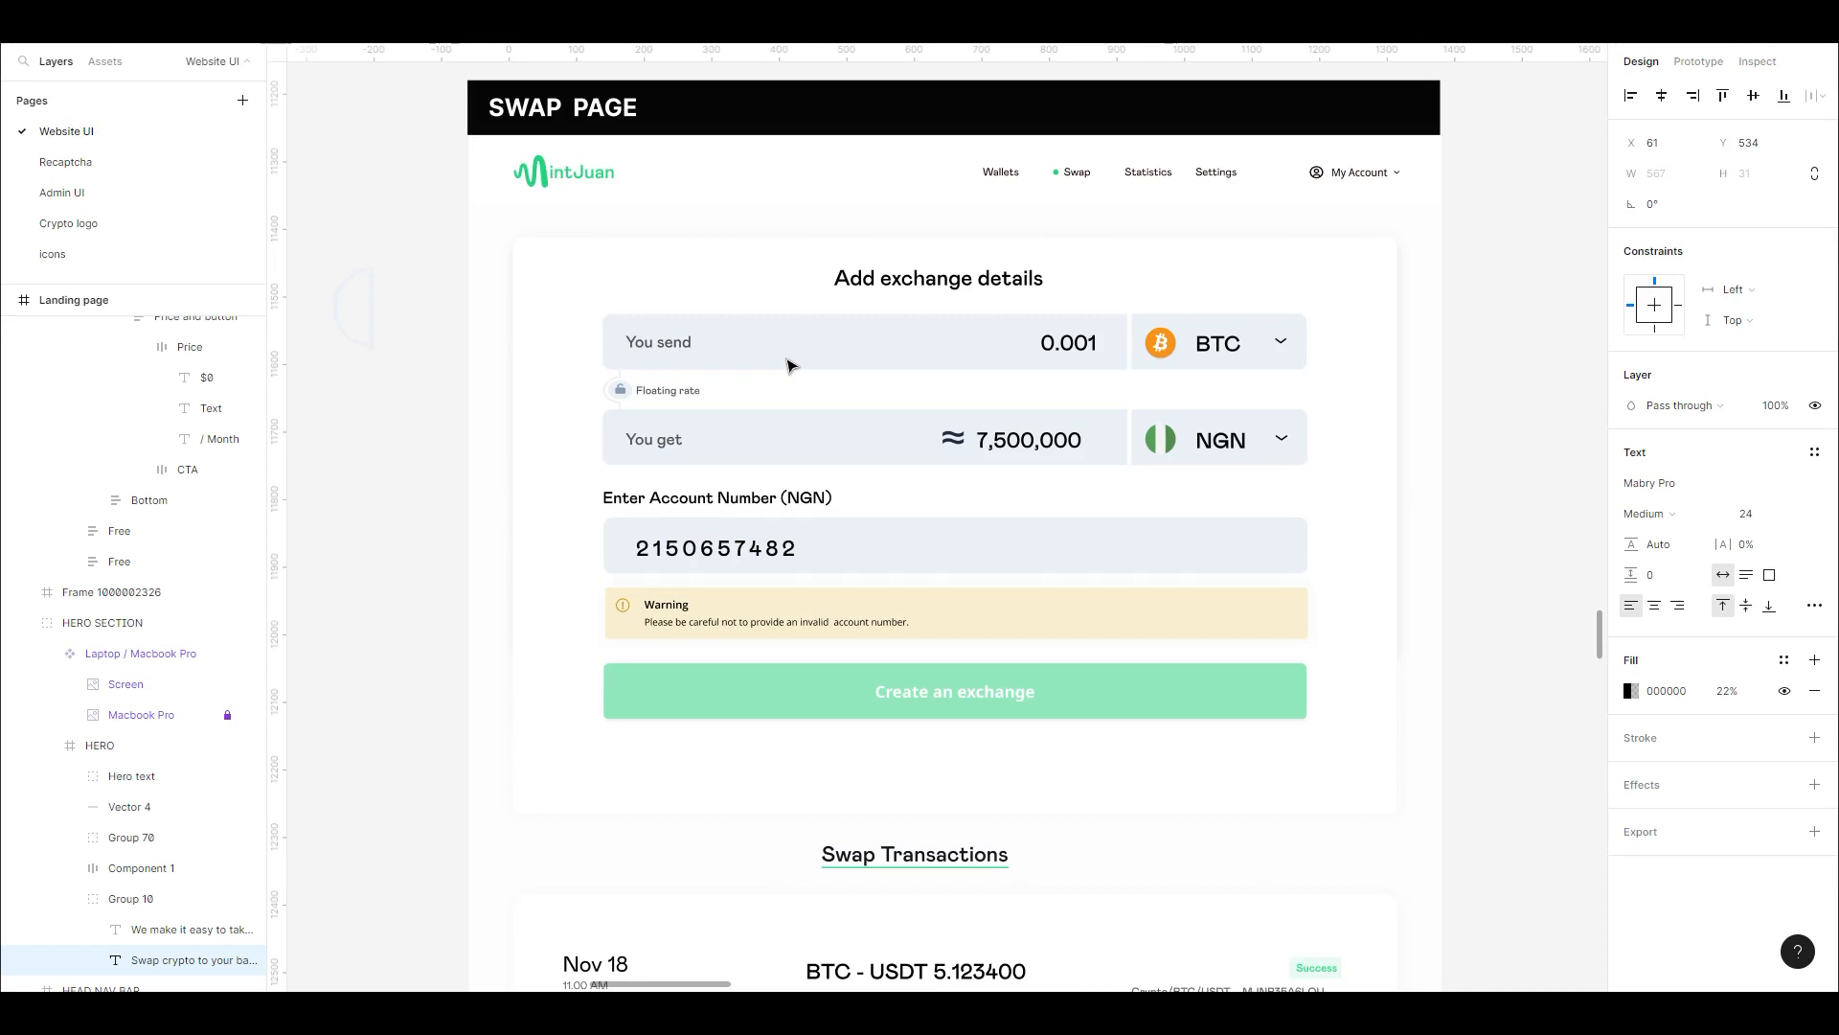
pyautogui.moveTo(906, 396)
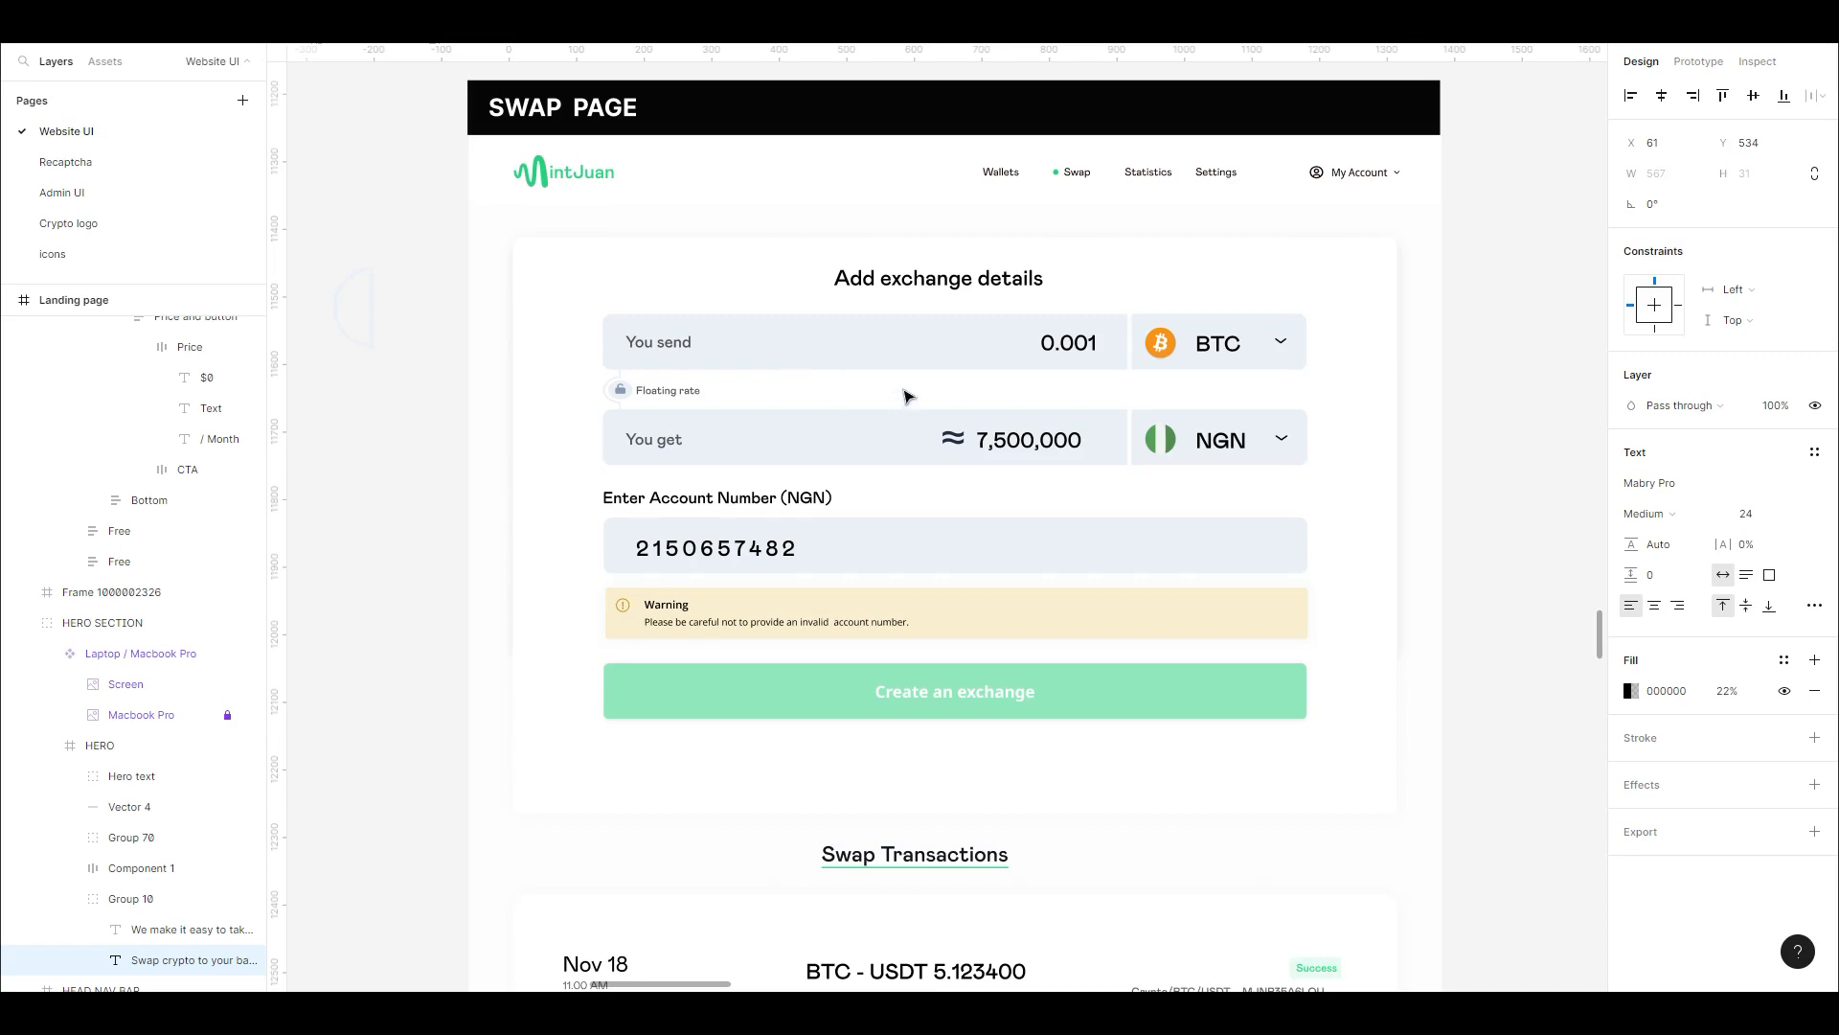
# Select the account number text layer in the Swap page's exchange form
pyautogui.click(1029, 438)
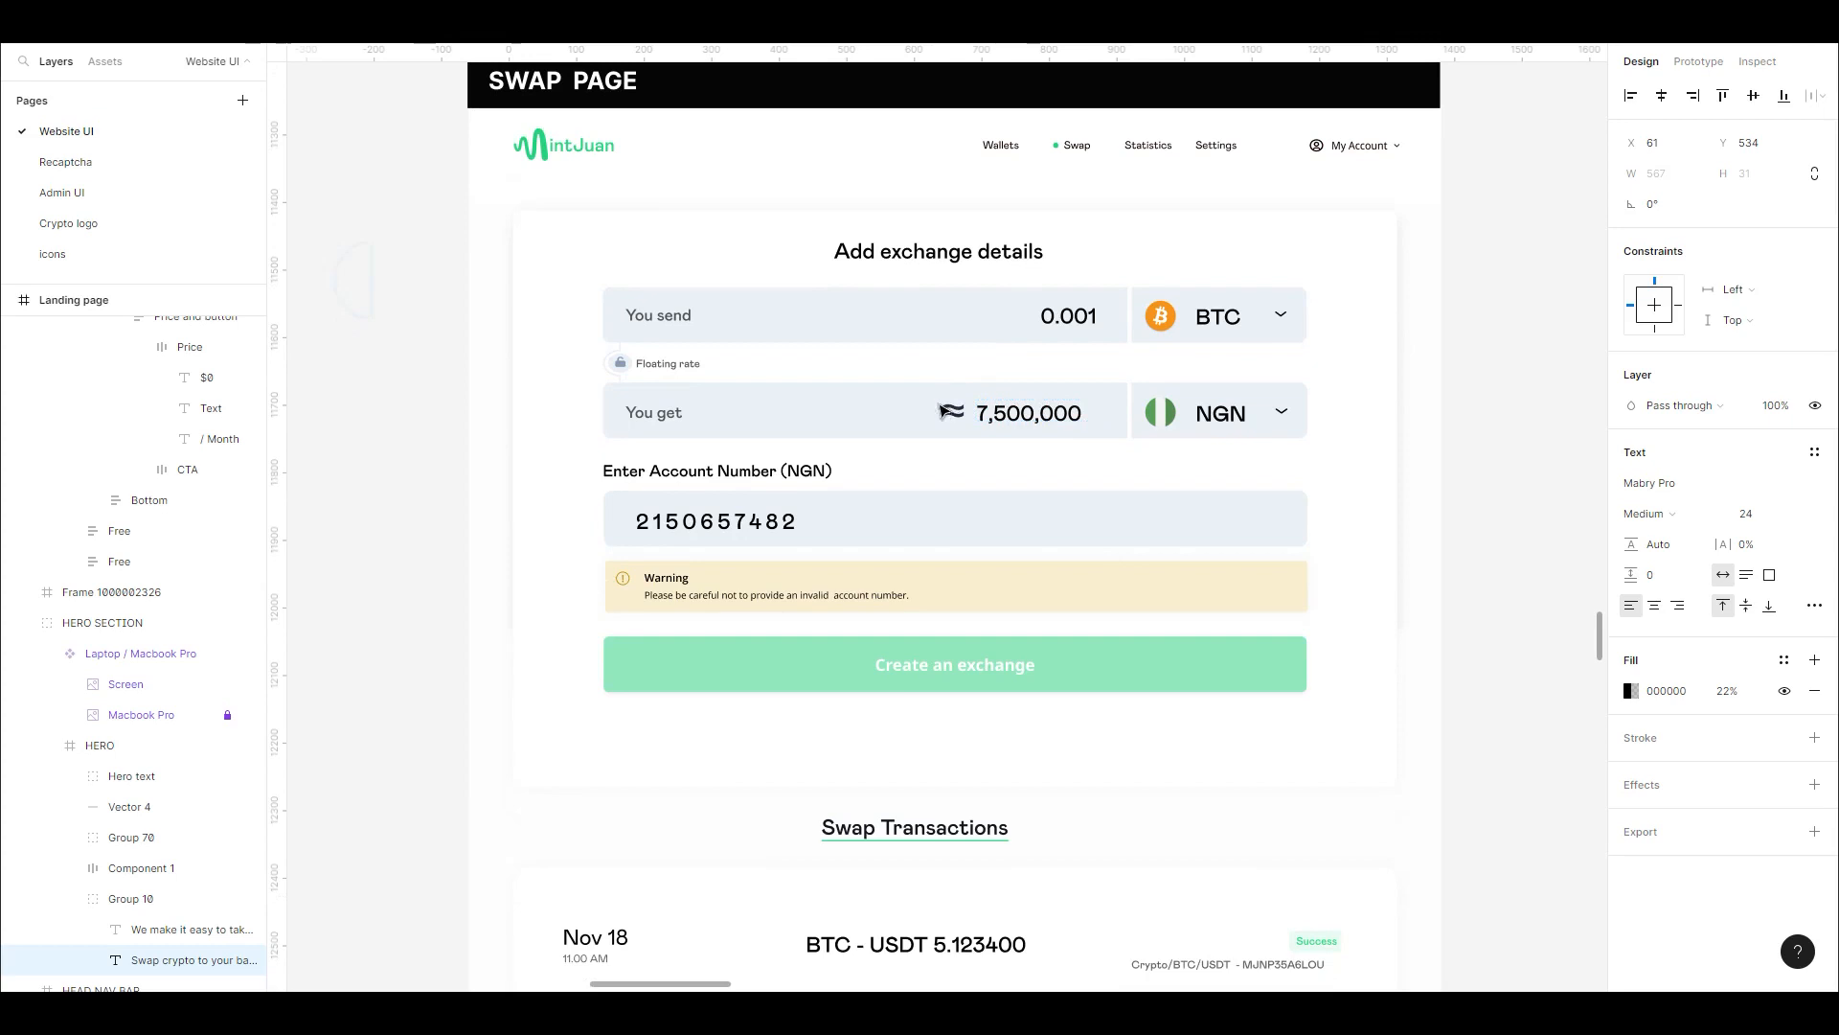
pyautogui.click(1068, 315)
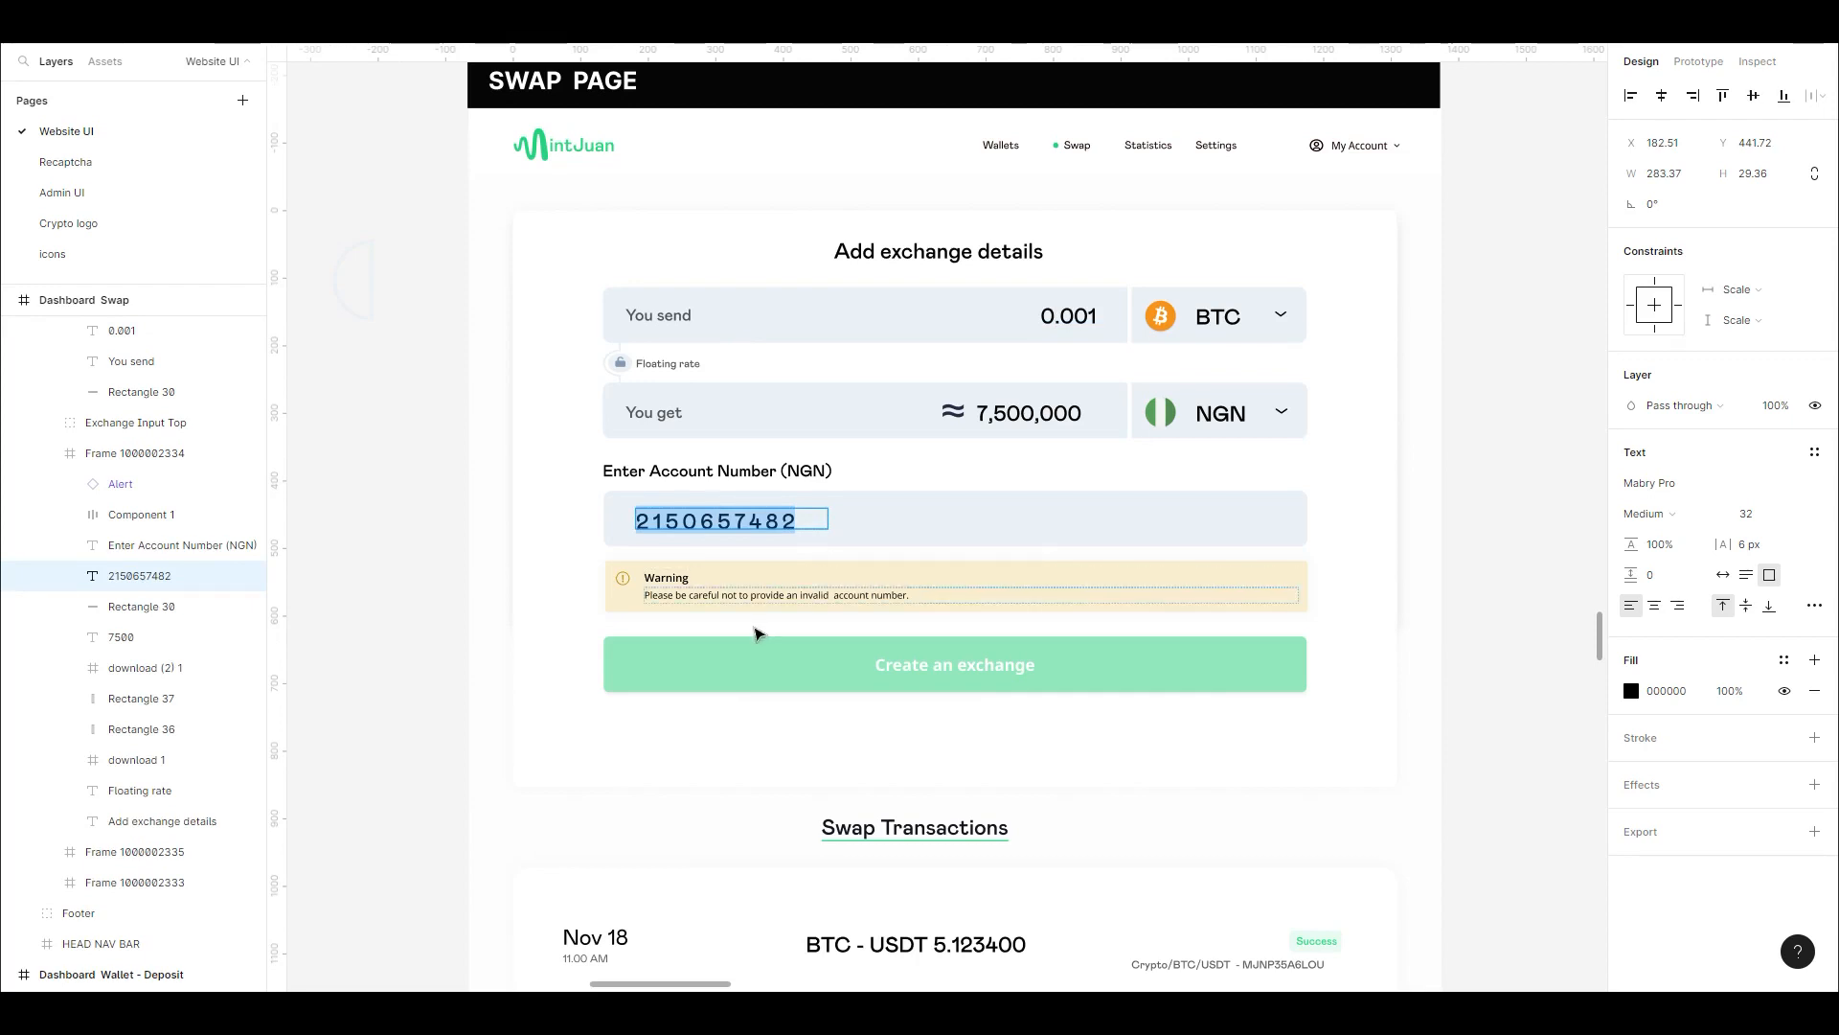
# Scroll to Swap Transactions and double-click the first transaction's reference text
pyautogui.scroll(-3)
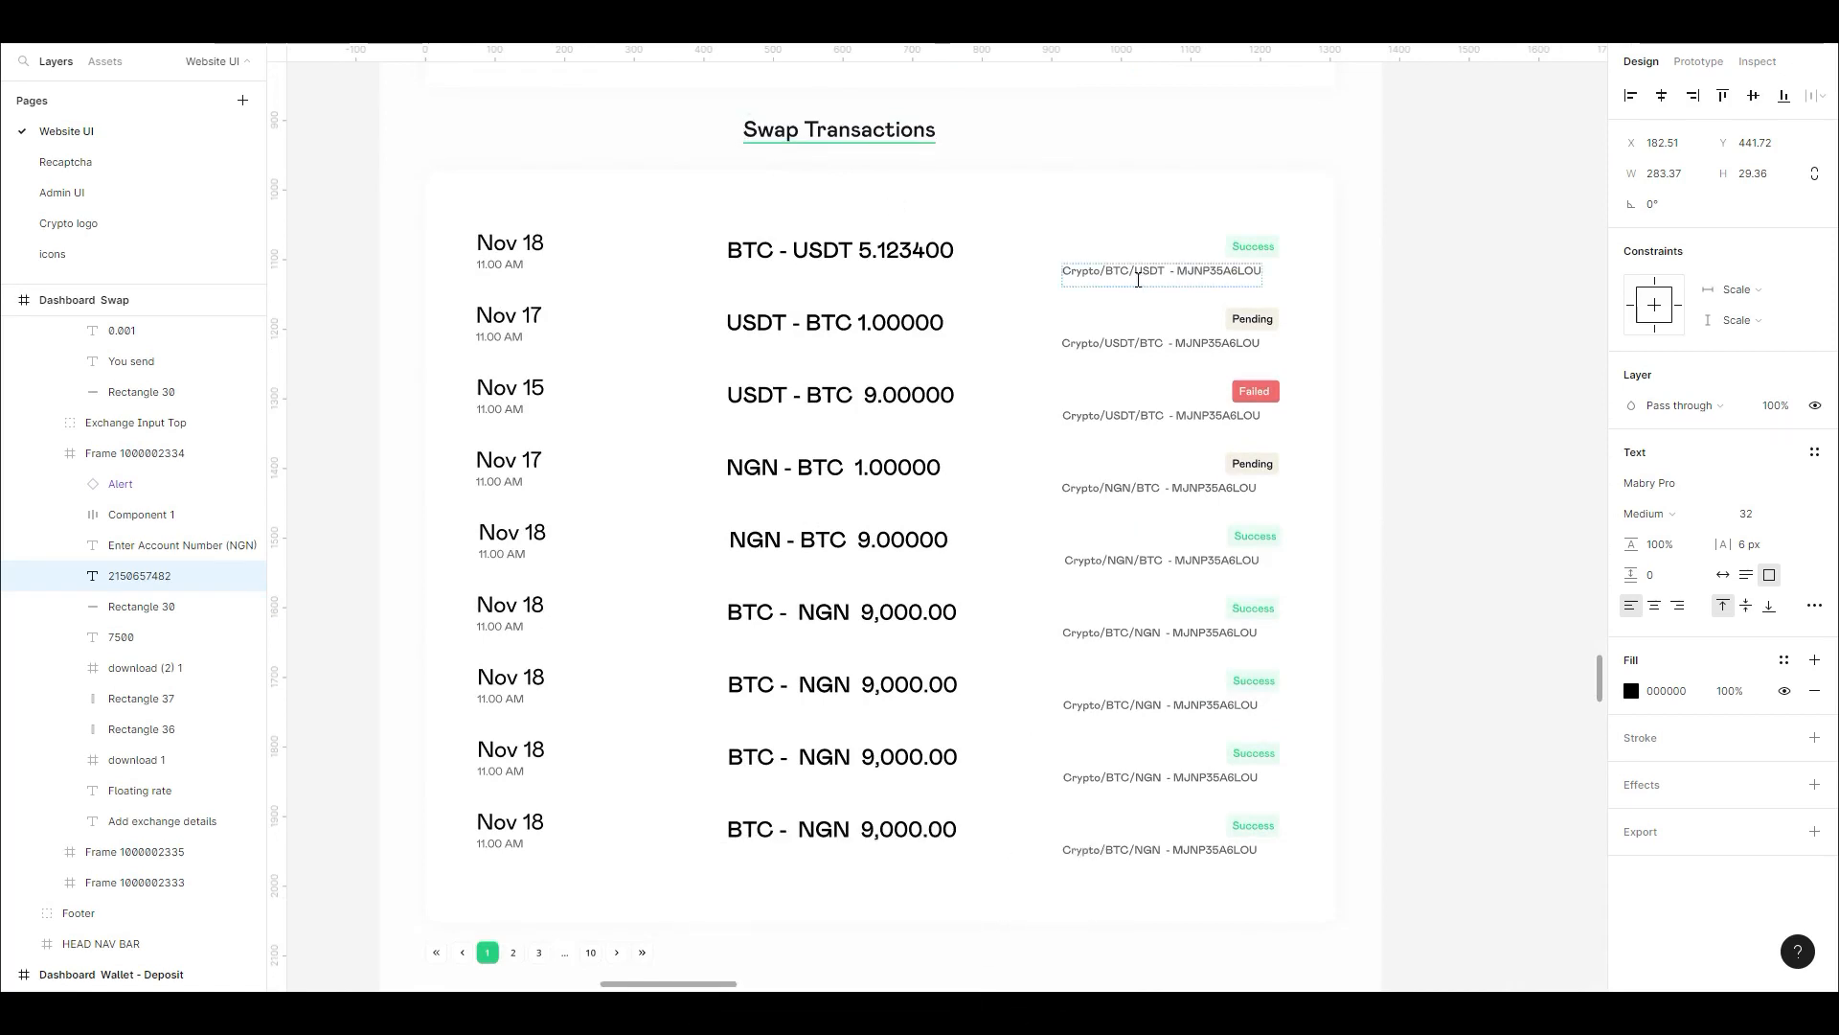
pyautogui.doubleClick(1136, 271)
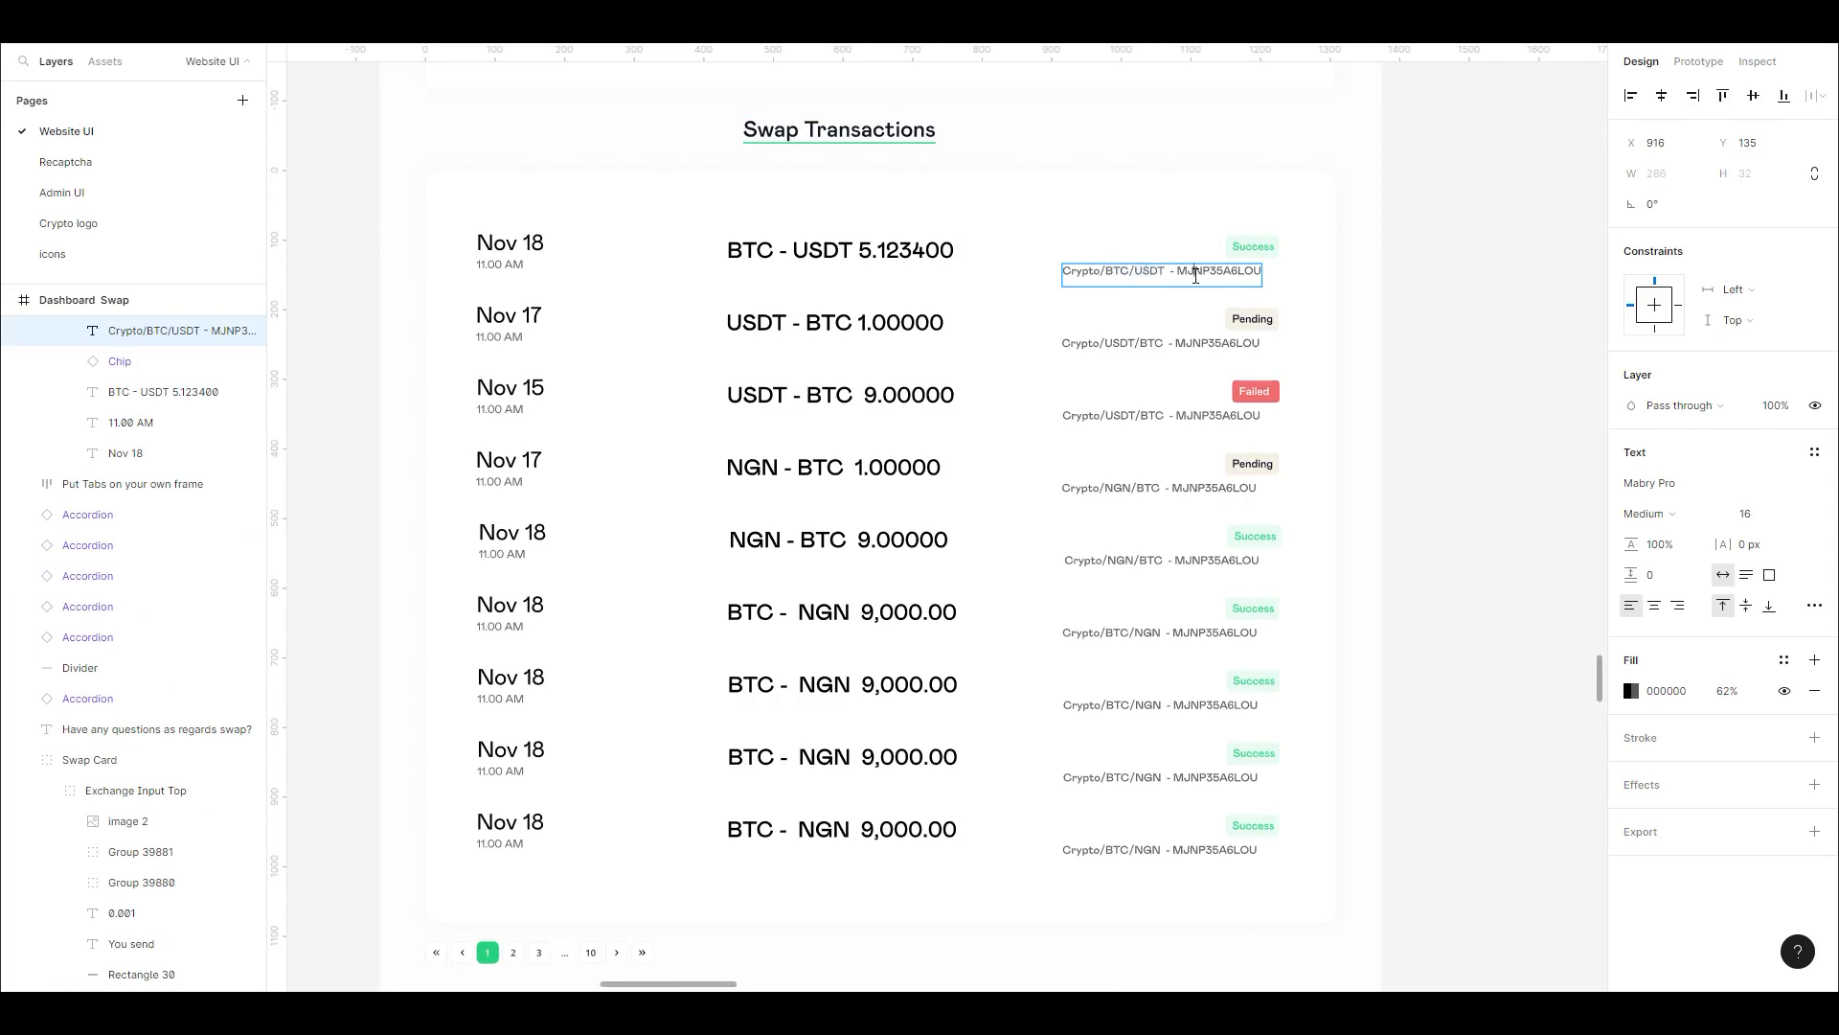
pyautogui.doubleClick(1219, 271)
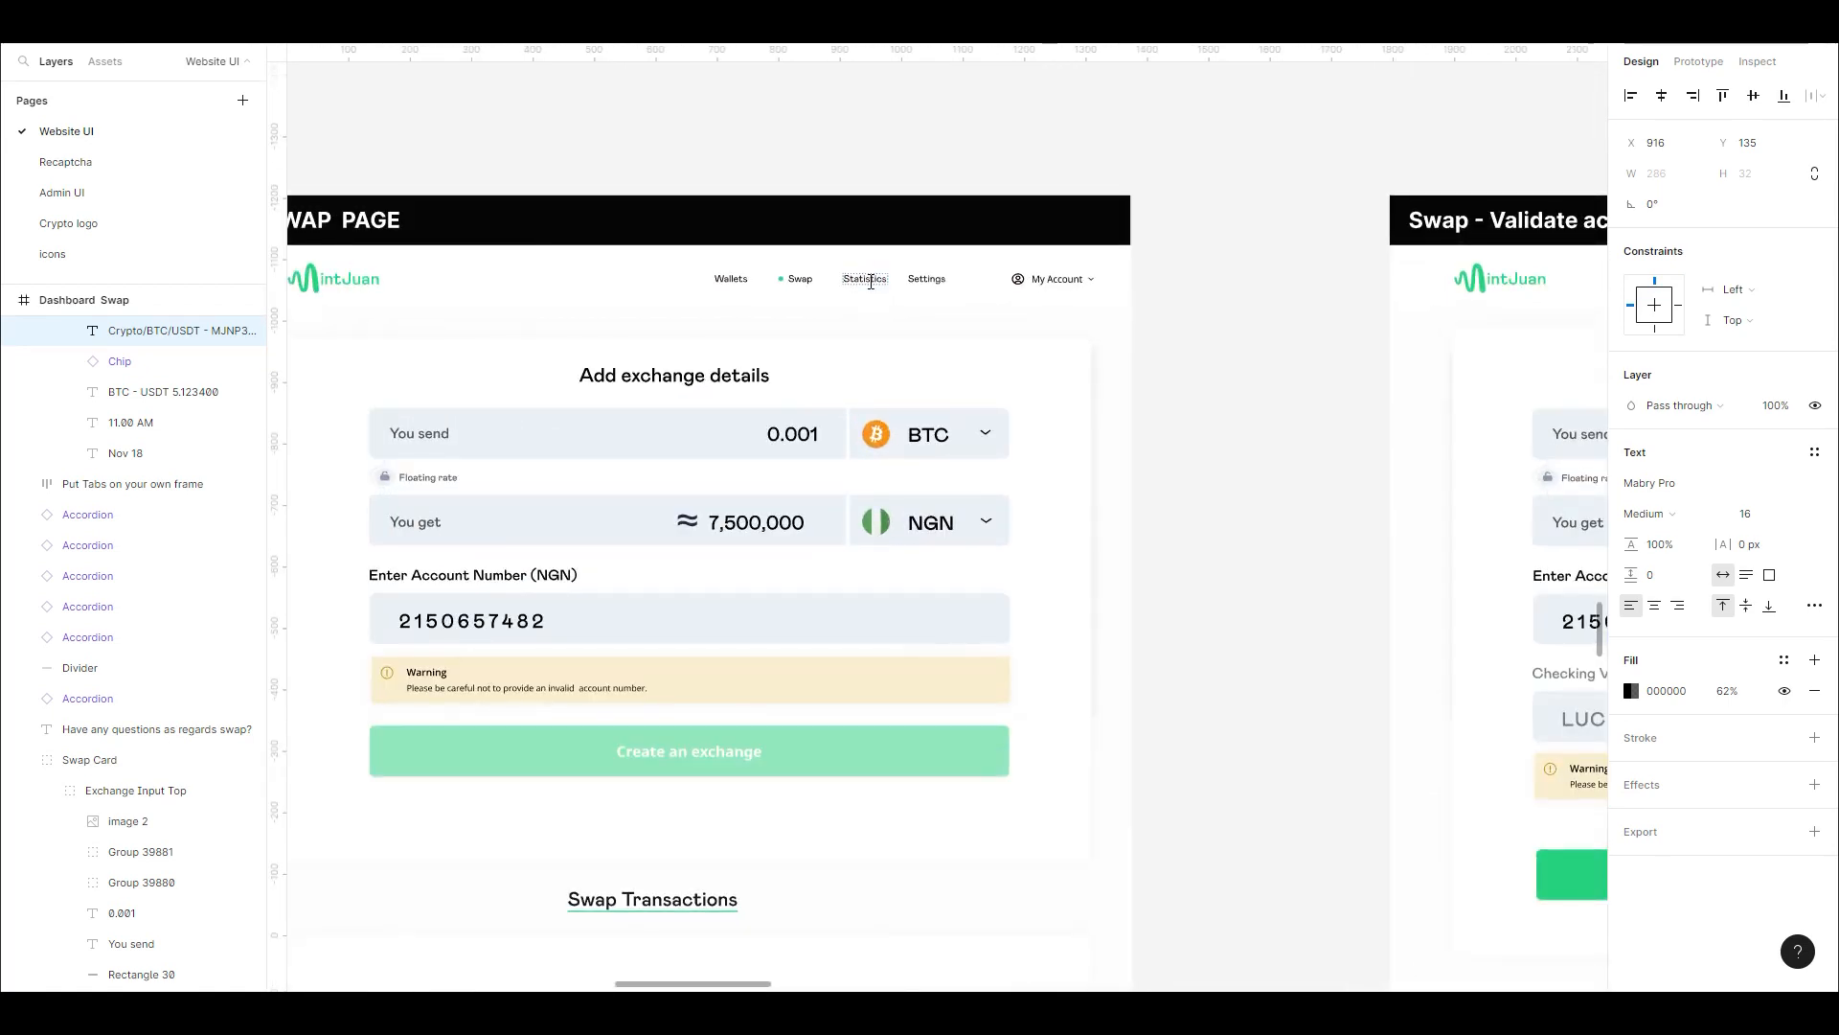
# Select the Statistics and Settings nav text, then scroll to Privacy and Security
pyautogui.click(864, 278)
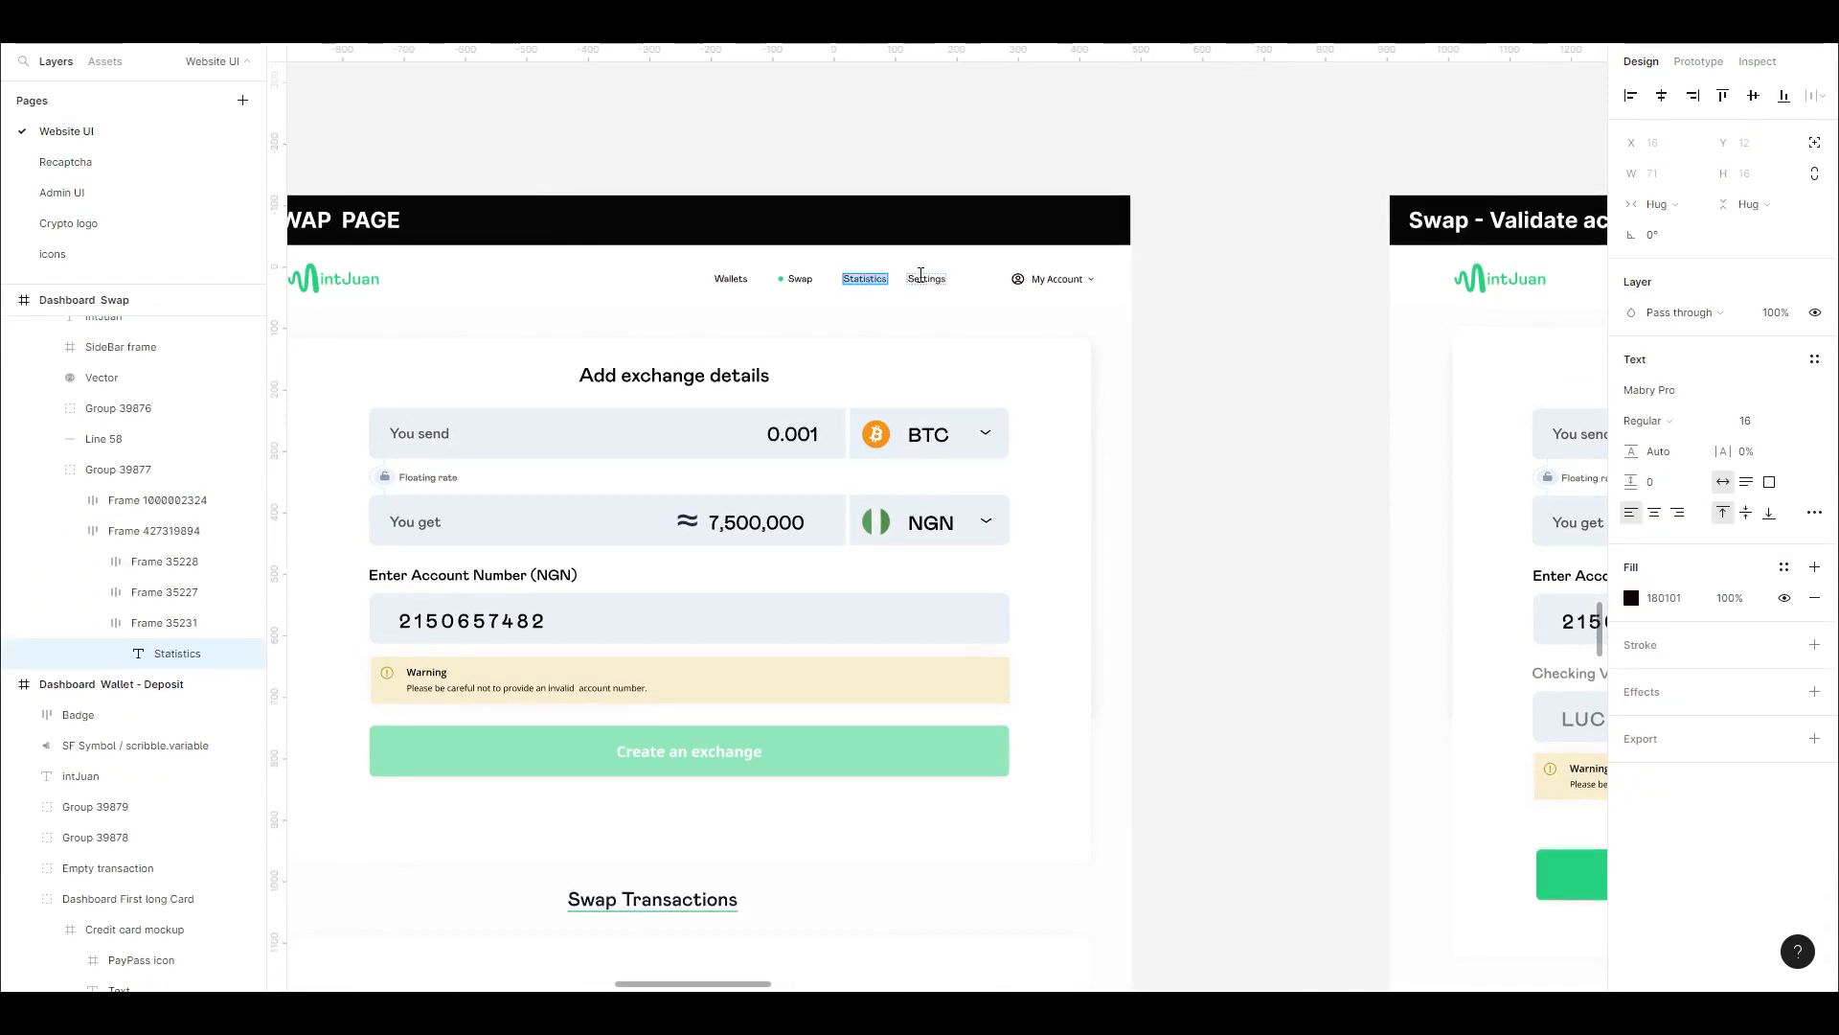
pyautogui.moveTo(939, 279)
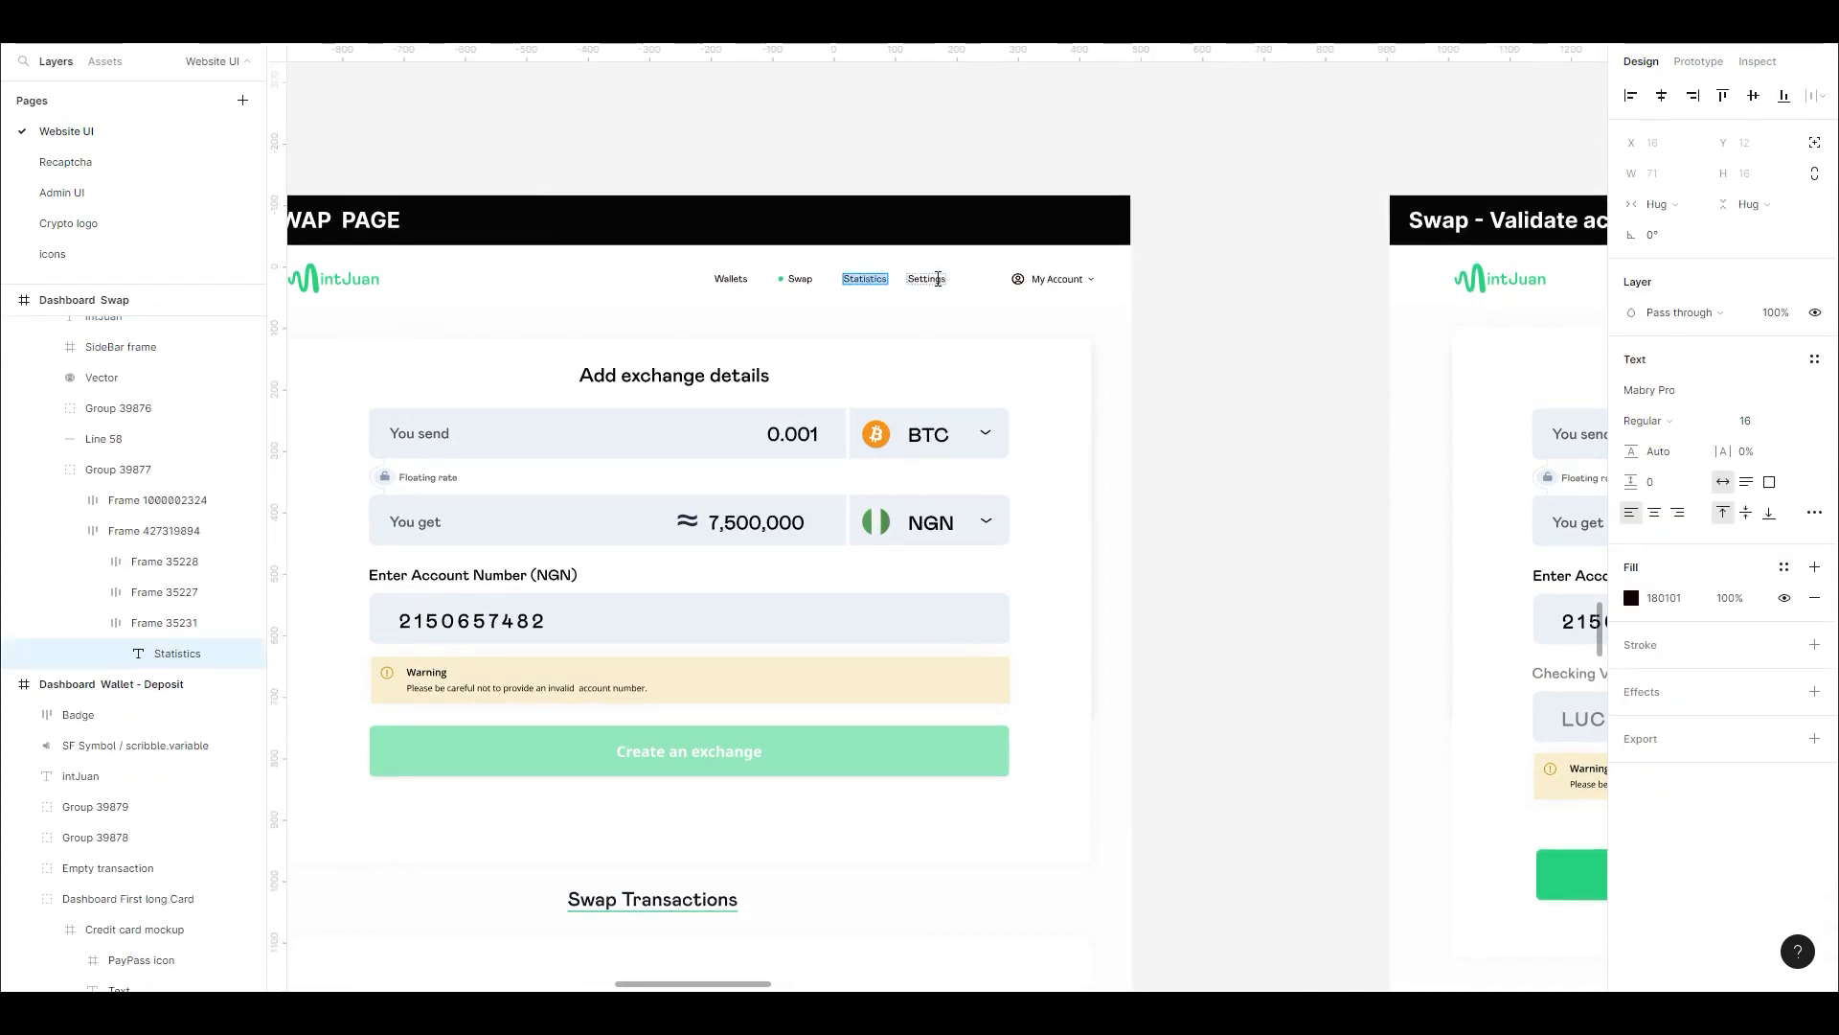
pyautogui.click(924, 278)
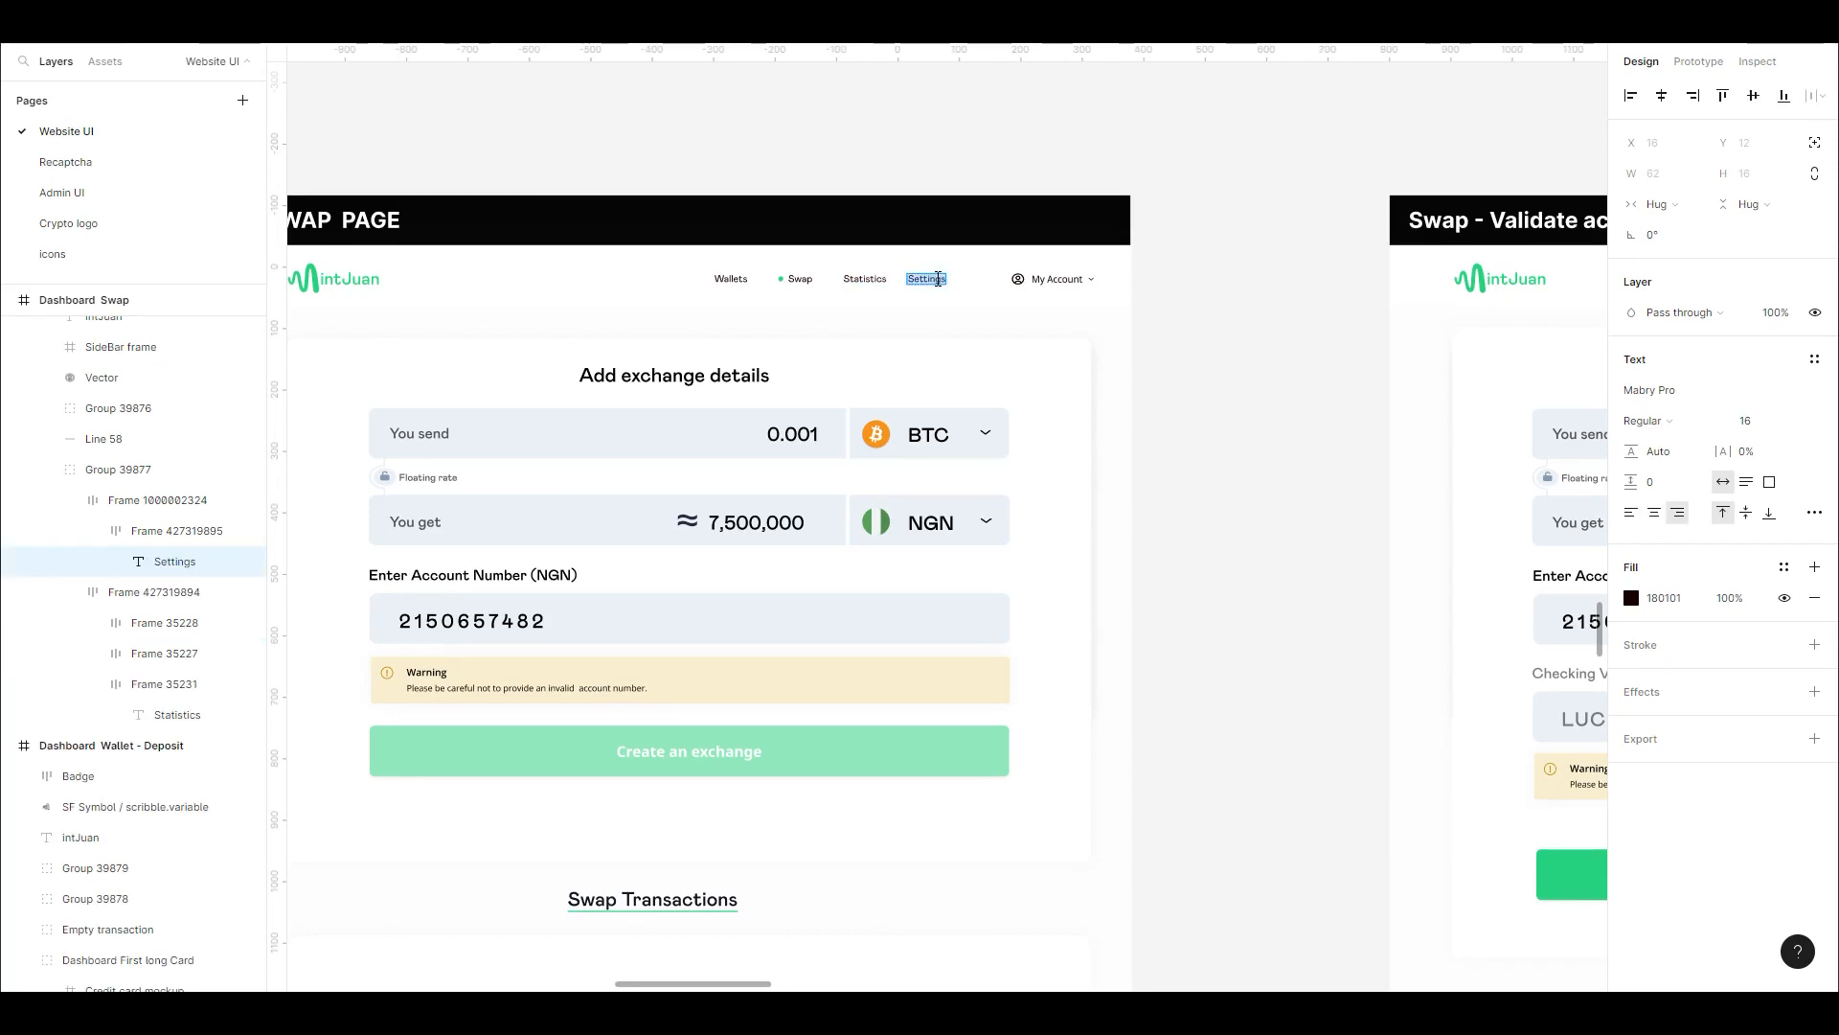
pyautogui.scroll(-3)
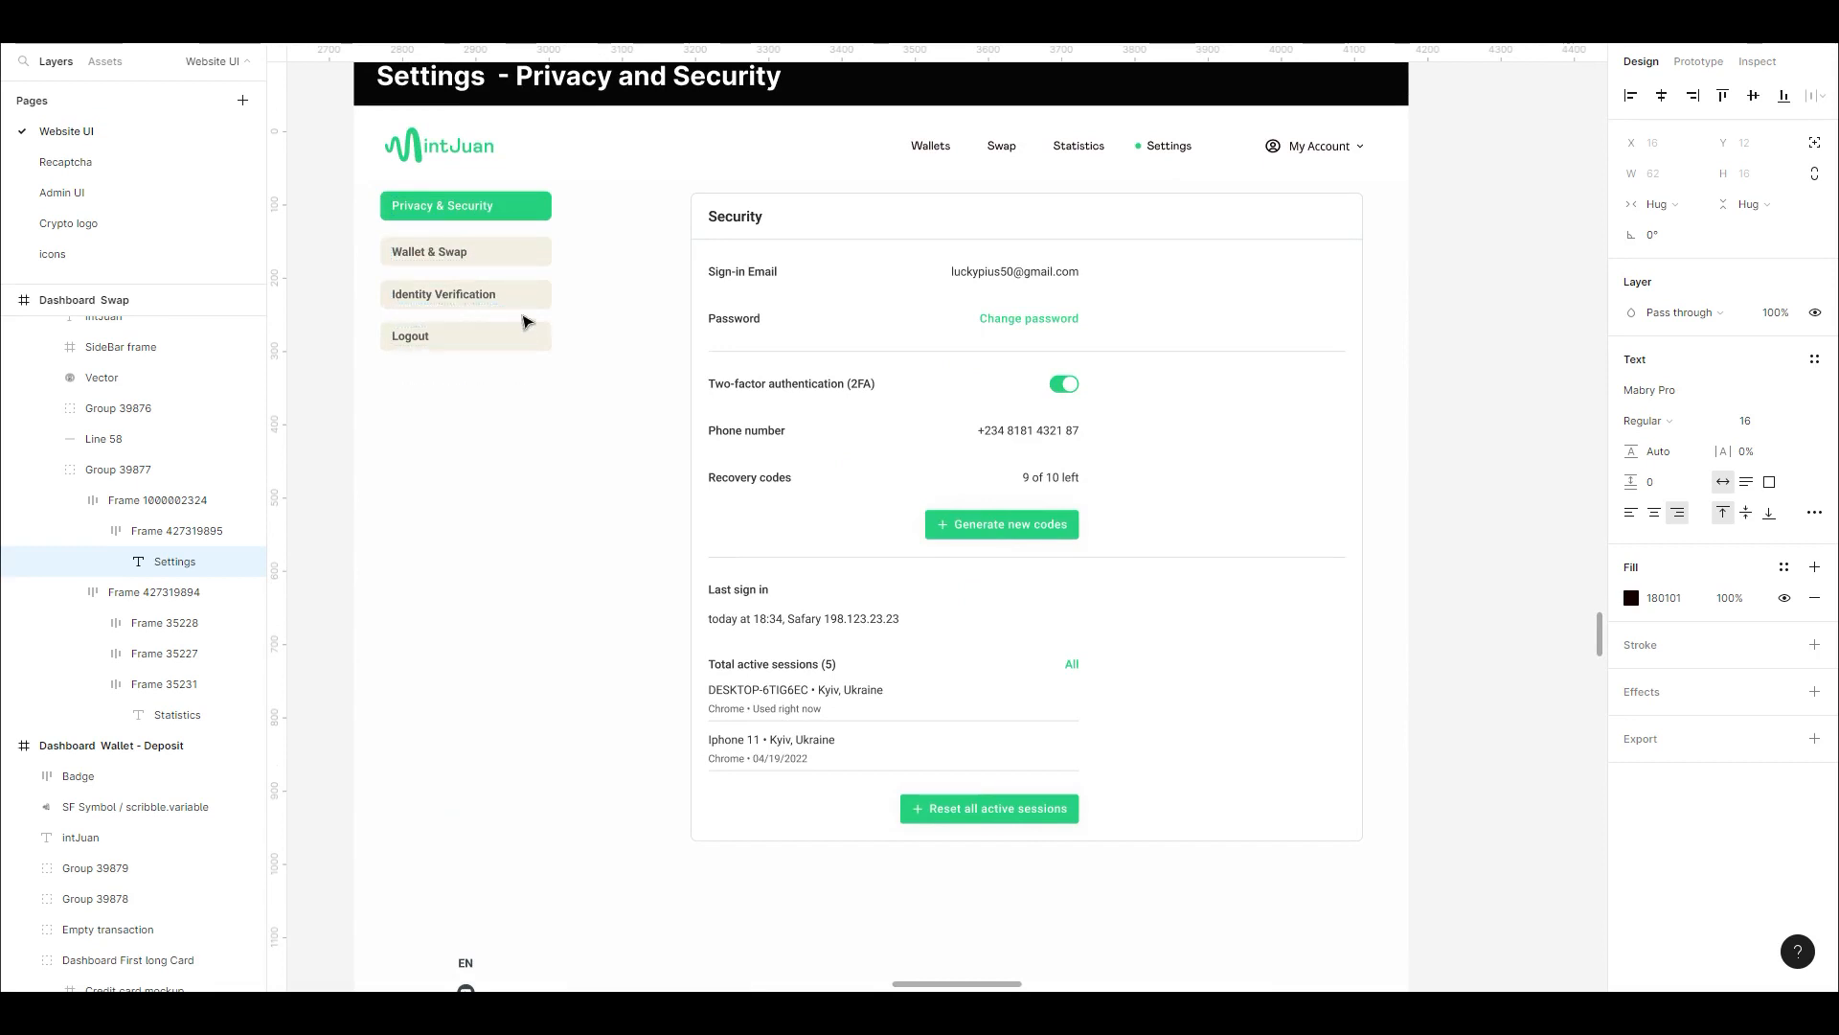
# Click inside the Settings – Privacy and Security frame on the canvas
pyautogui.click(733, 318)
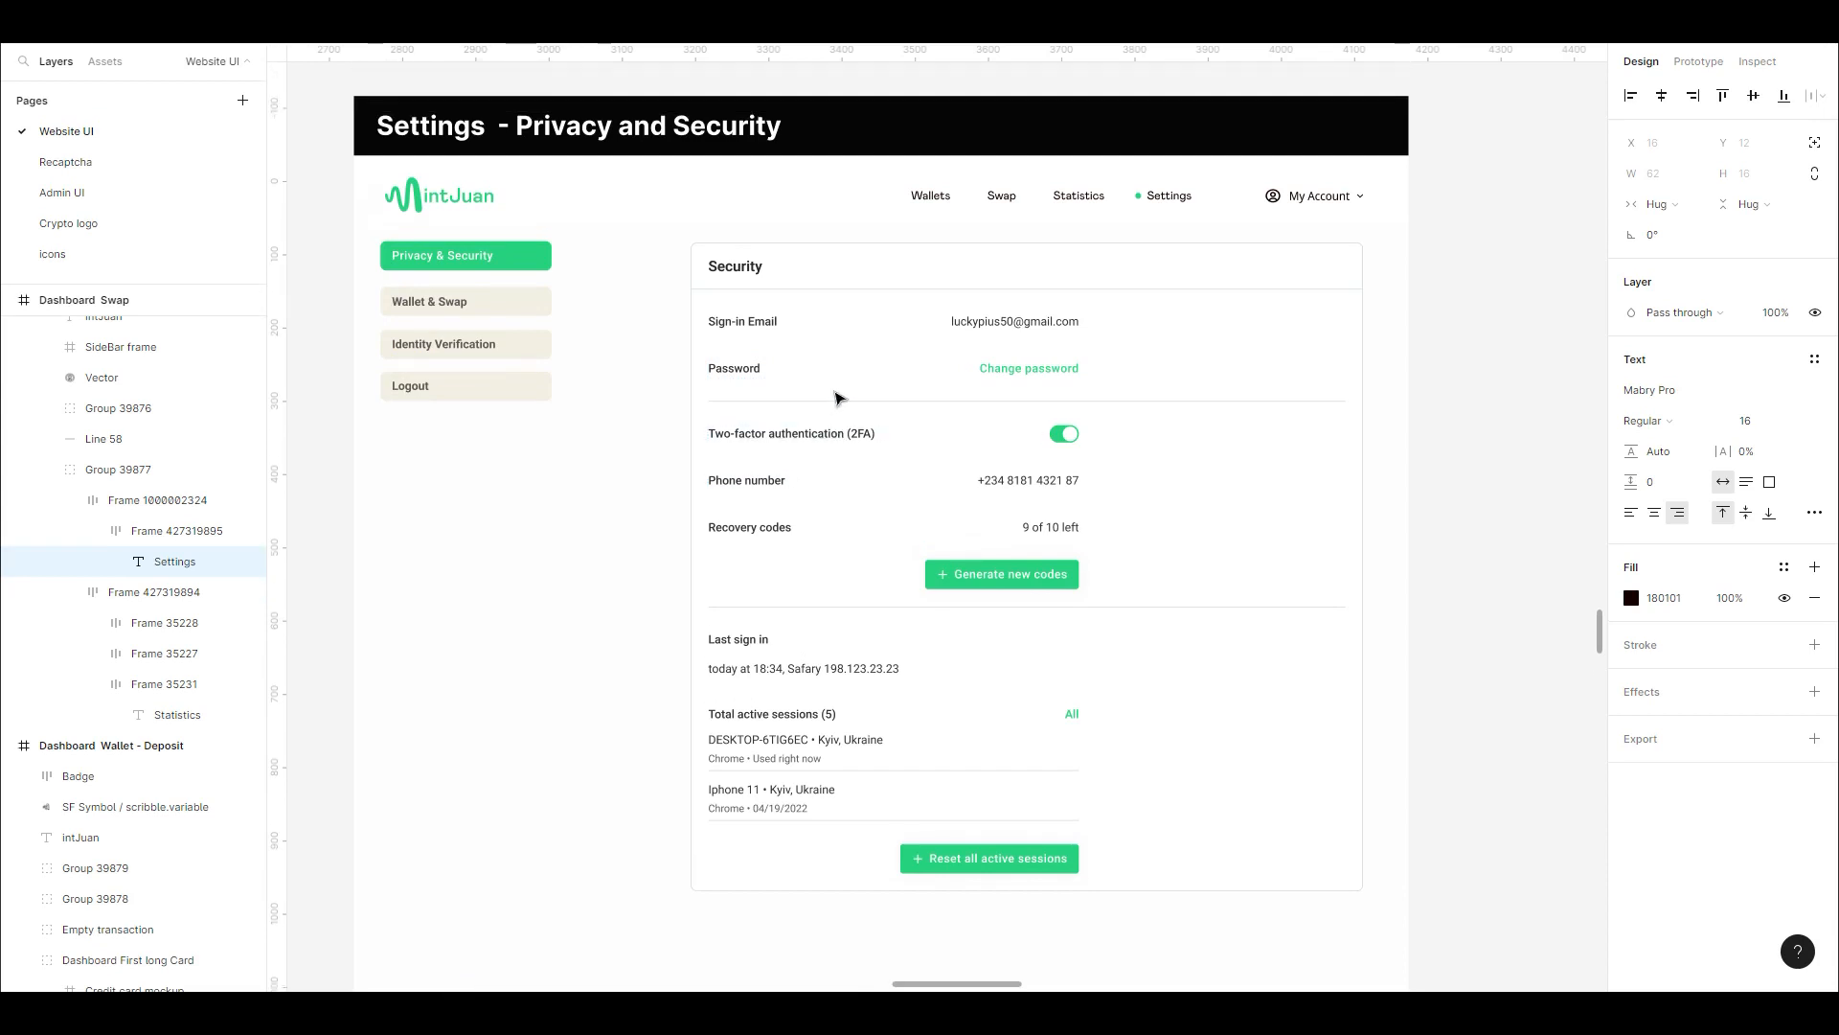
pyautogui.moveTo(716, 467)
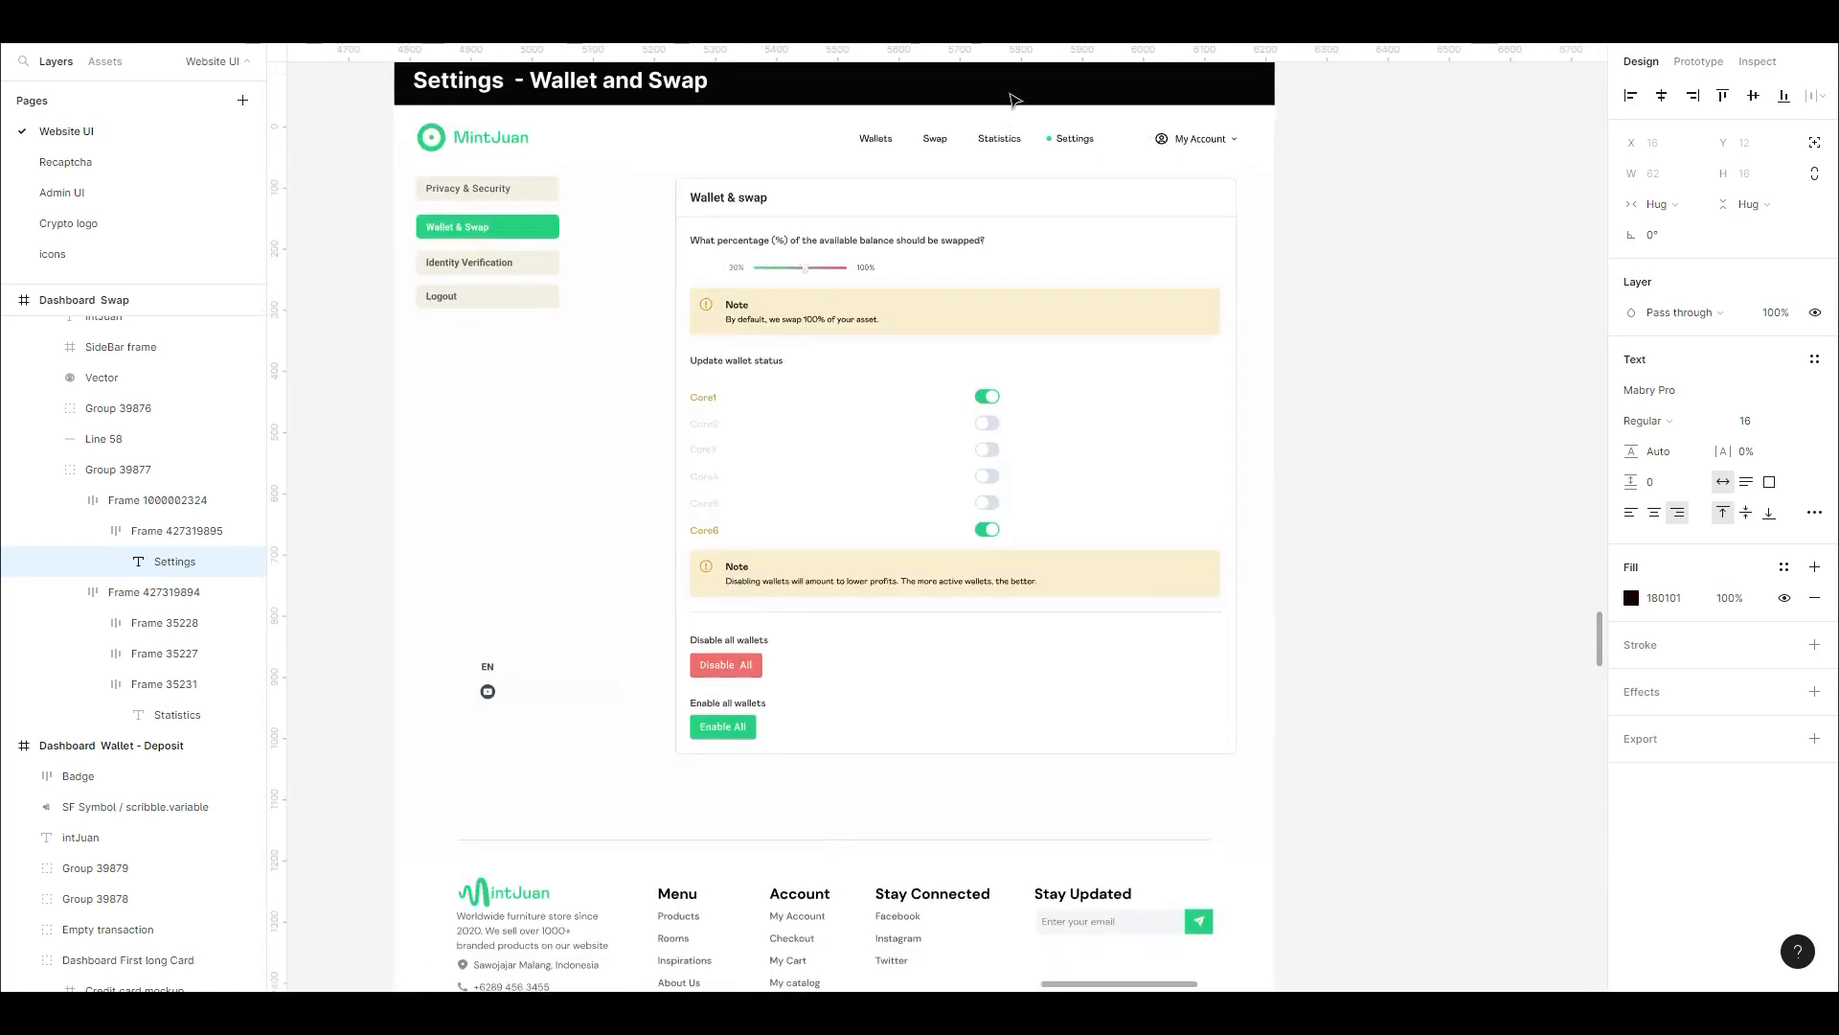
pyautogui.click(839, 240)
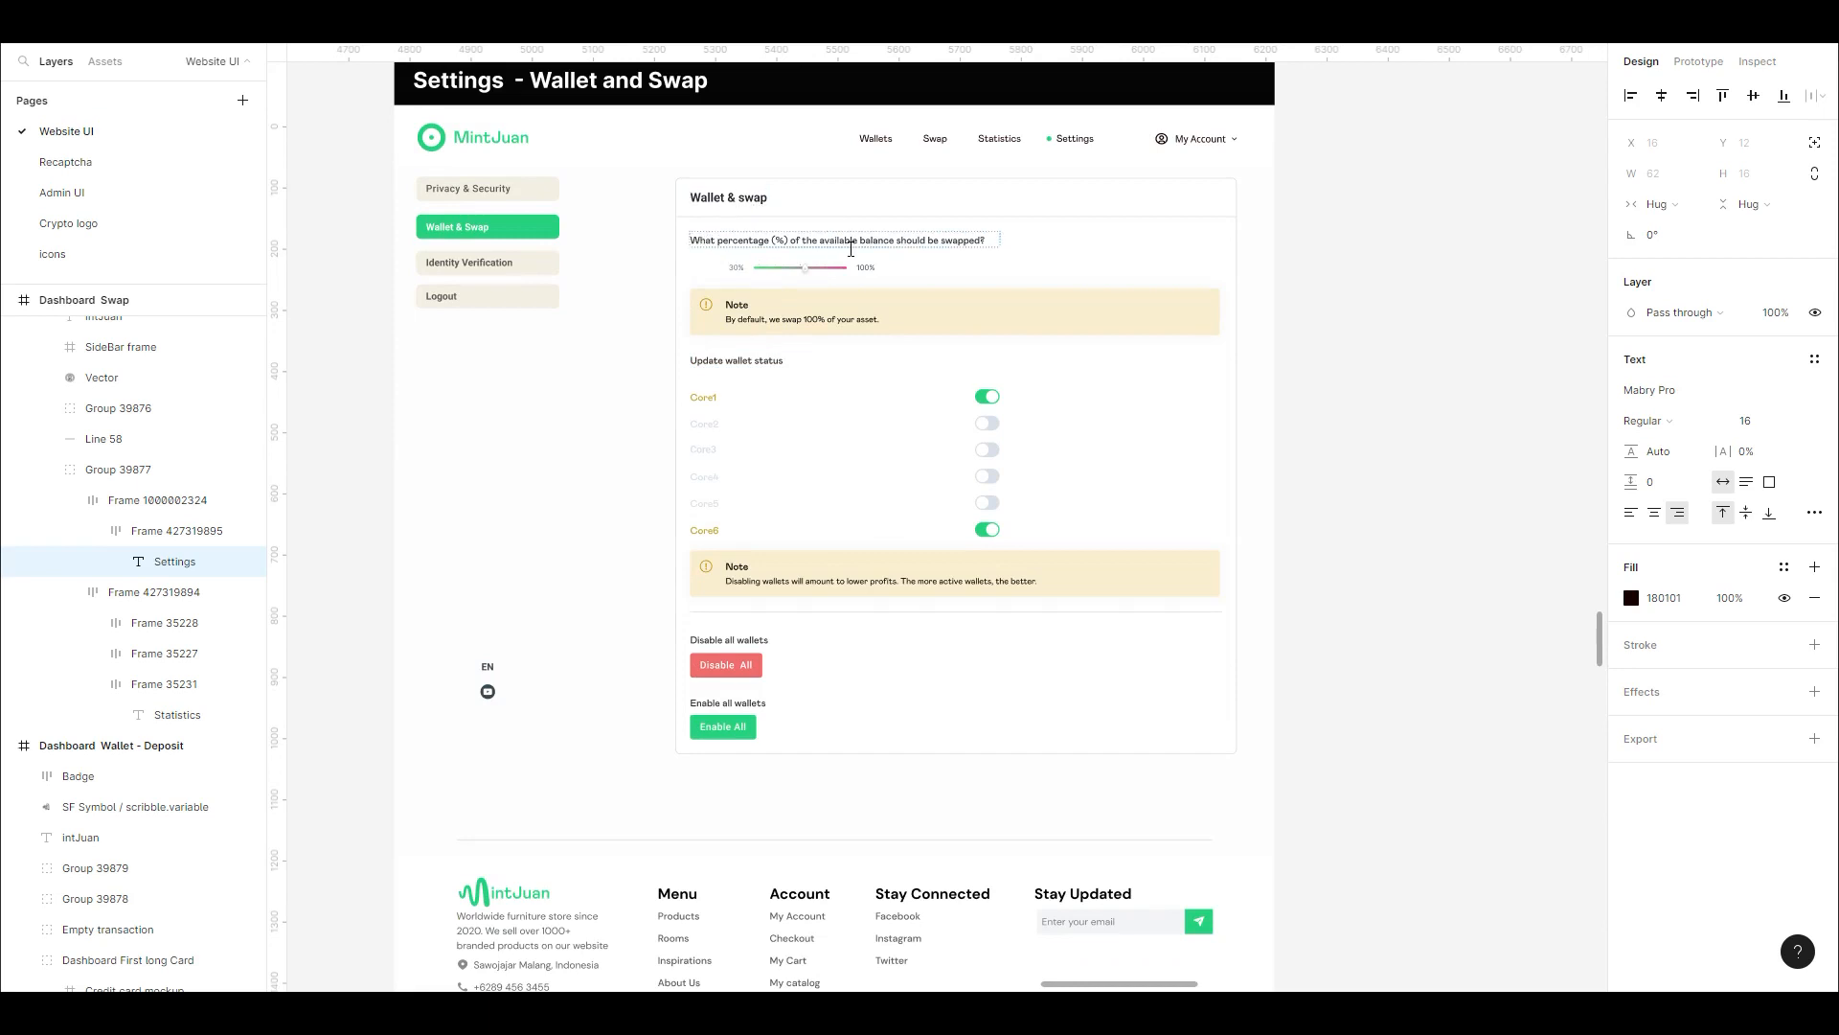
pyautogui.moveTo(965, 262)
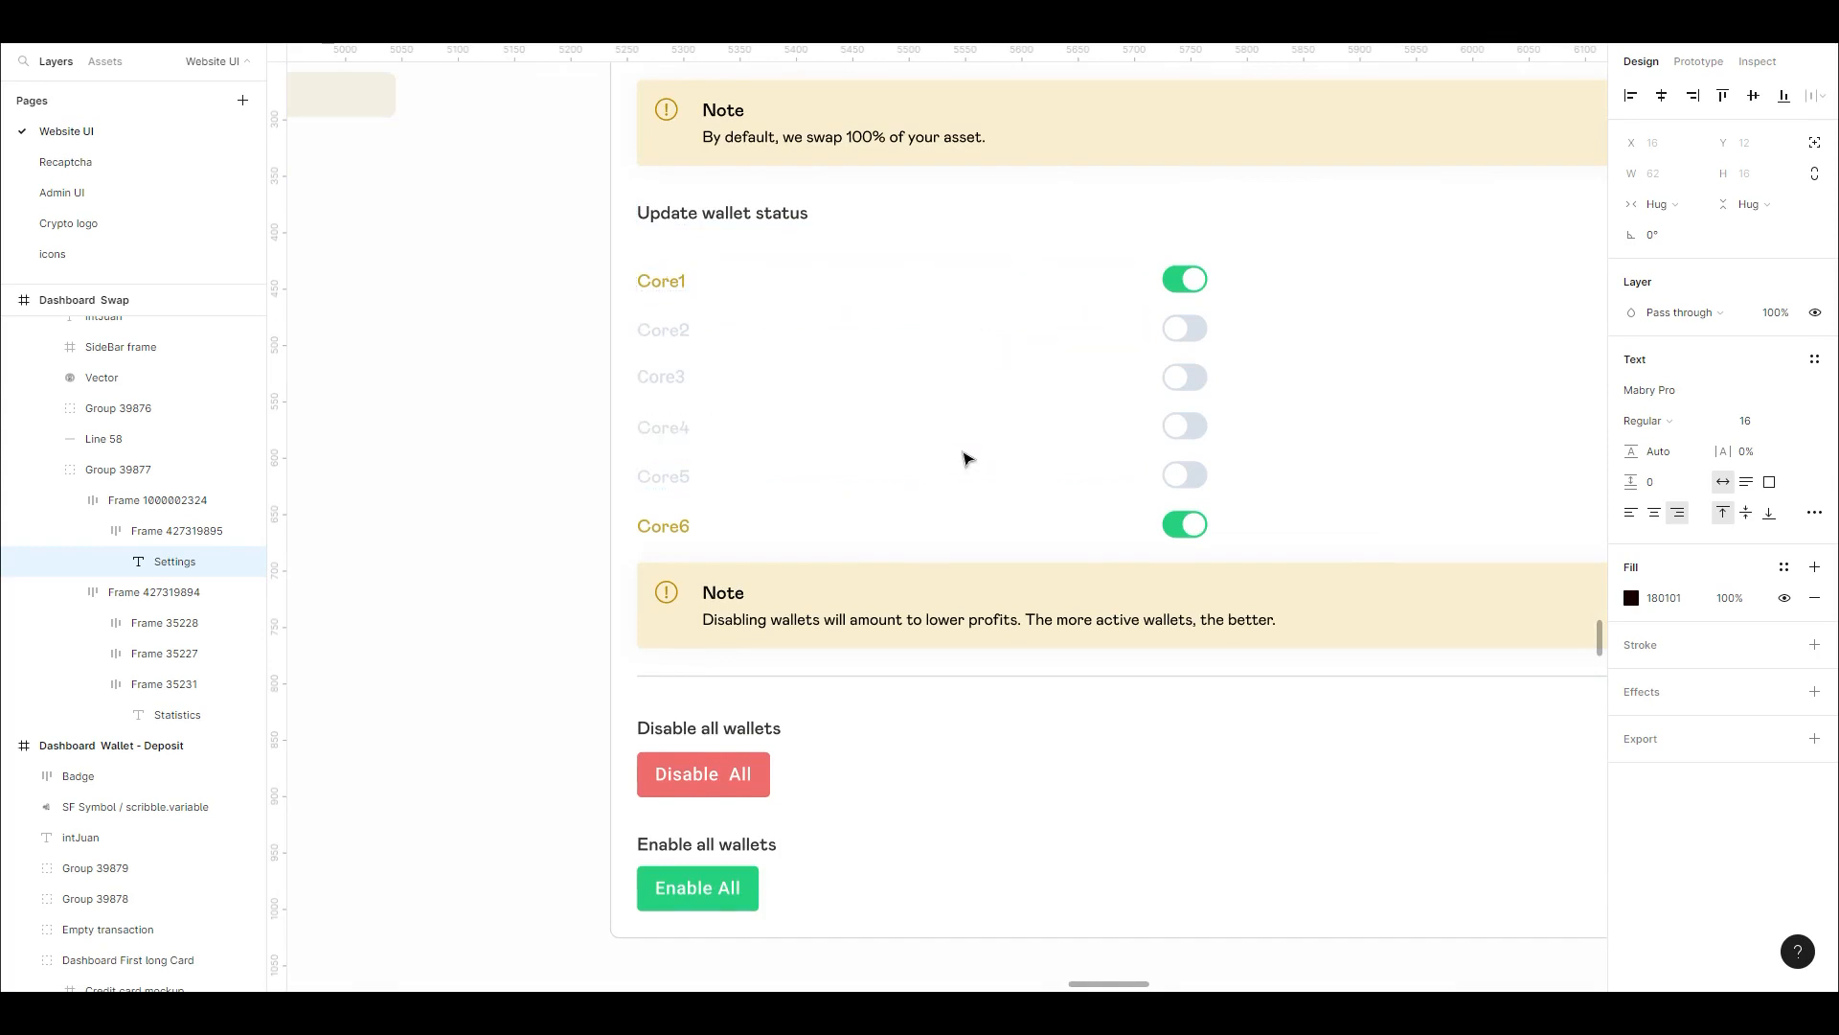
pyautogui.moveTo(965, 459)
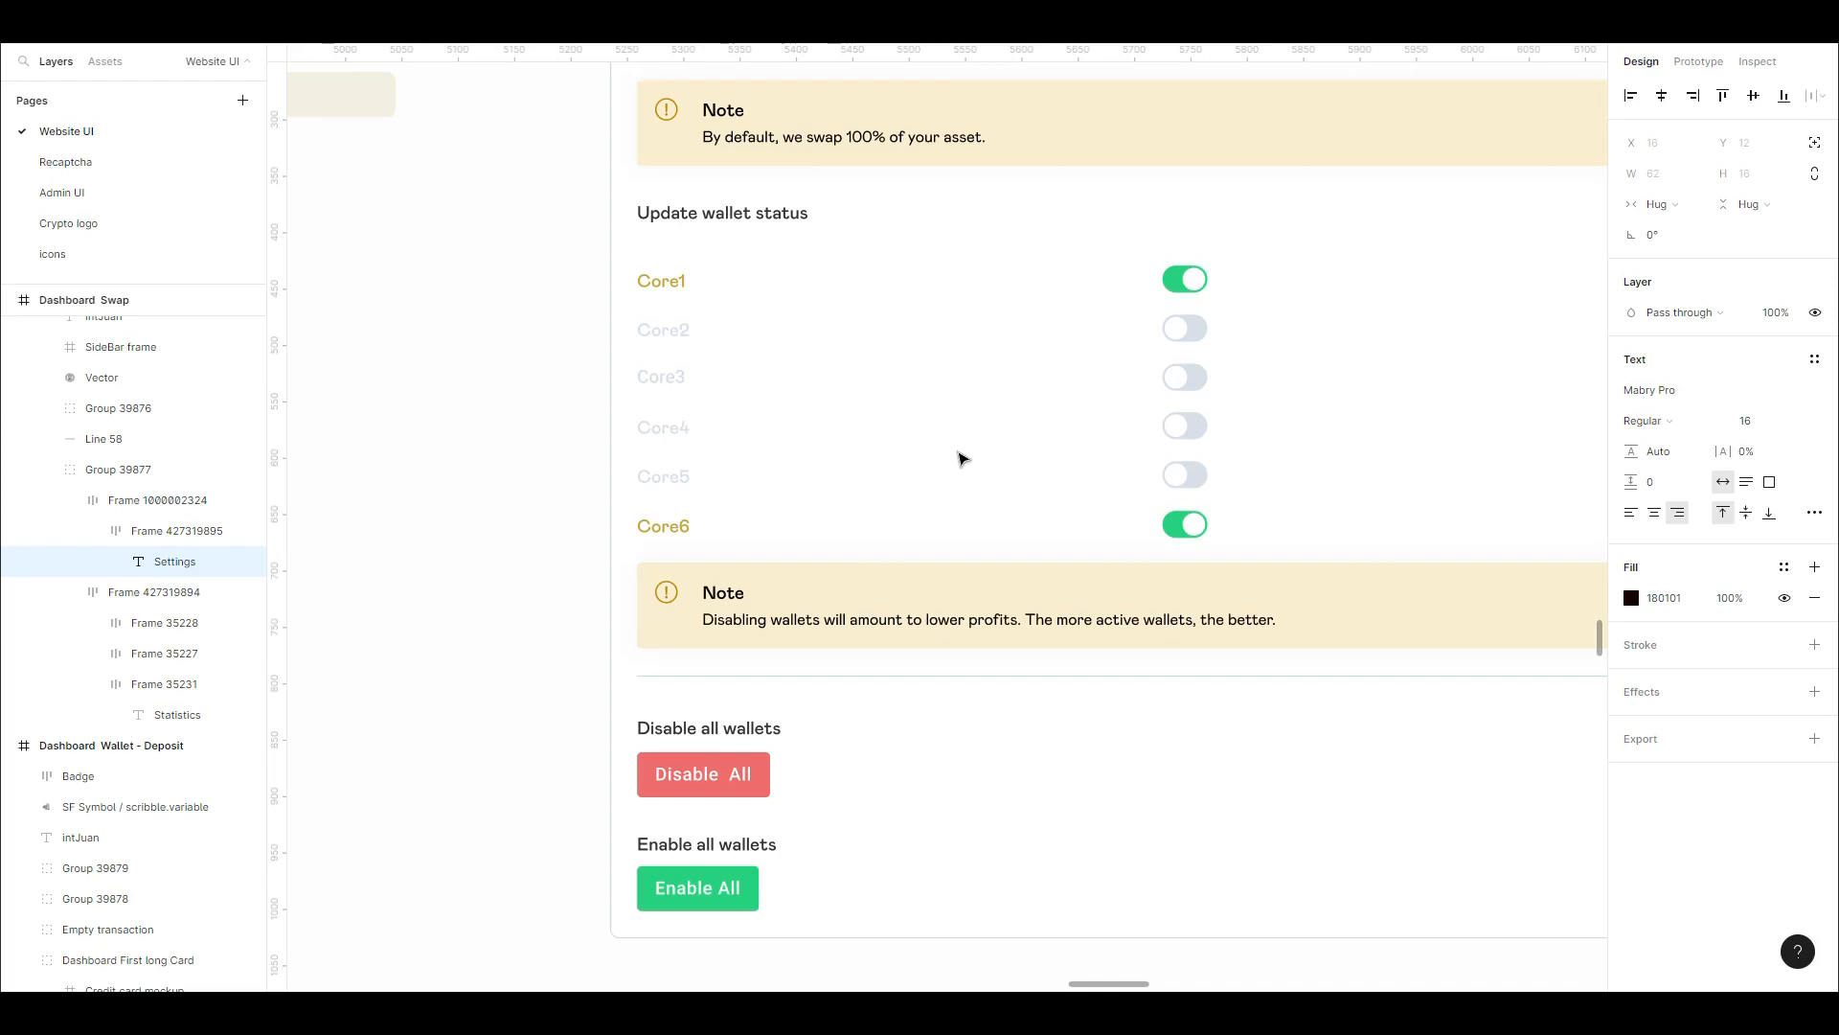
pyautogui.moveTo(1185, 281)
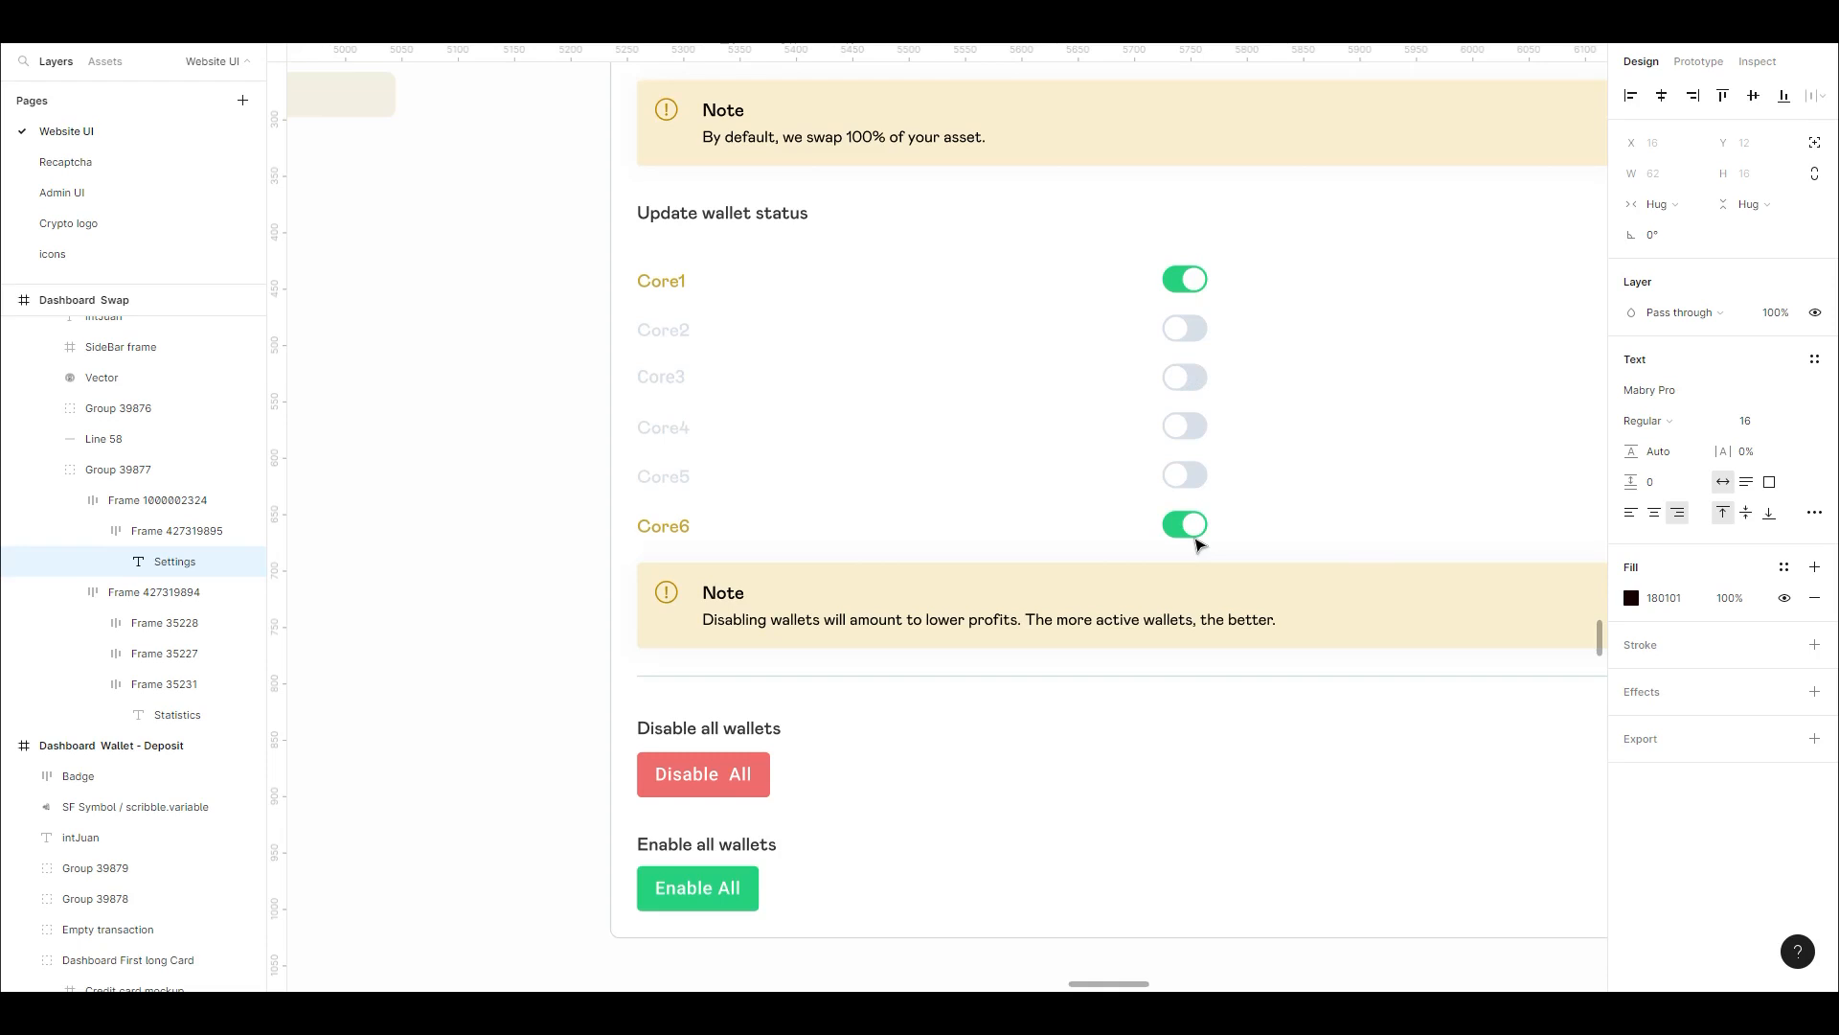
pyautogui.moveTo(1169, 573)
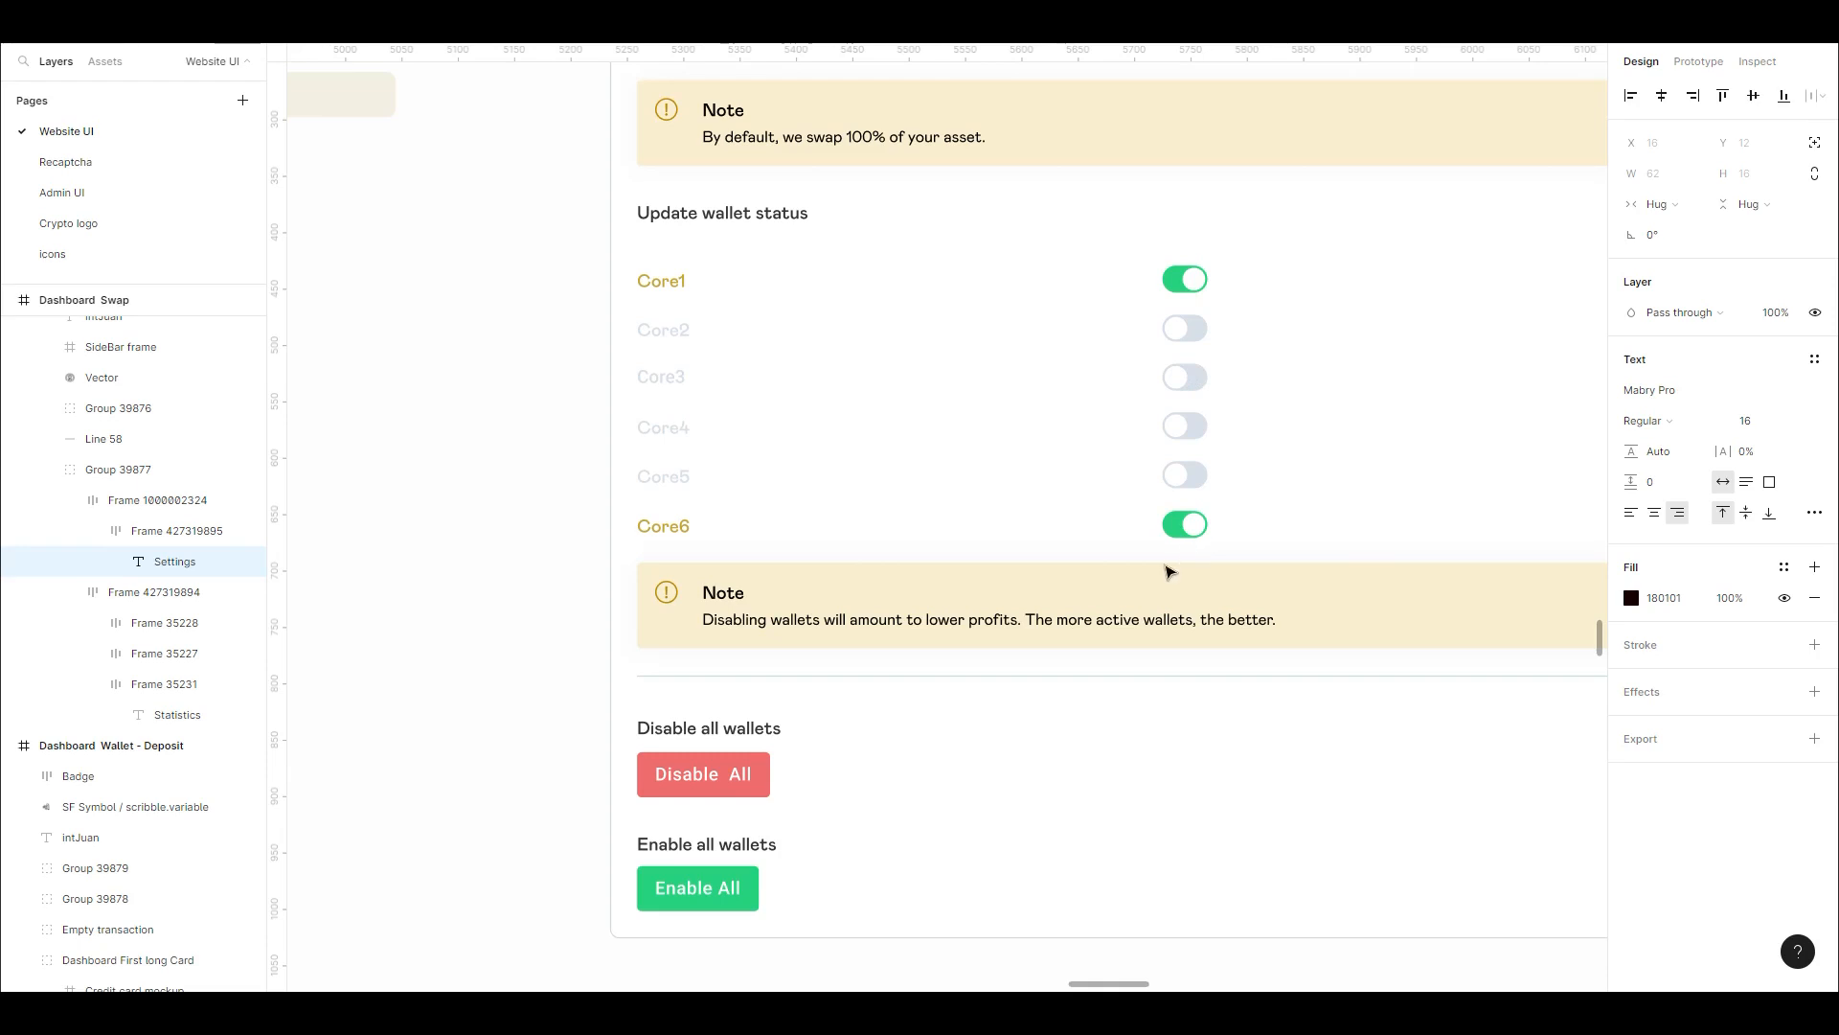
pyautogui.scroll(-3)
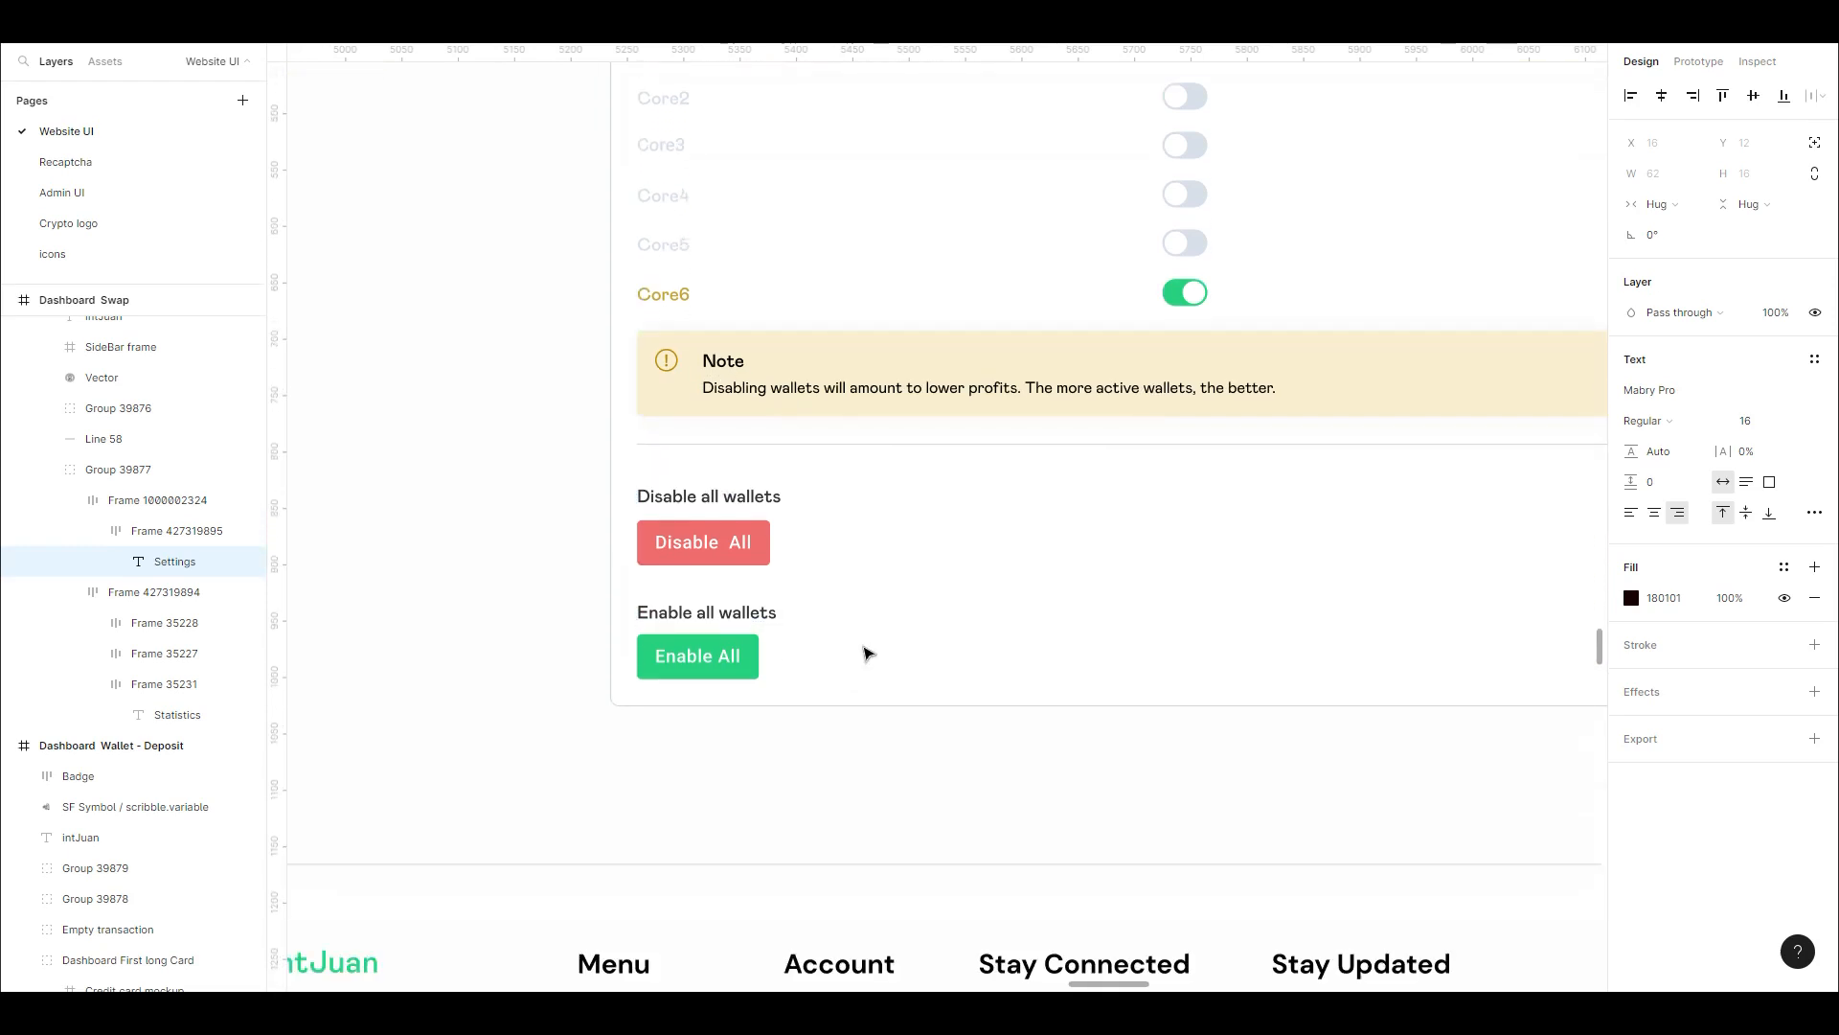
pyautogui.moveTo(788, 712)
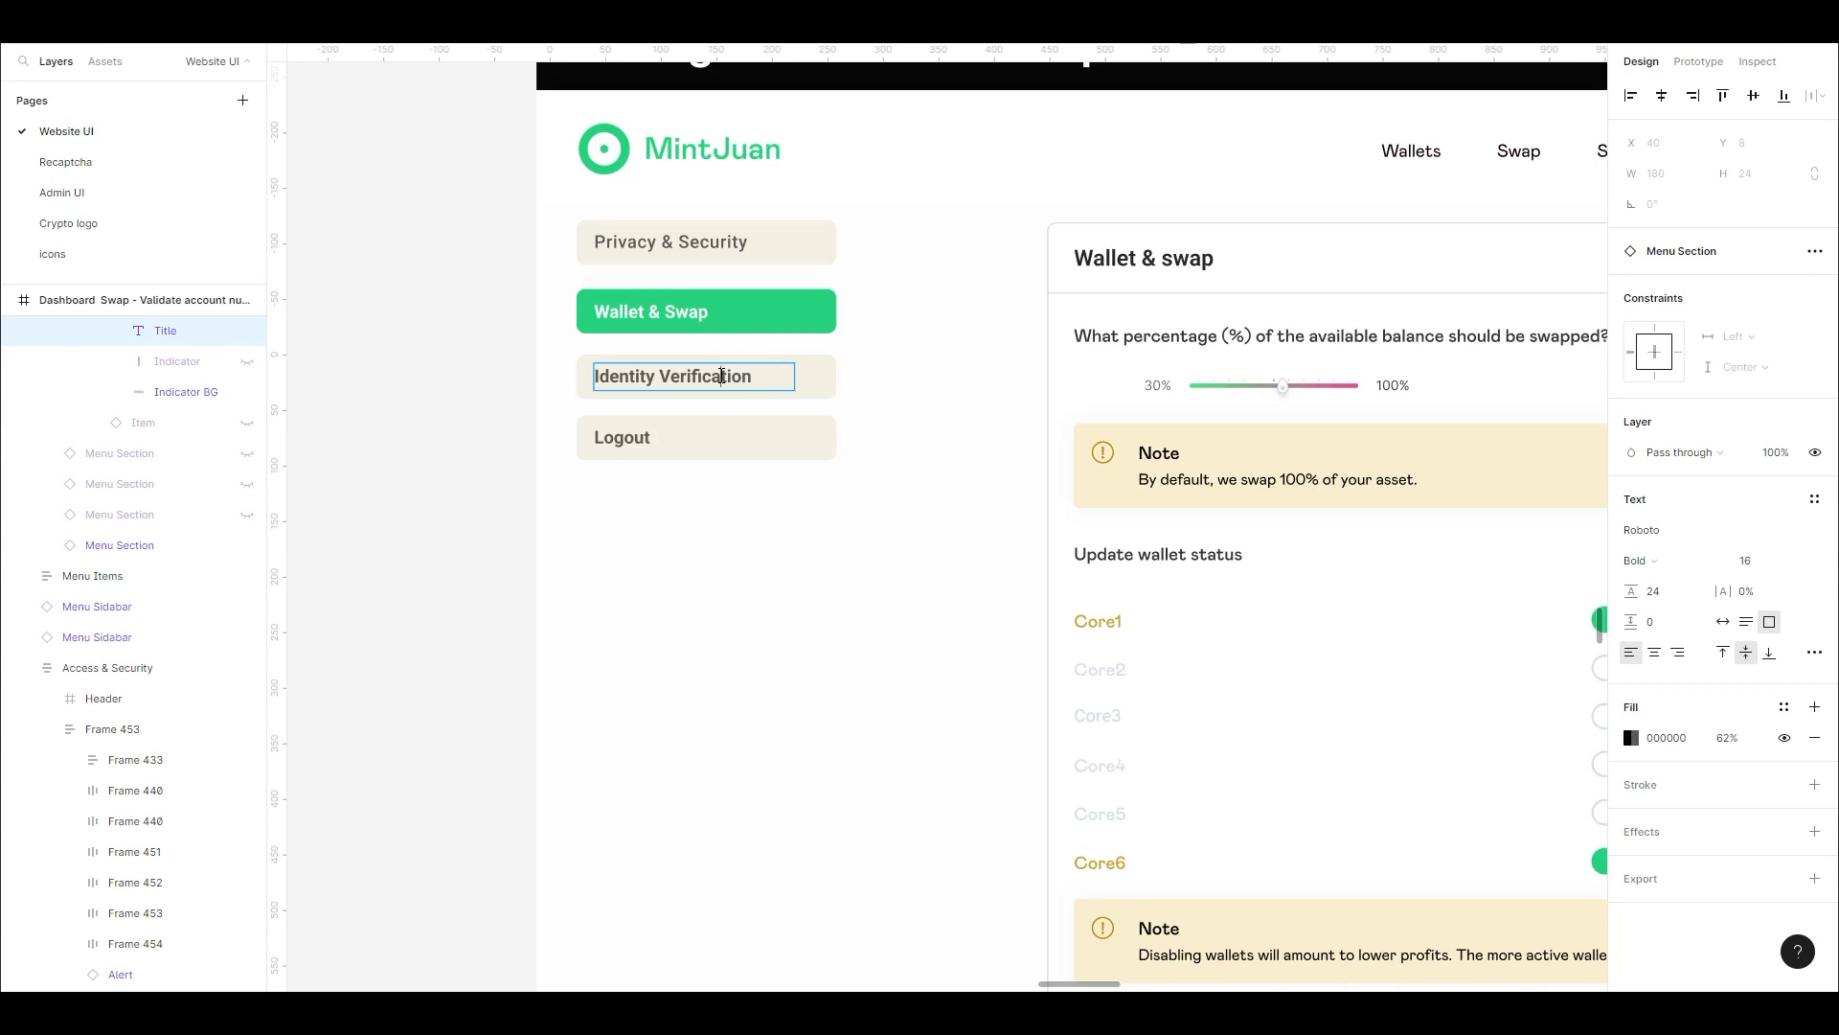
pyautogui.moveTo(816, 393)
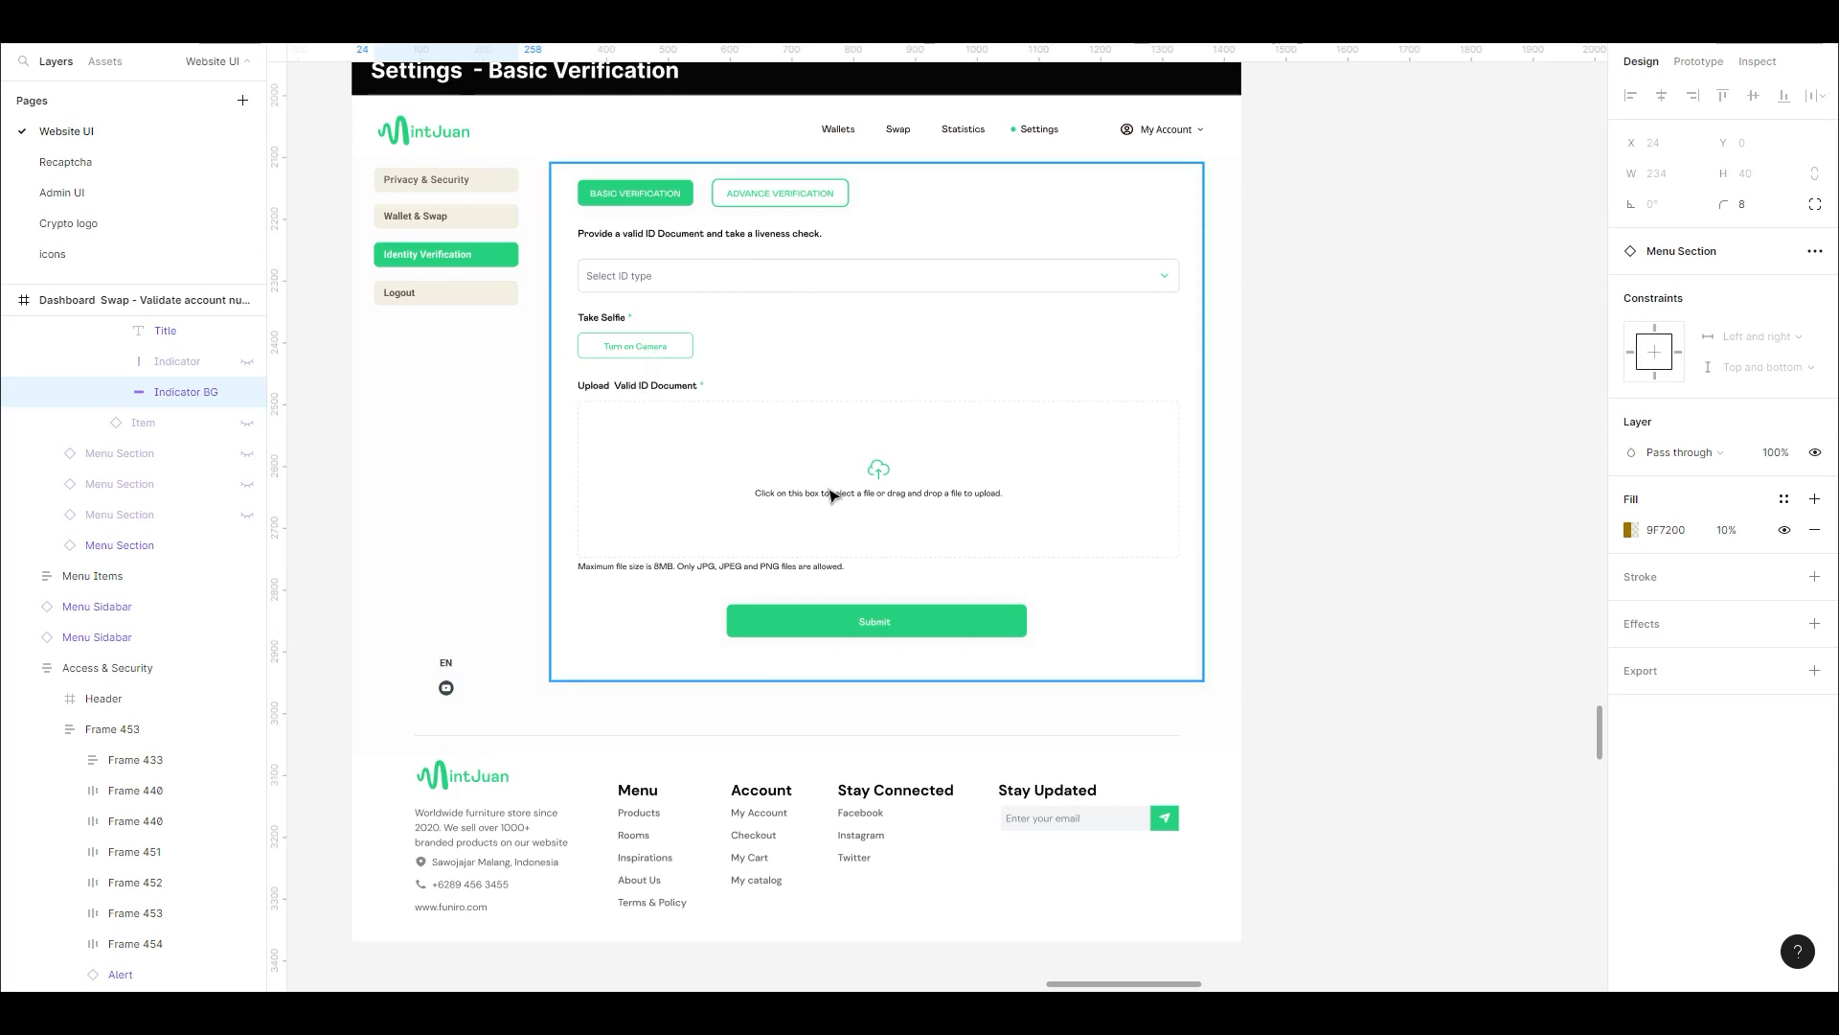
pyautogui.moveTo(905, 474)
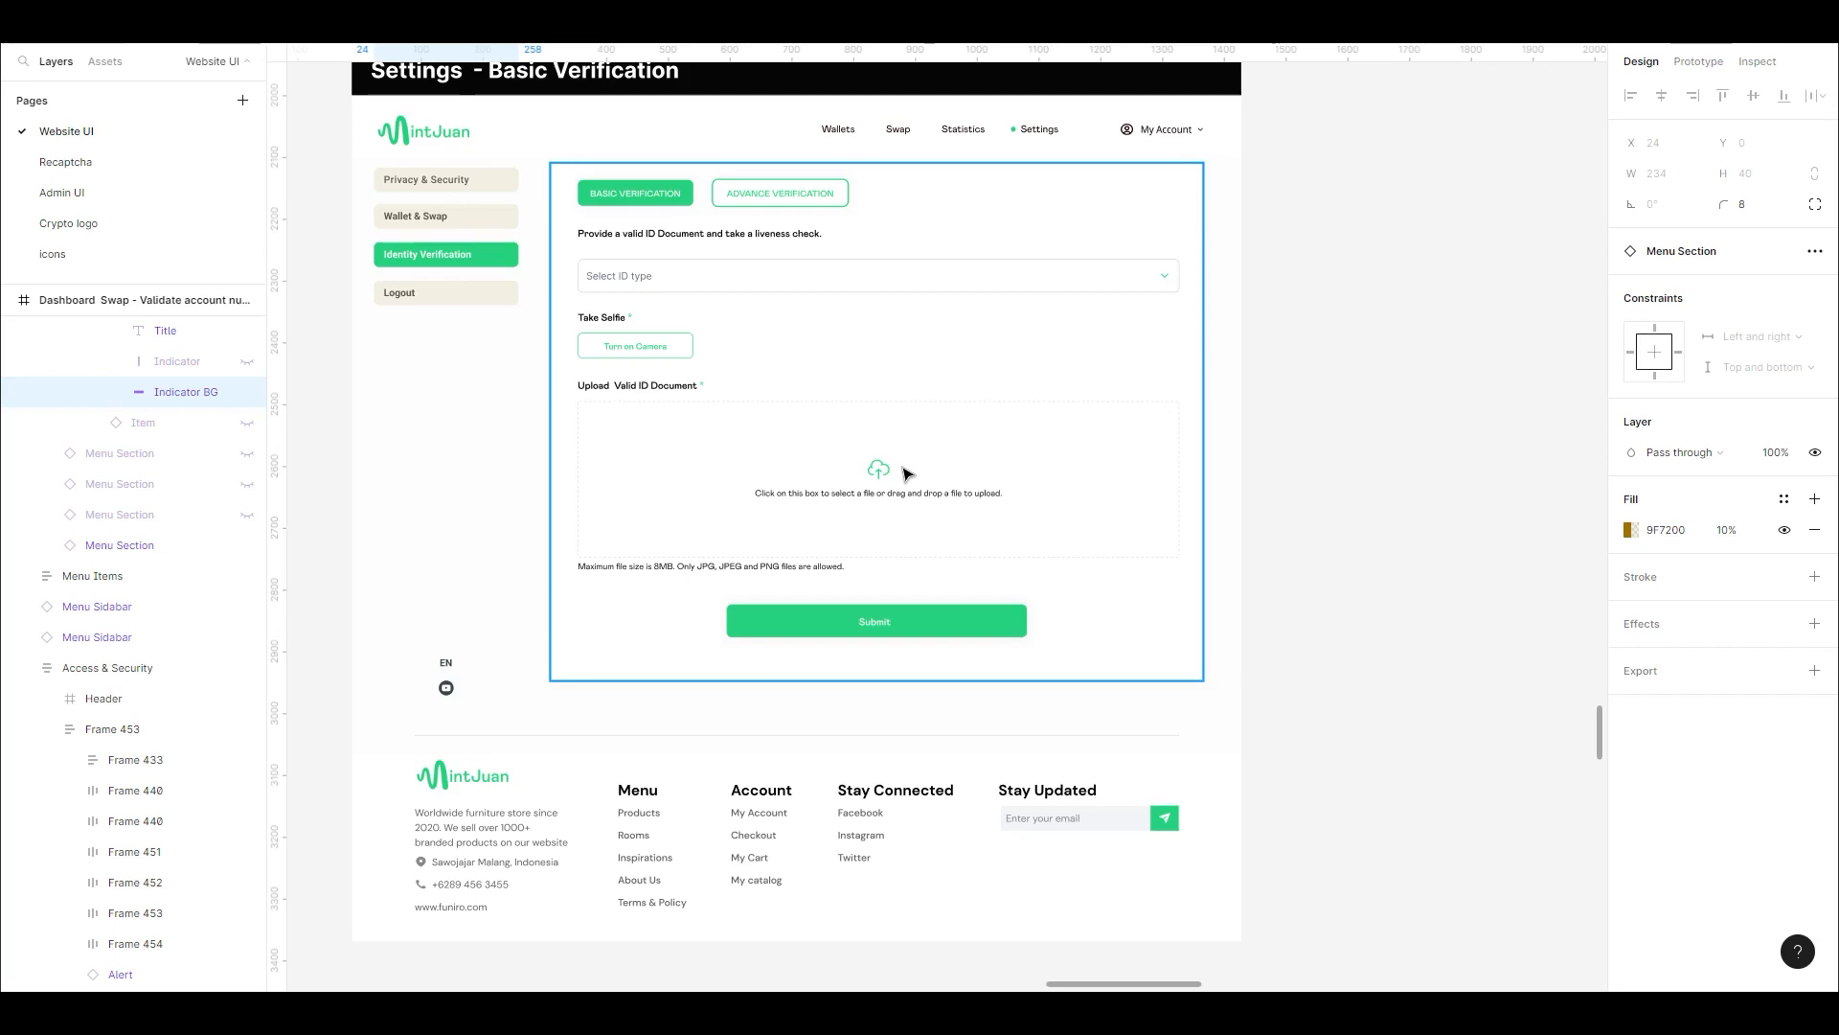
pyautogui.moveTo(821, 424)
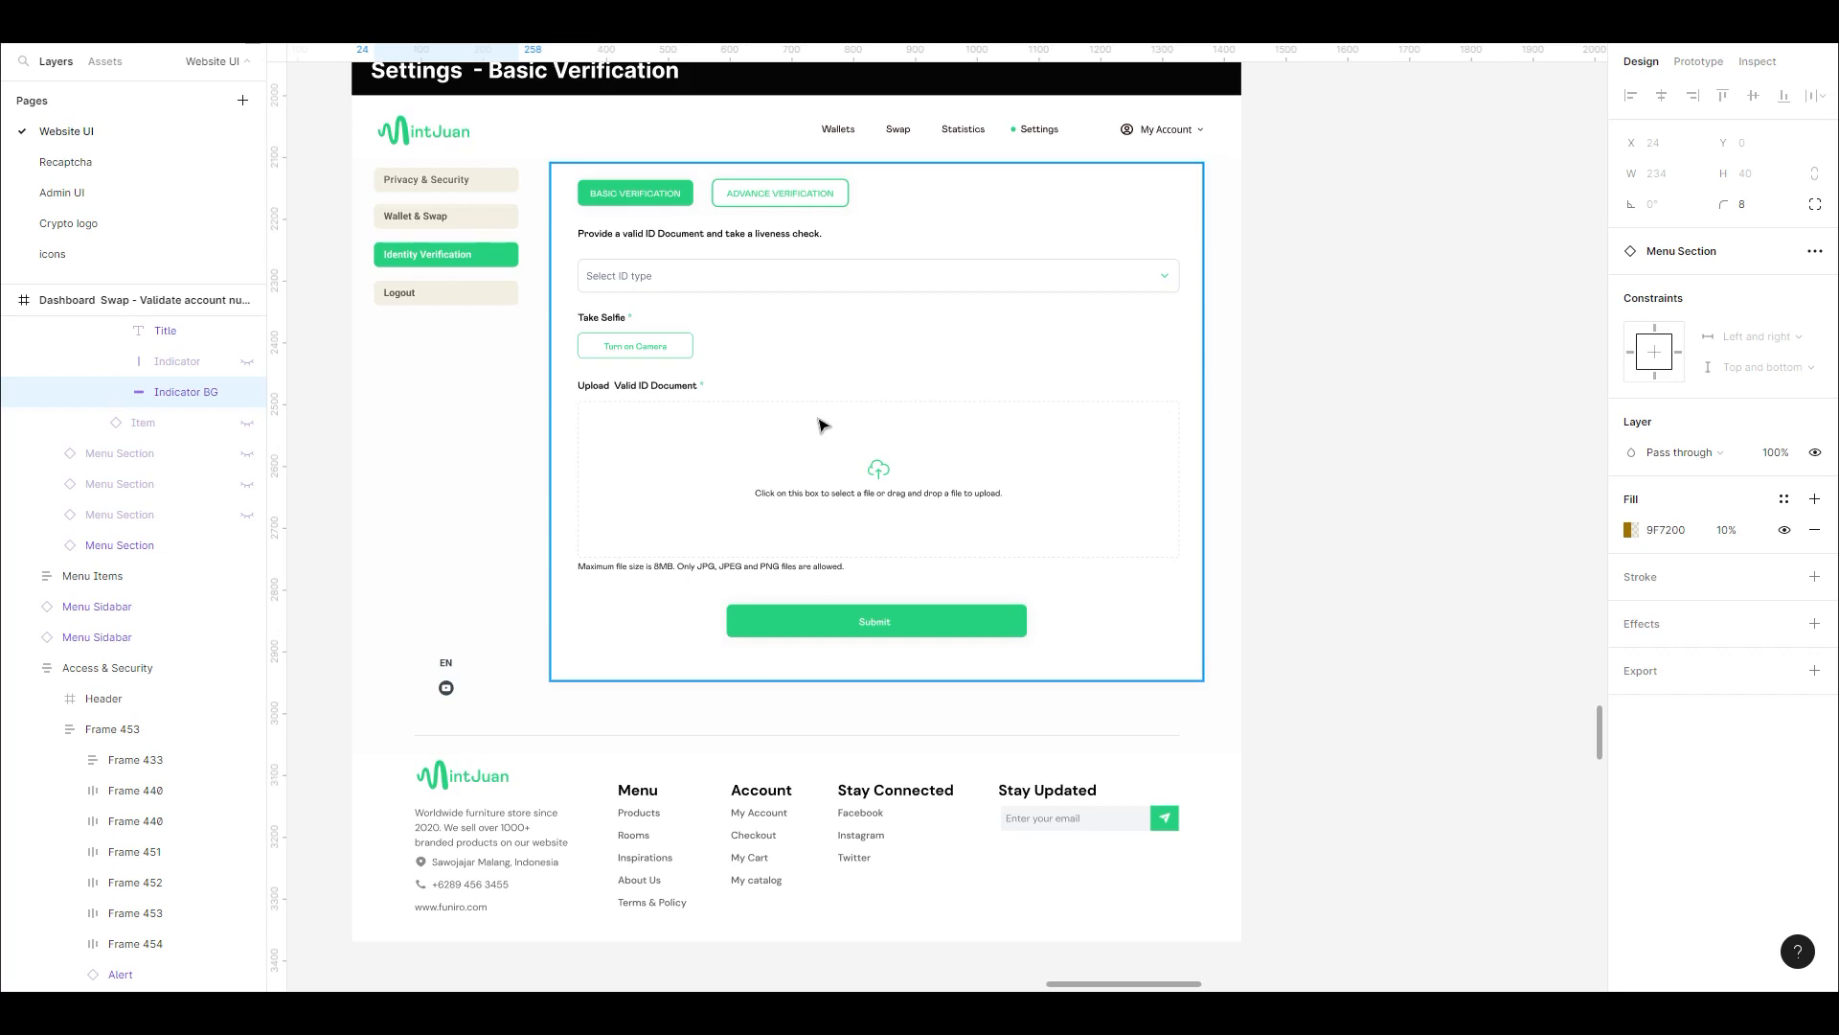
pyautogui.moveTo(838, 548)
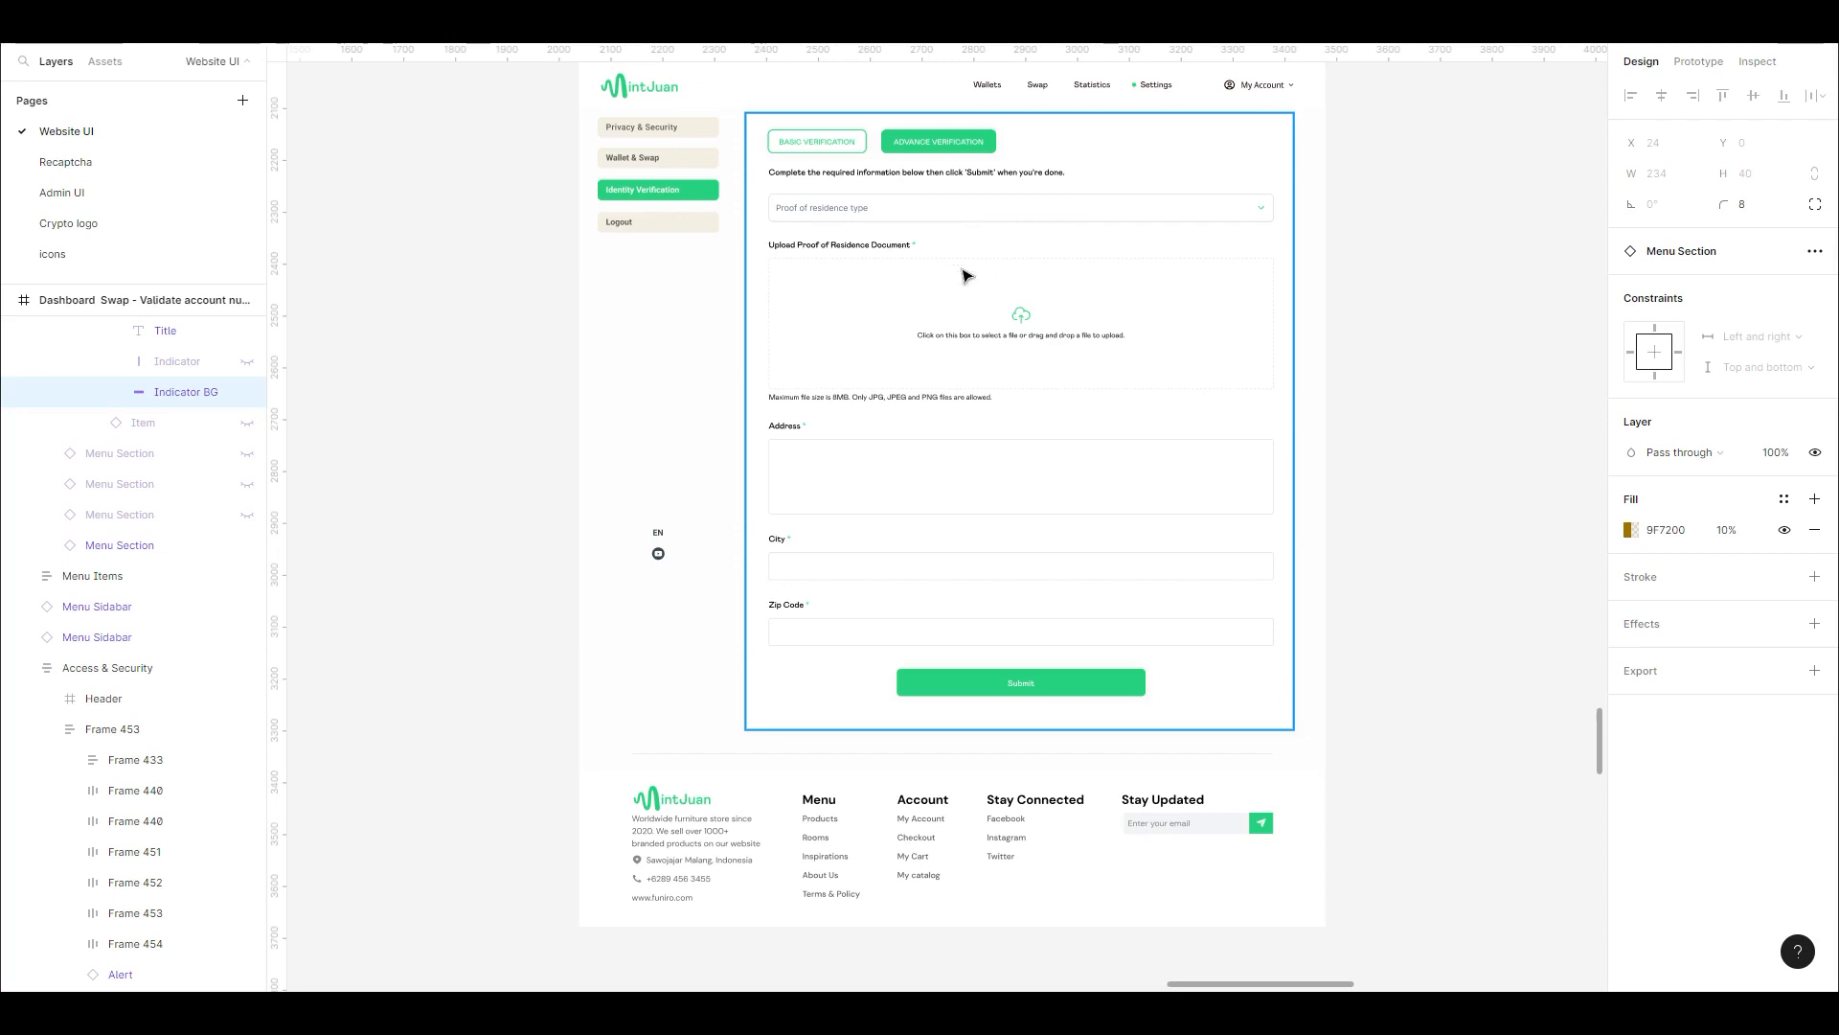
pyautogui.moveTo(915, 256)
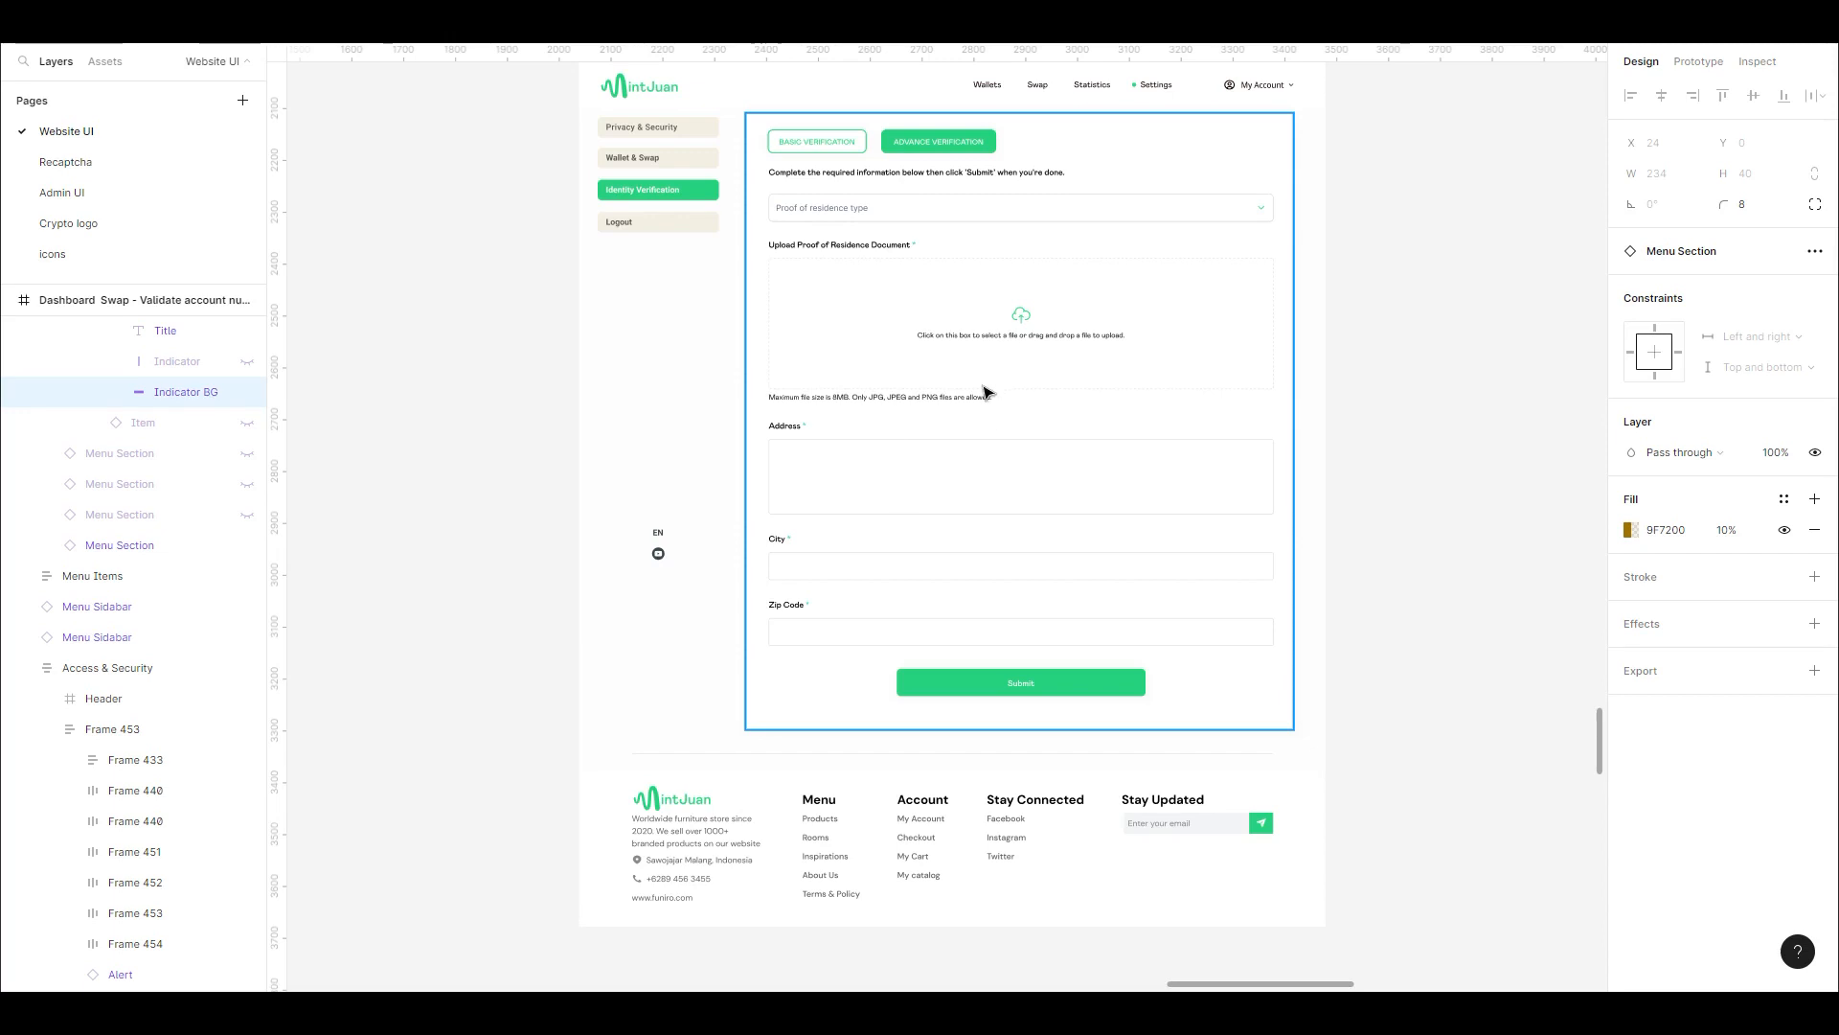
pyautogui.moveTo(958, 386)
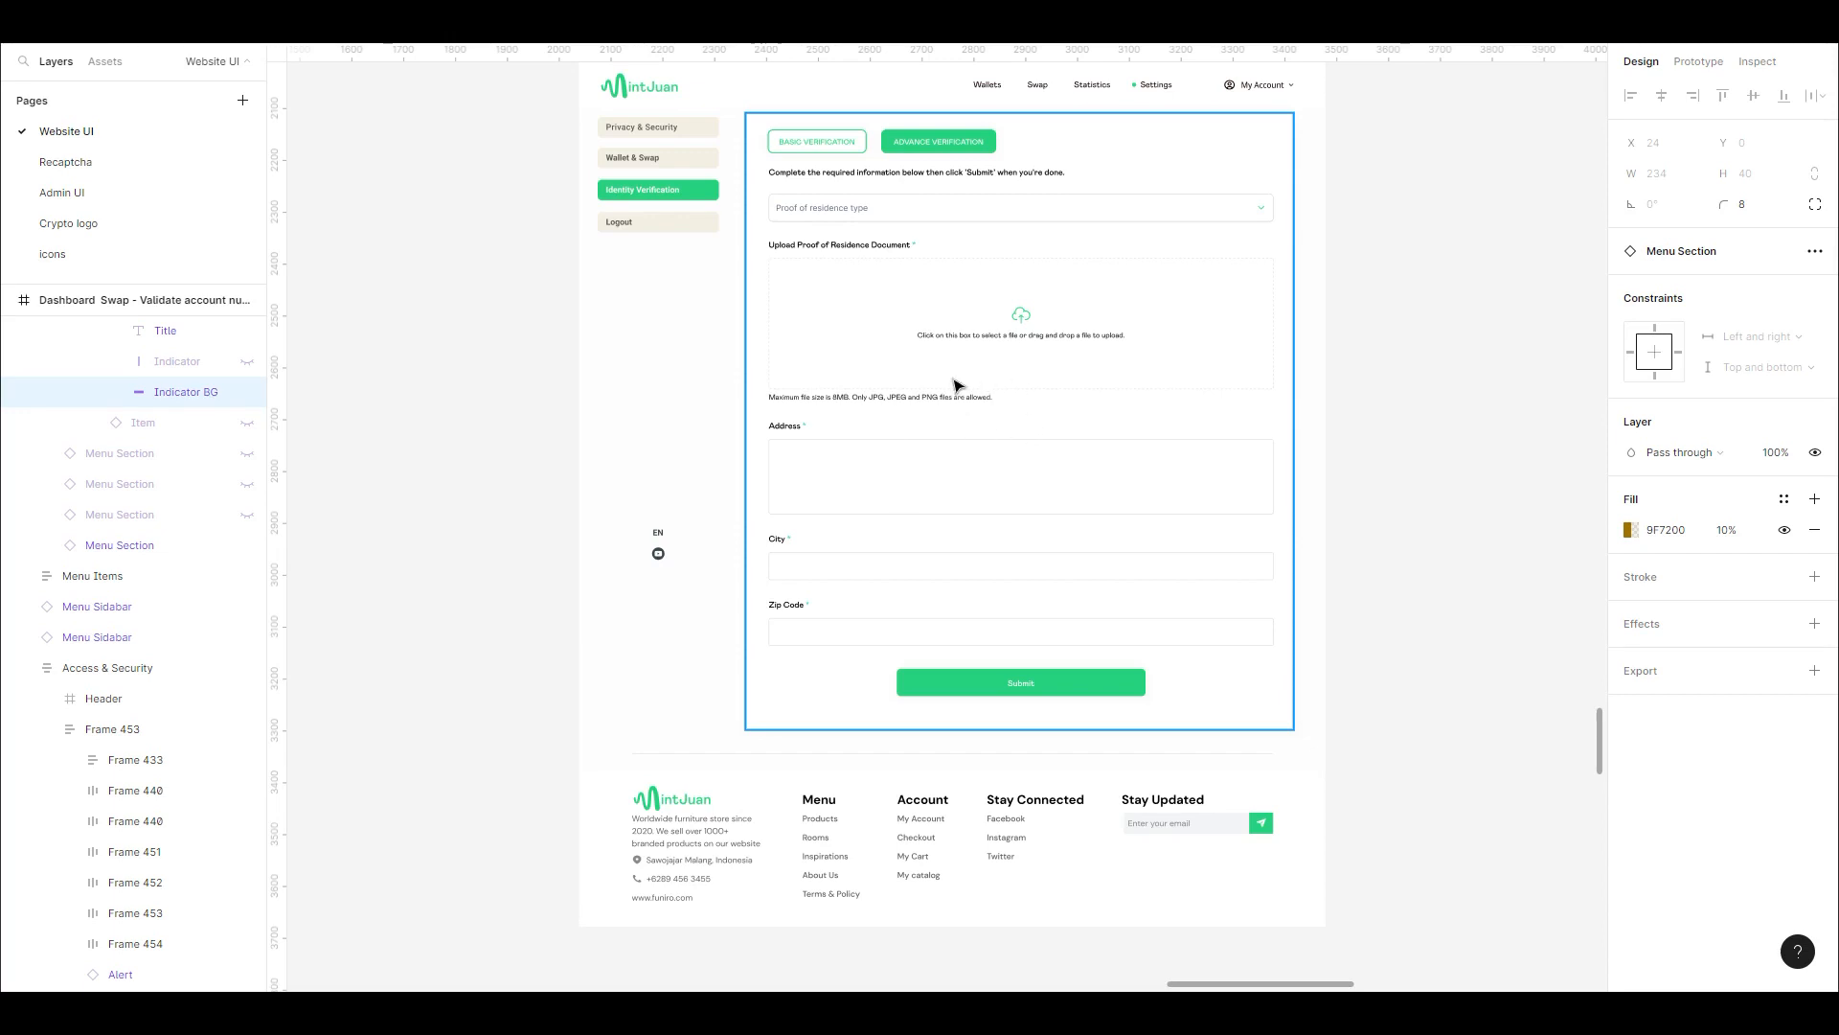
pyautogui.moveTo(885, 472)
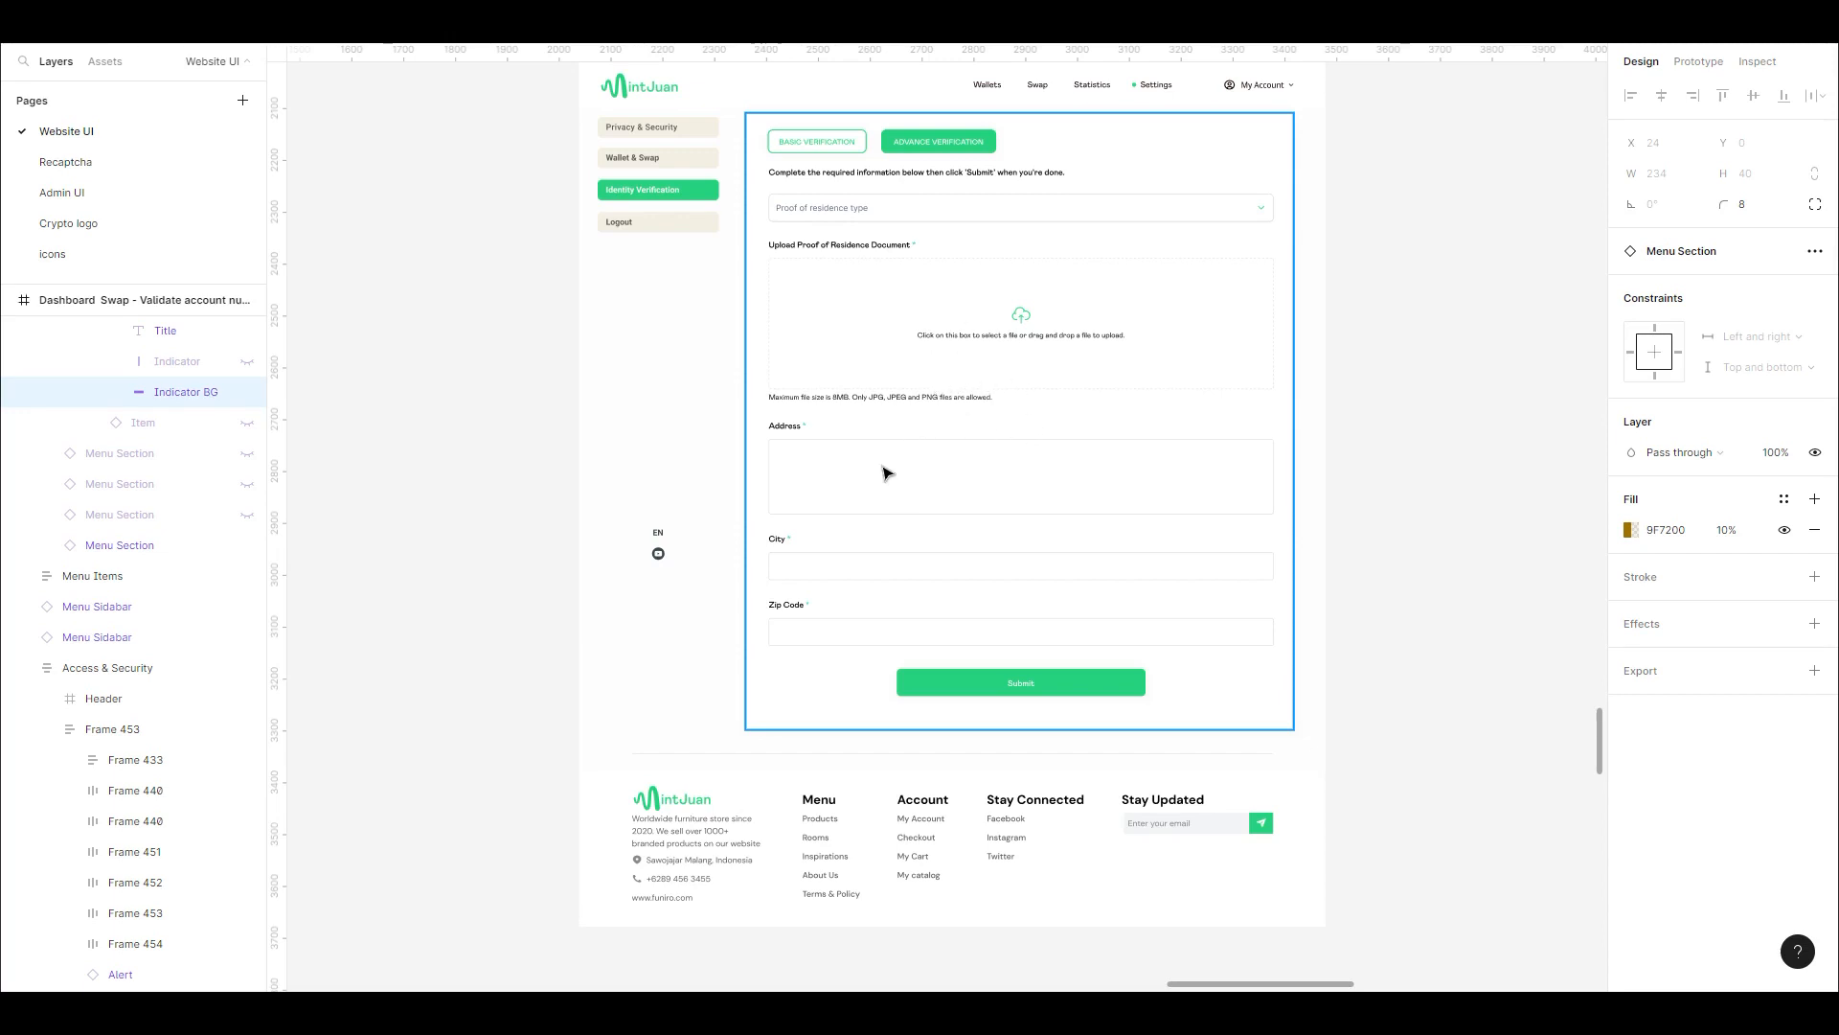
pyautogui.moveTo(897, 610)
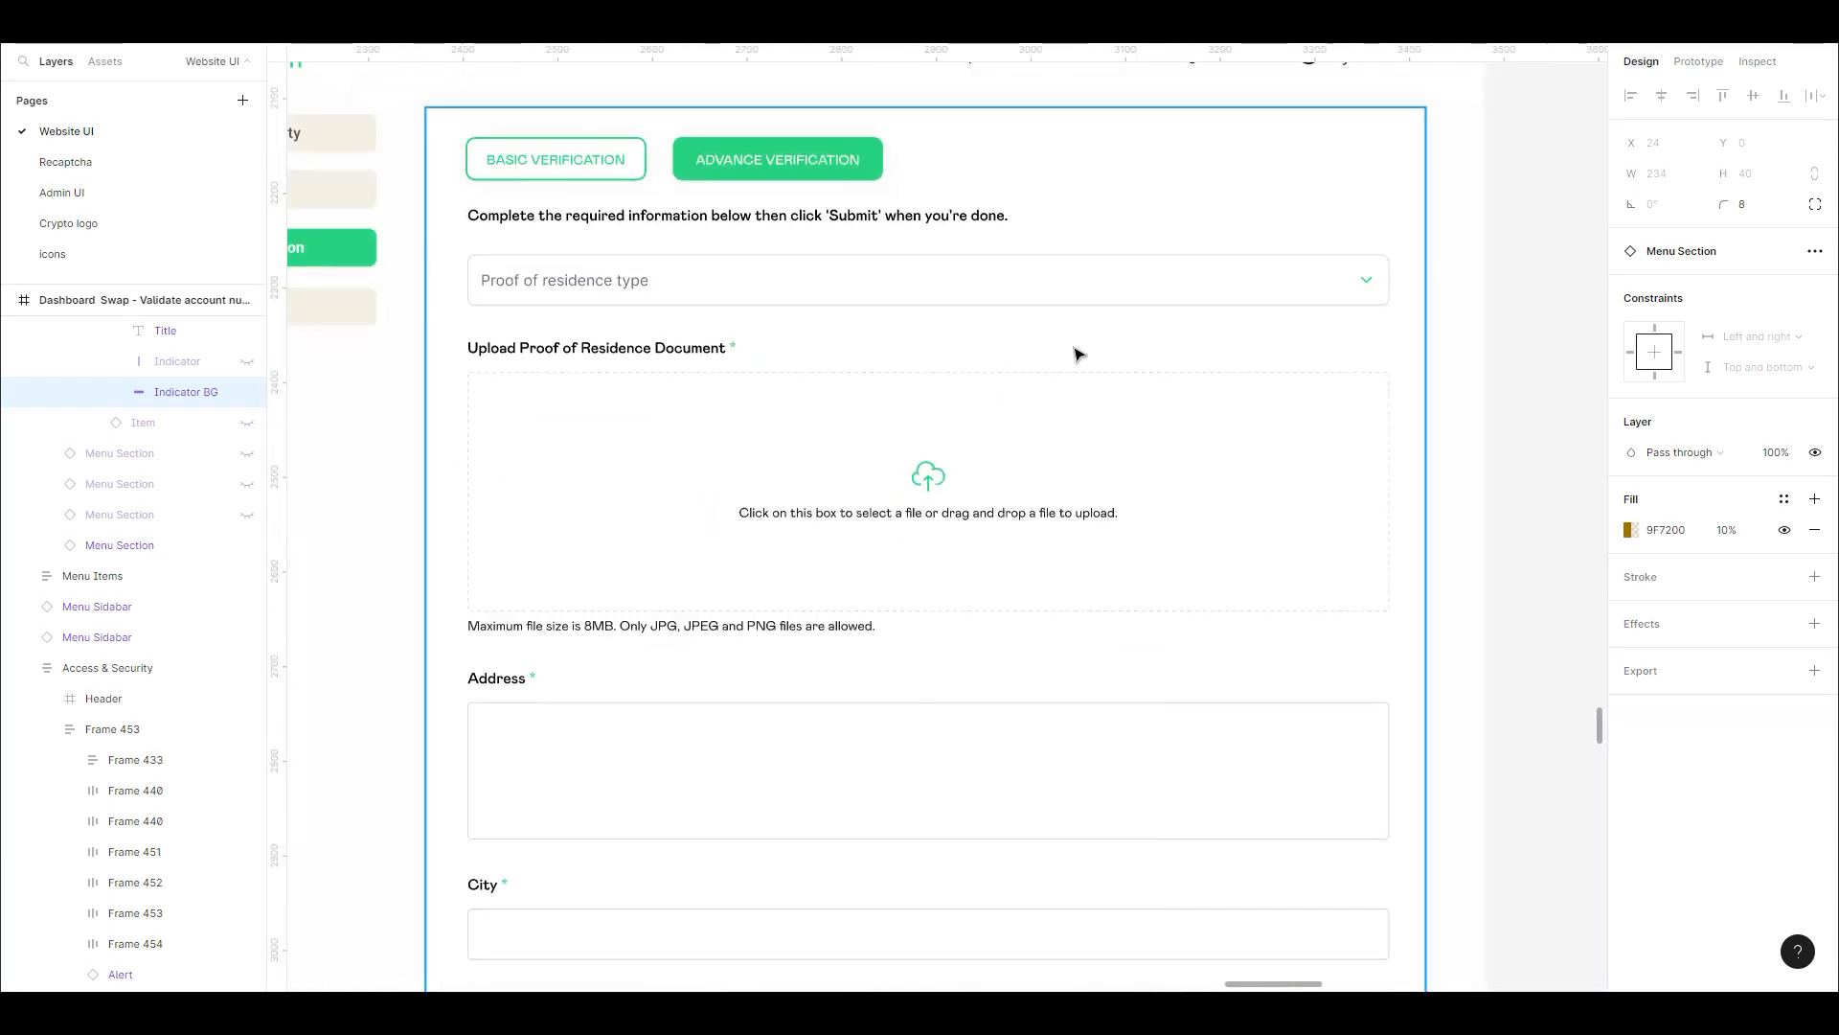
pyautogui.scroll(-3)
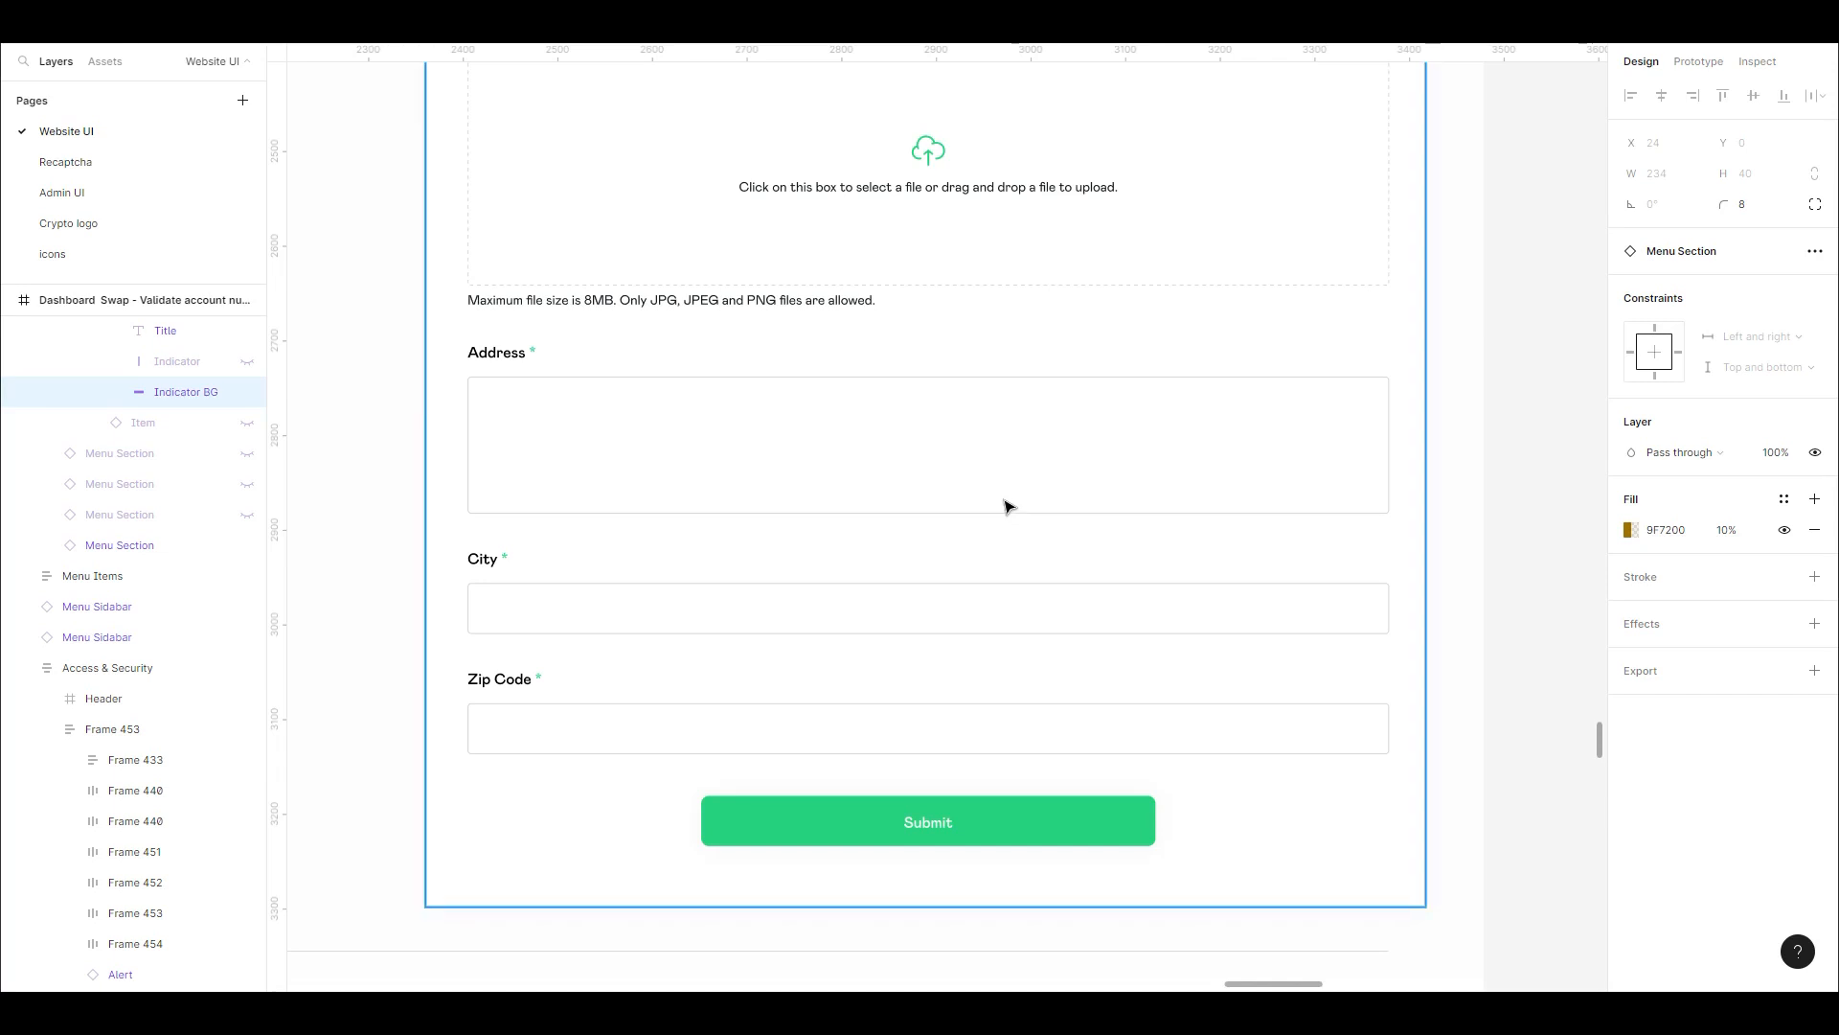
pyautogui.moveTo(1002, 502)
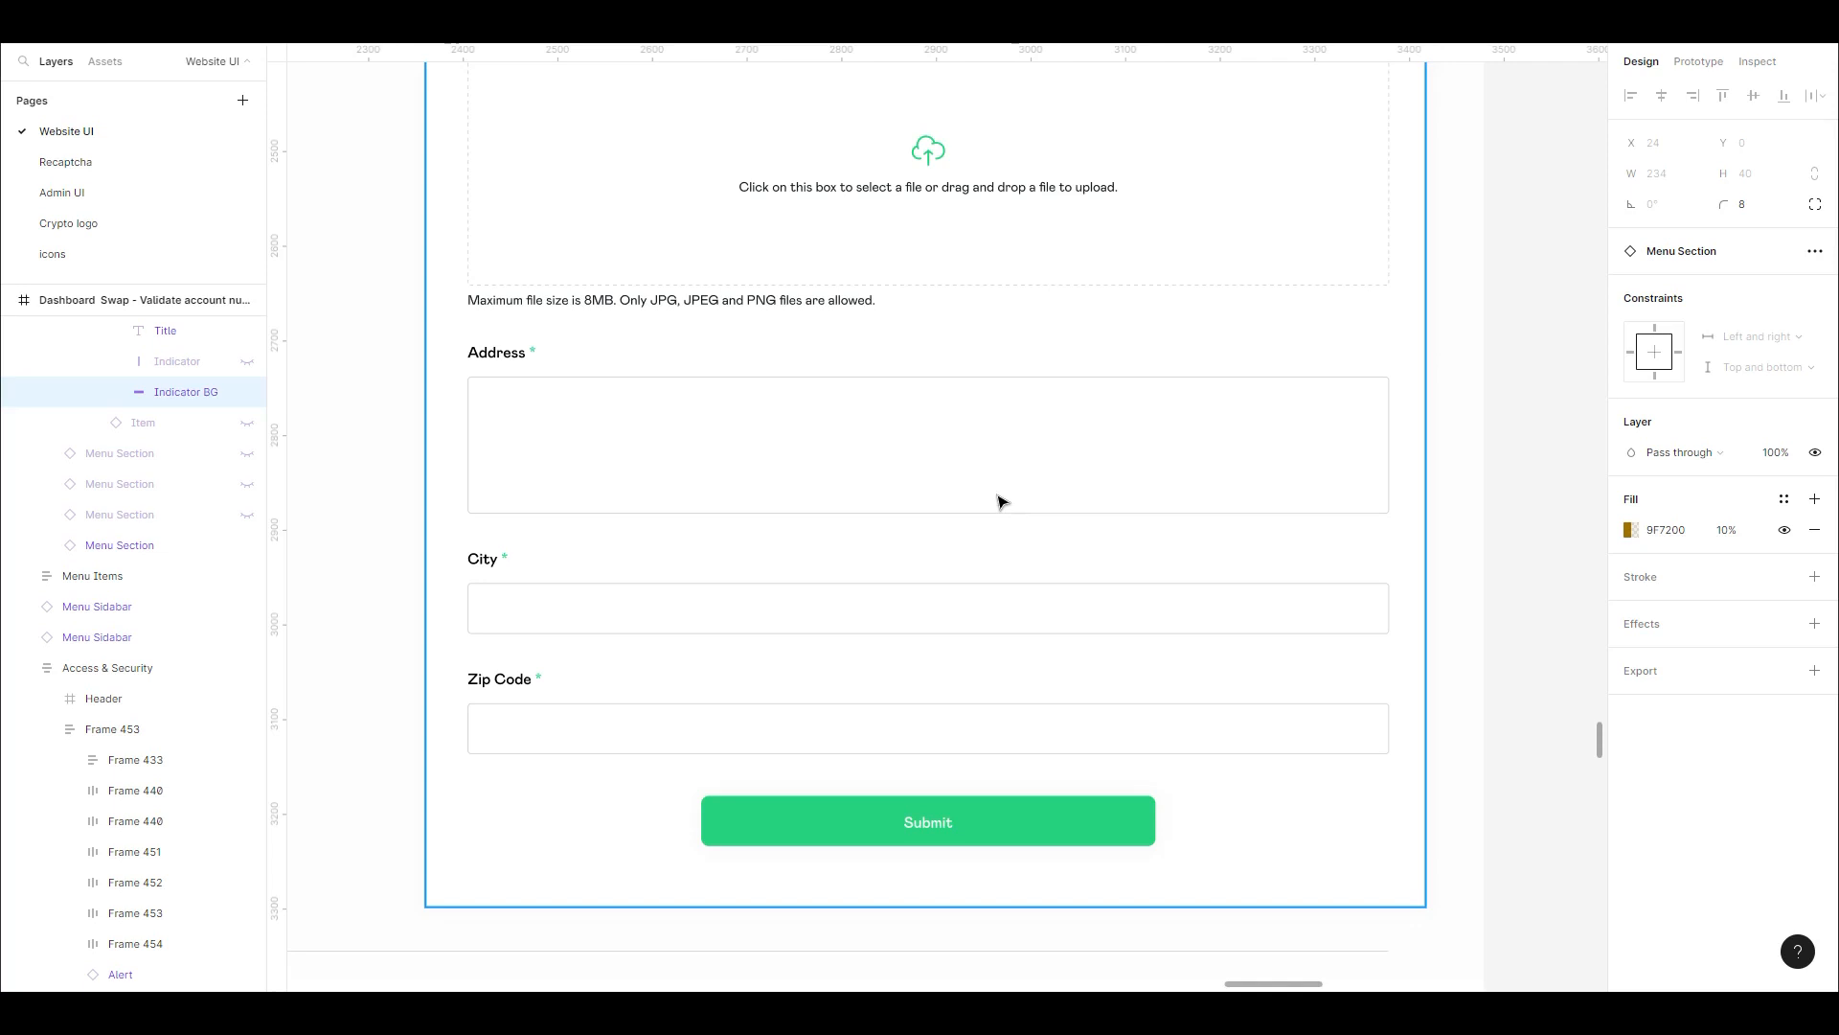
pyautogui.moveTo(960, 486)
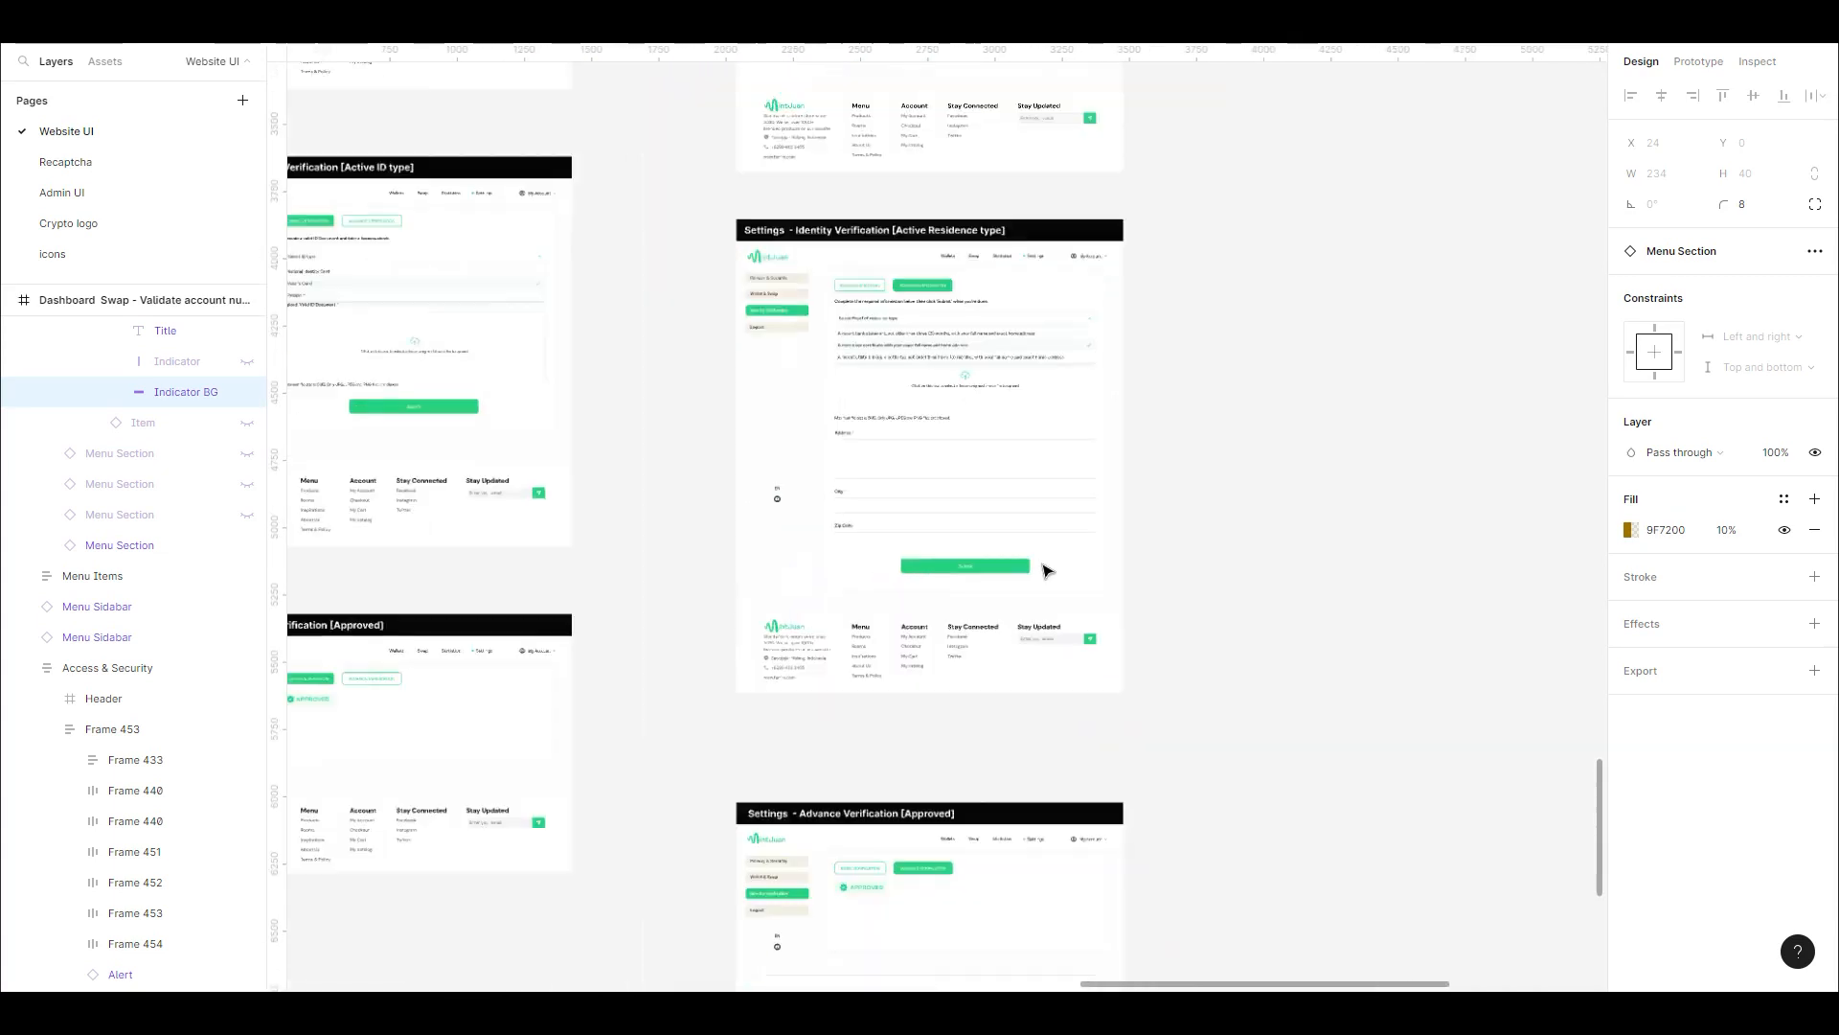
# Navigate the canvas toward Advance Verification, landing on the Fiat Deposit voucher designs
pyautogui.scroll(-3)
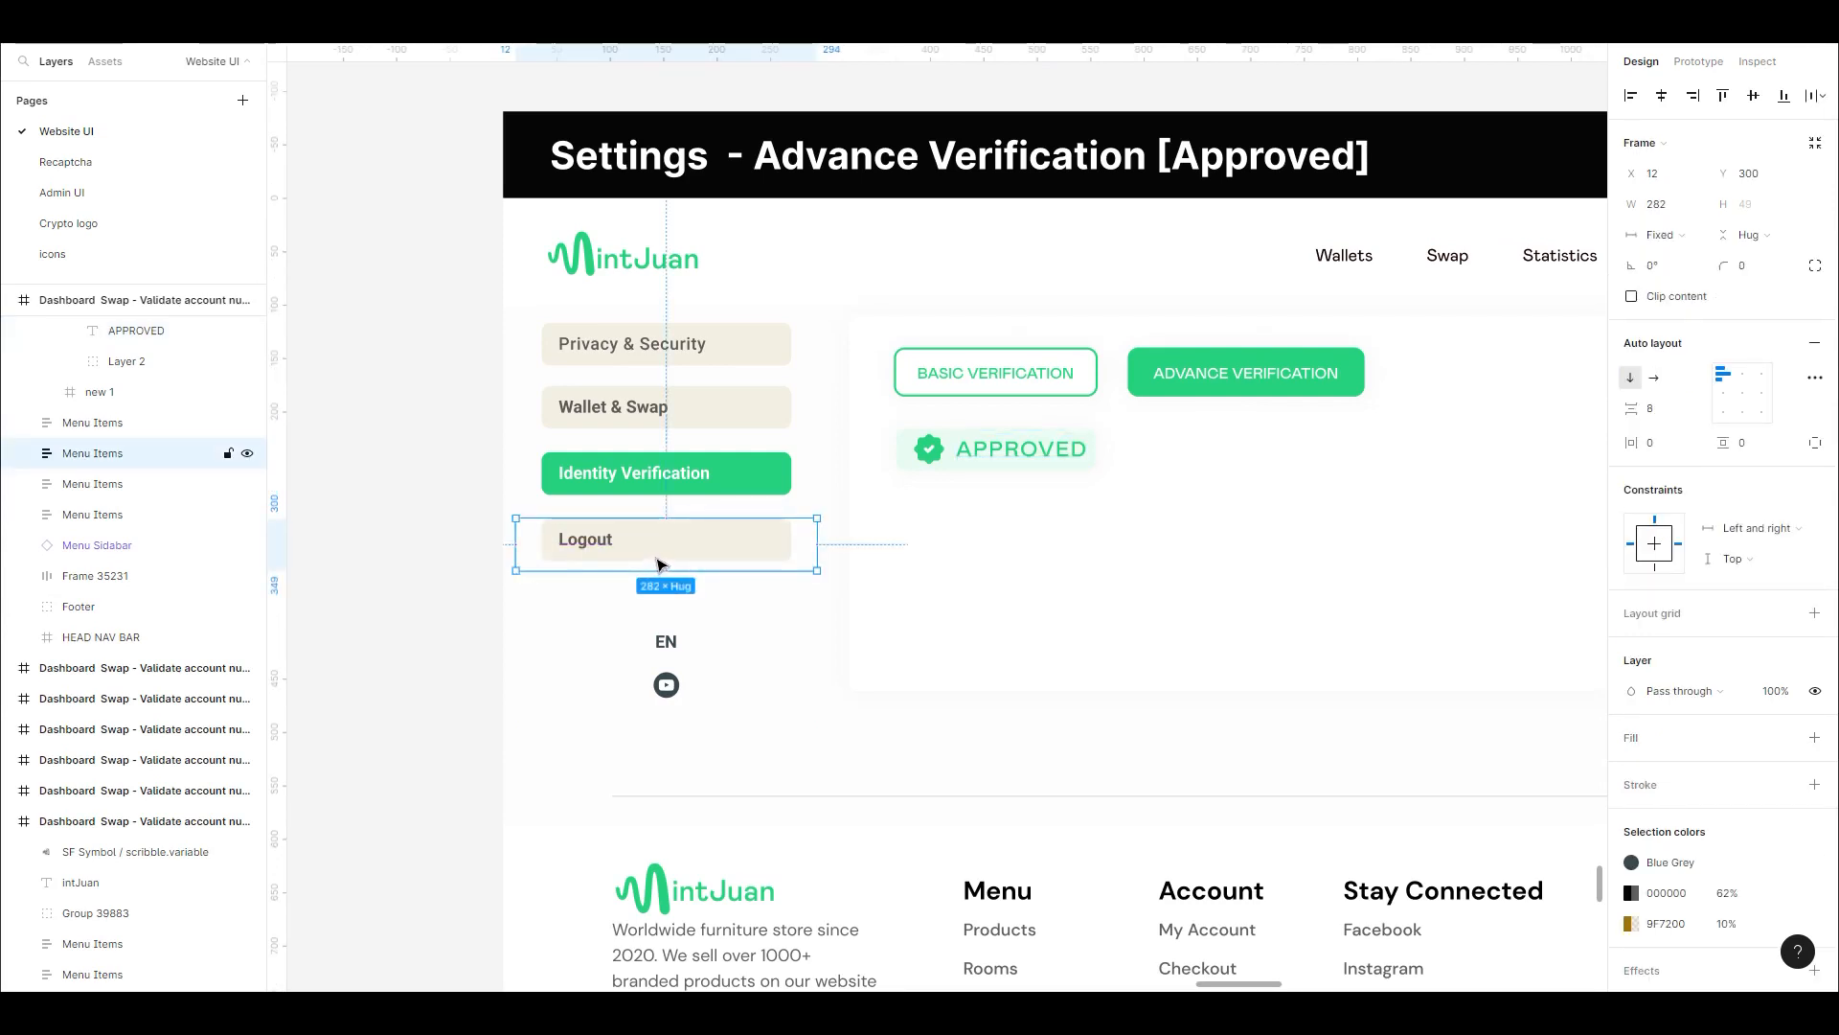
pyautogui.click(97, 545)
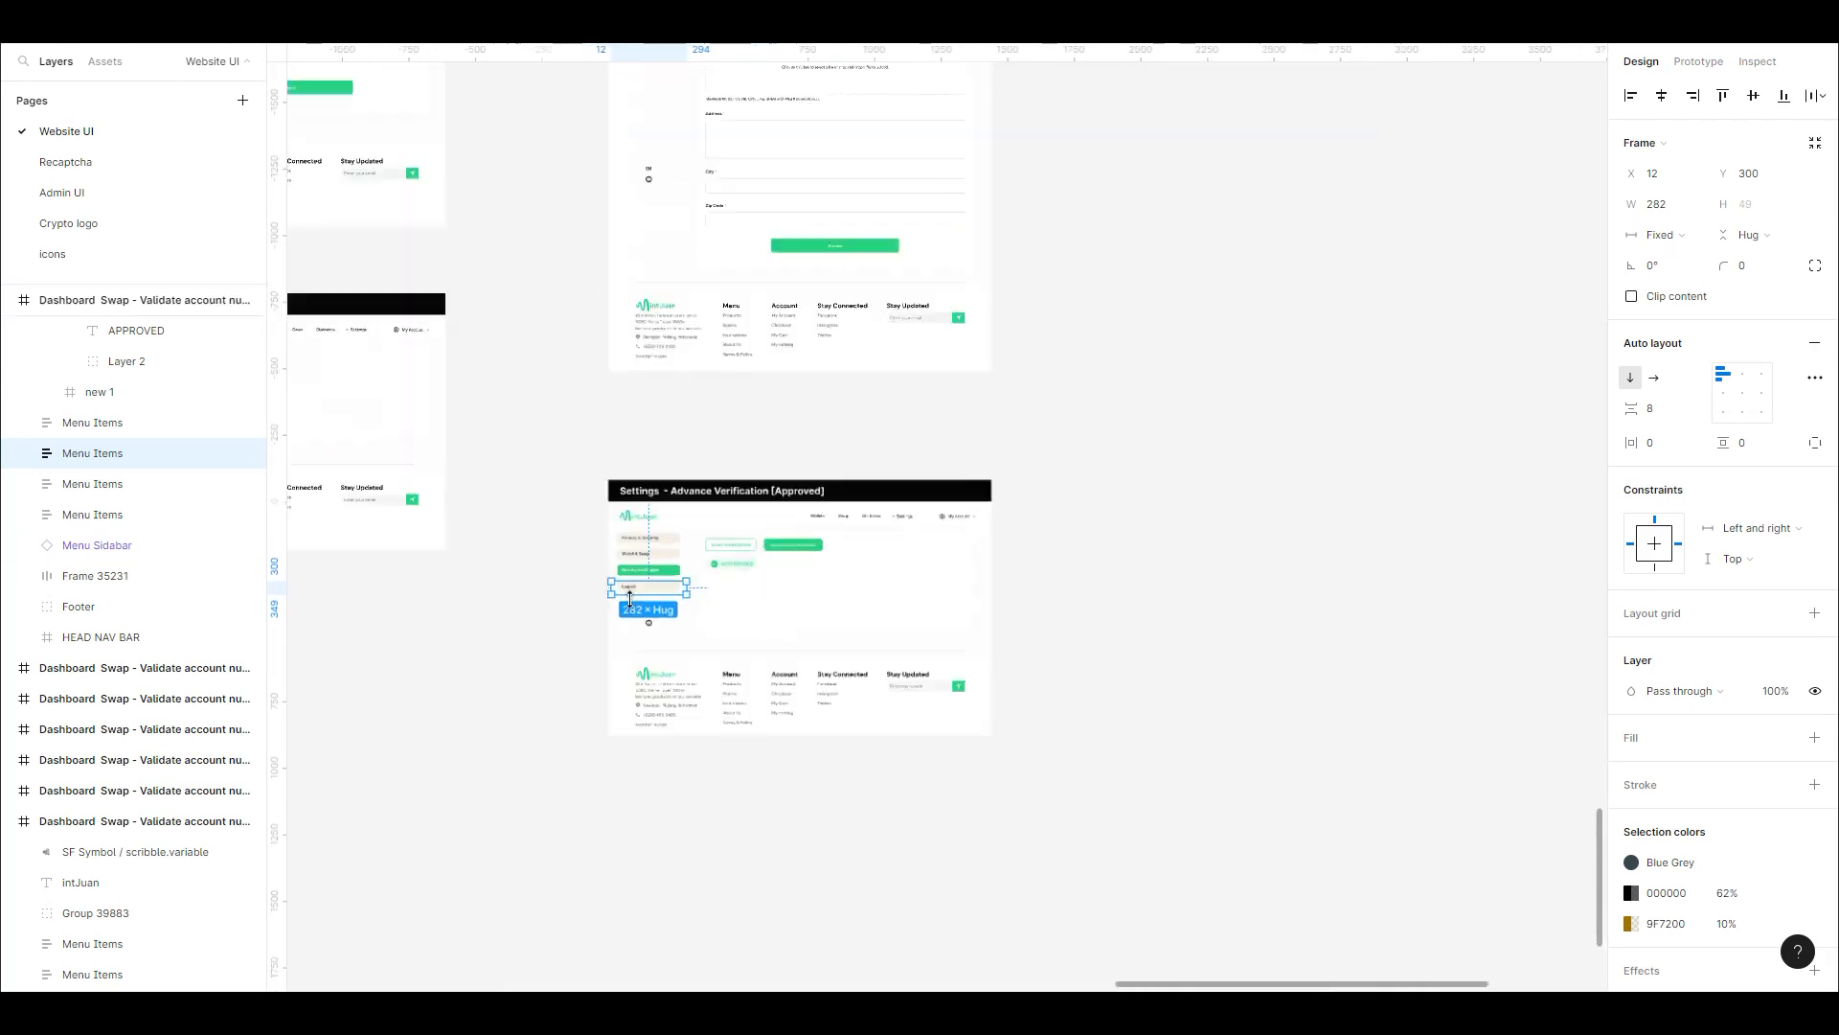
pyautogui.scroll(-3)
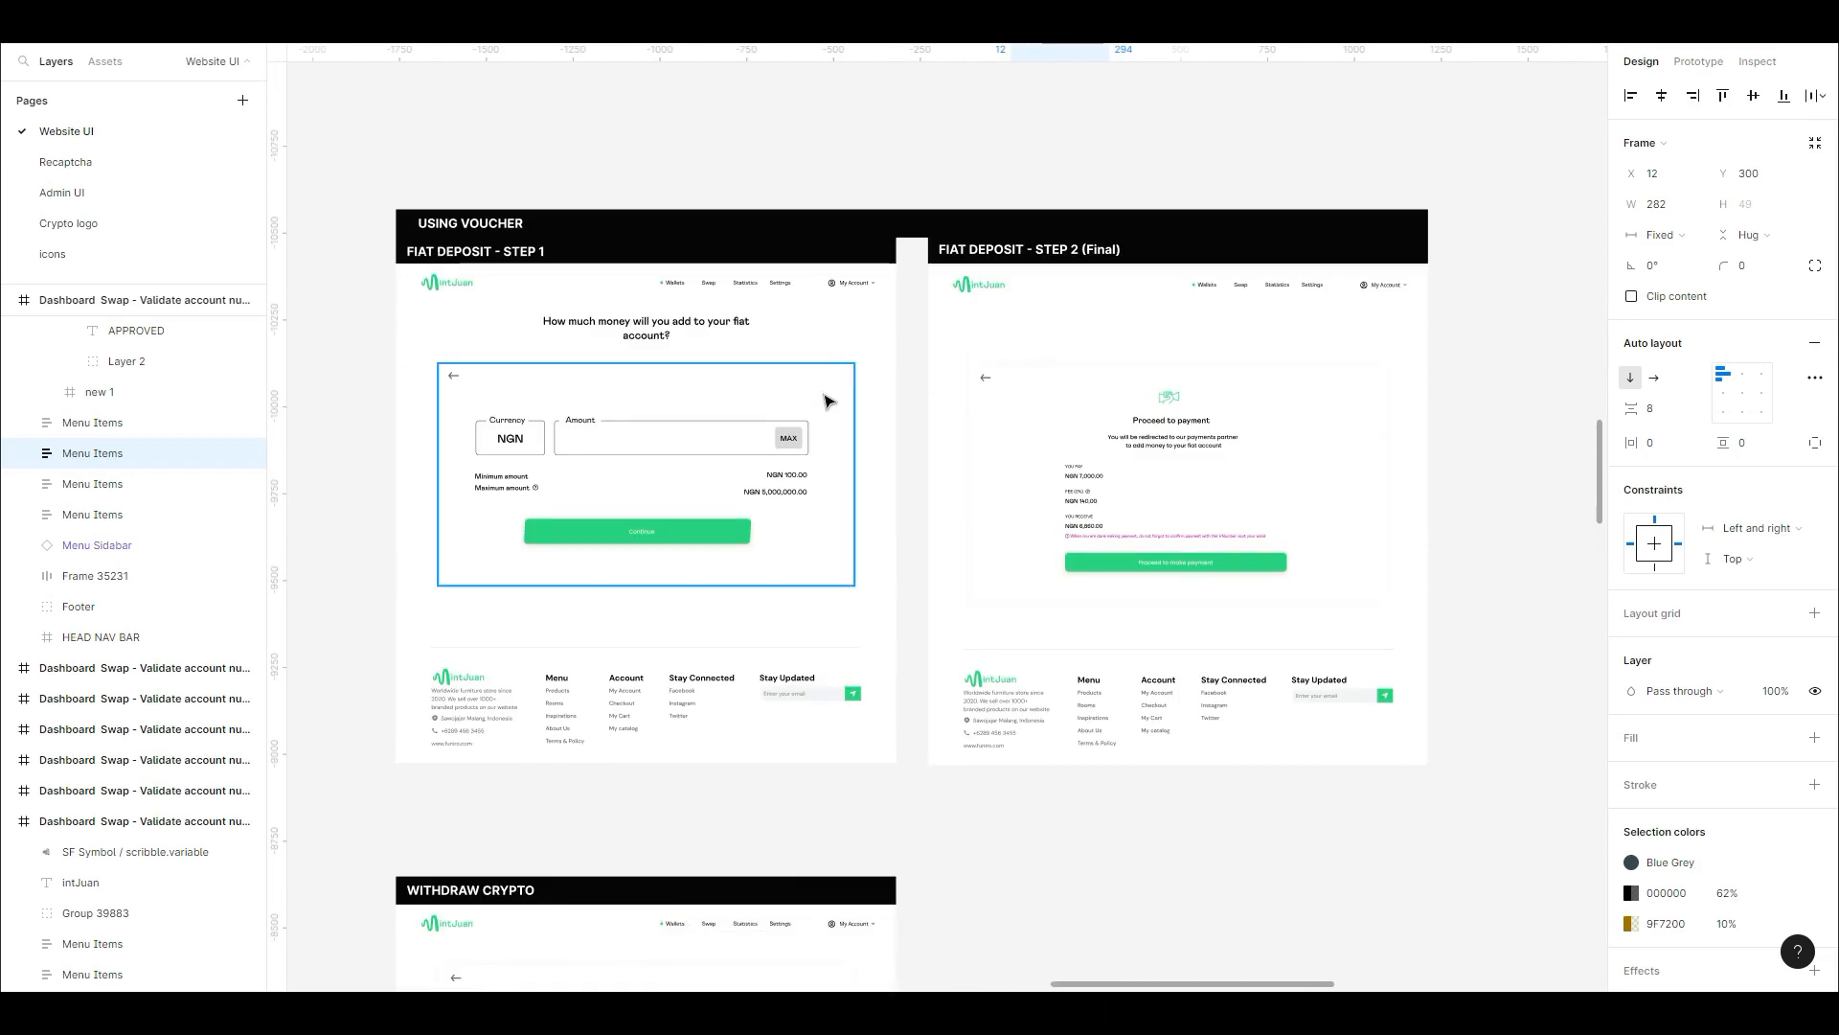
pyautogui.moveTo(829, 388)
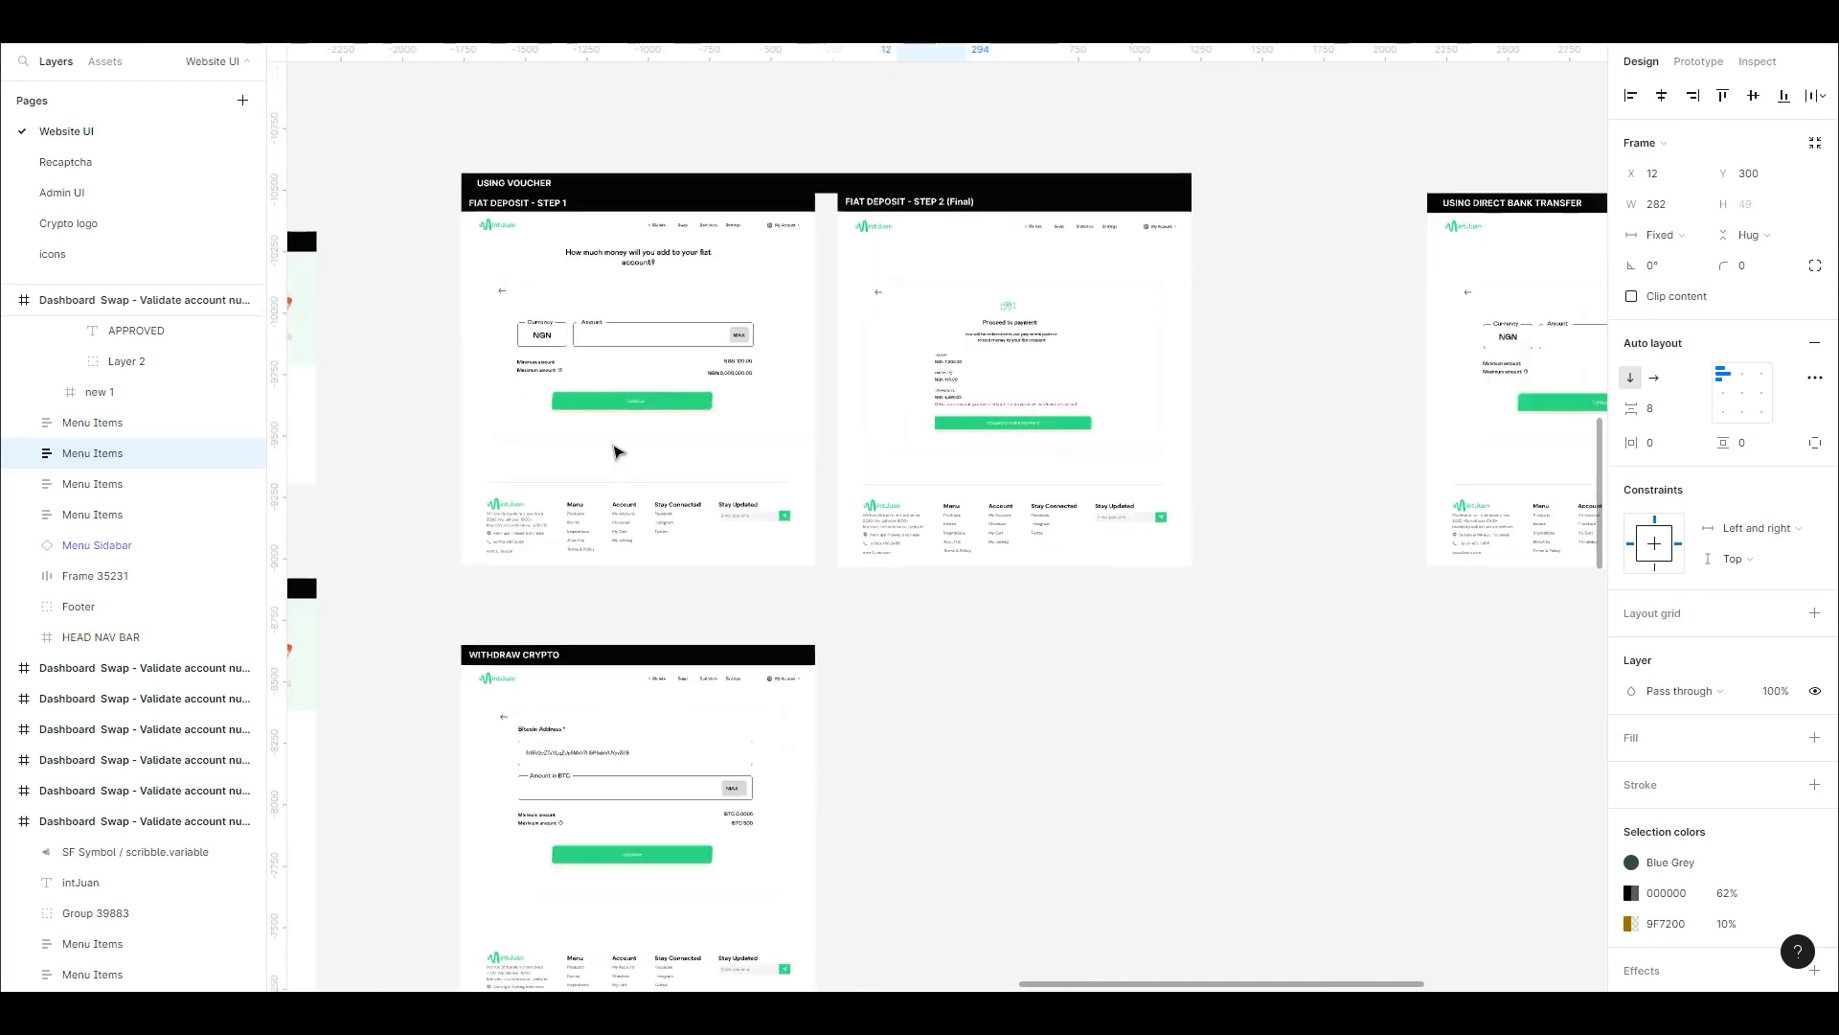
# Scroll past the Fiat Deposit Step 1 and 2 frames to the Withdraw Crypto screen
pyautogui.scroll(-3)
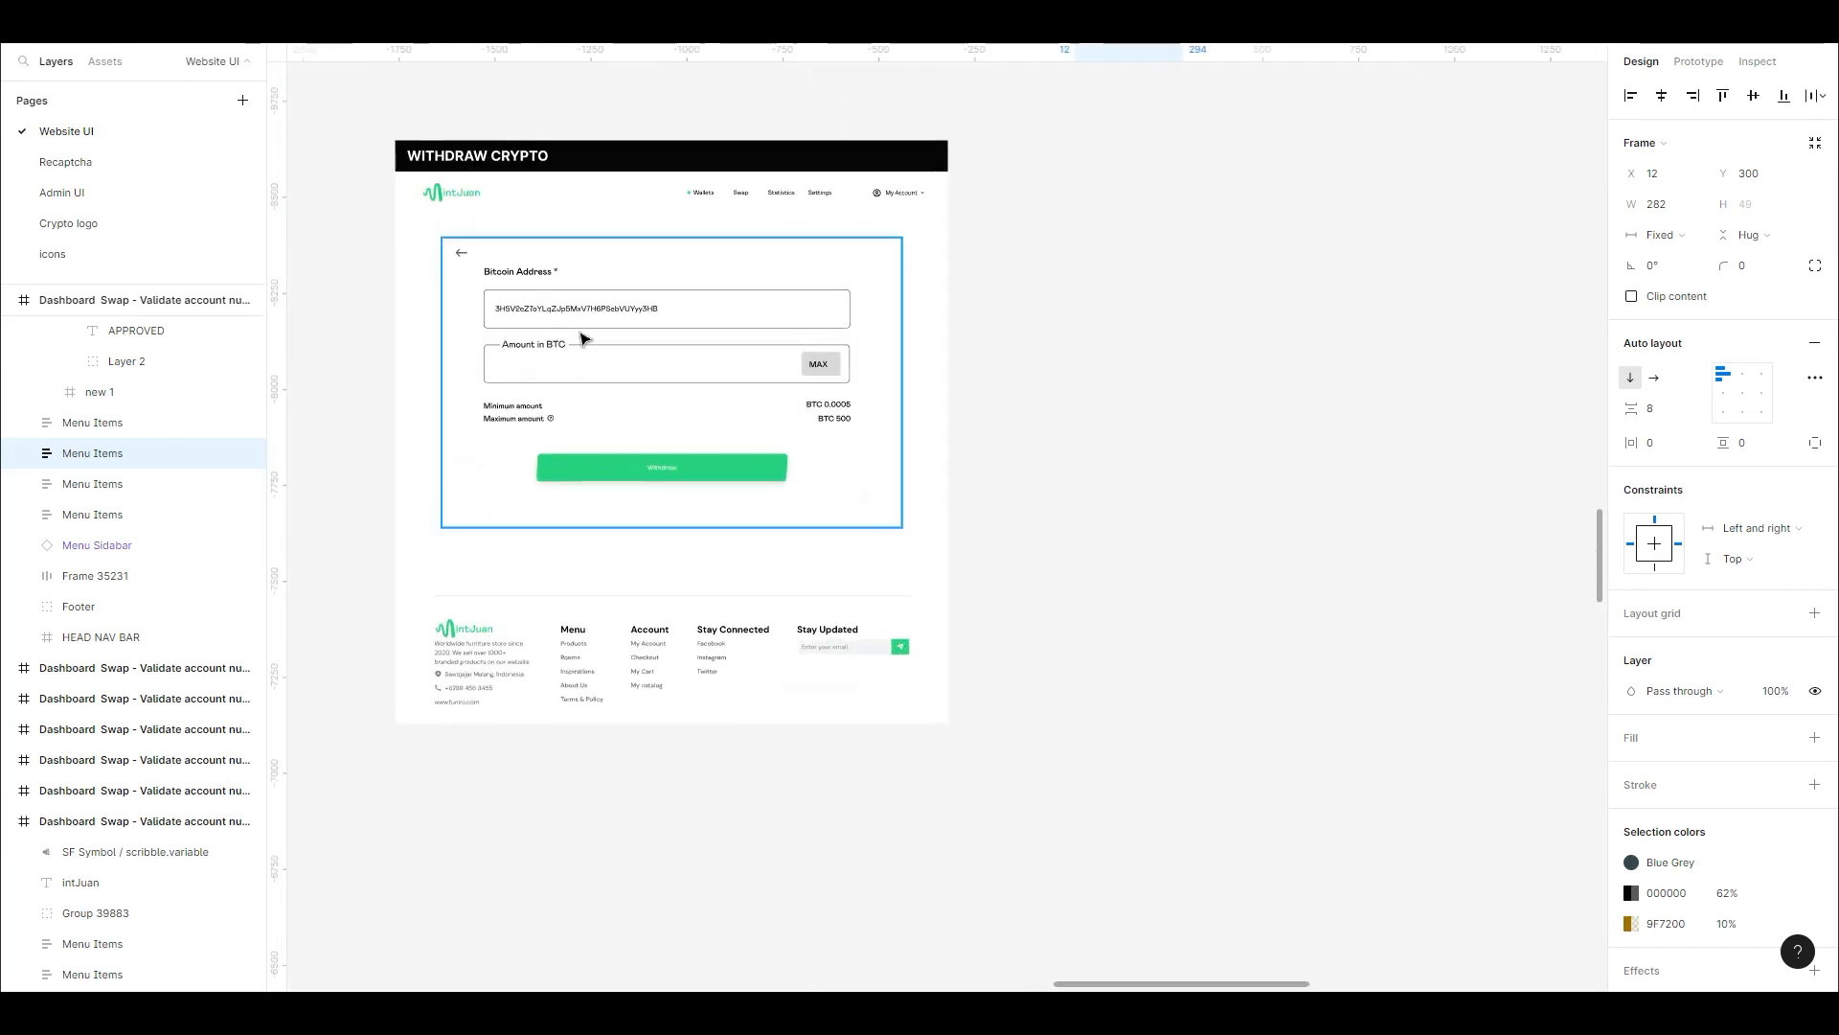
pyautogui.moveTo(690, 416)
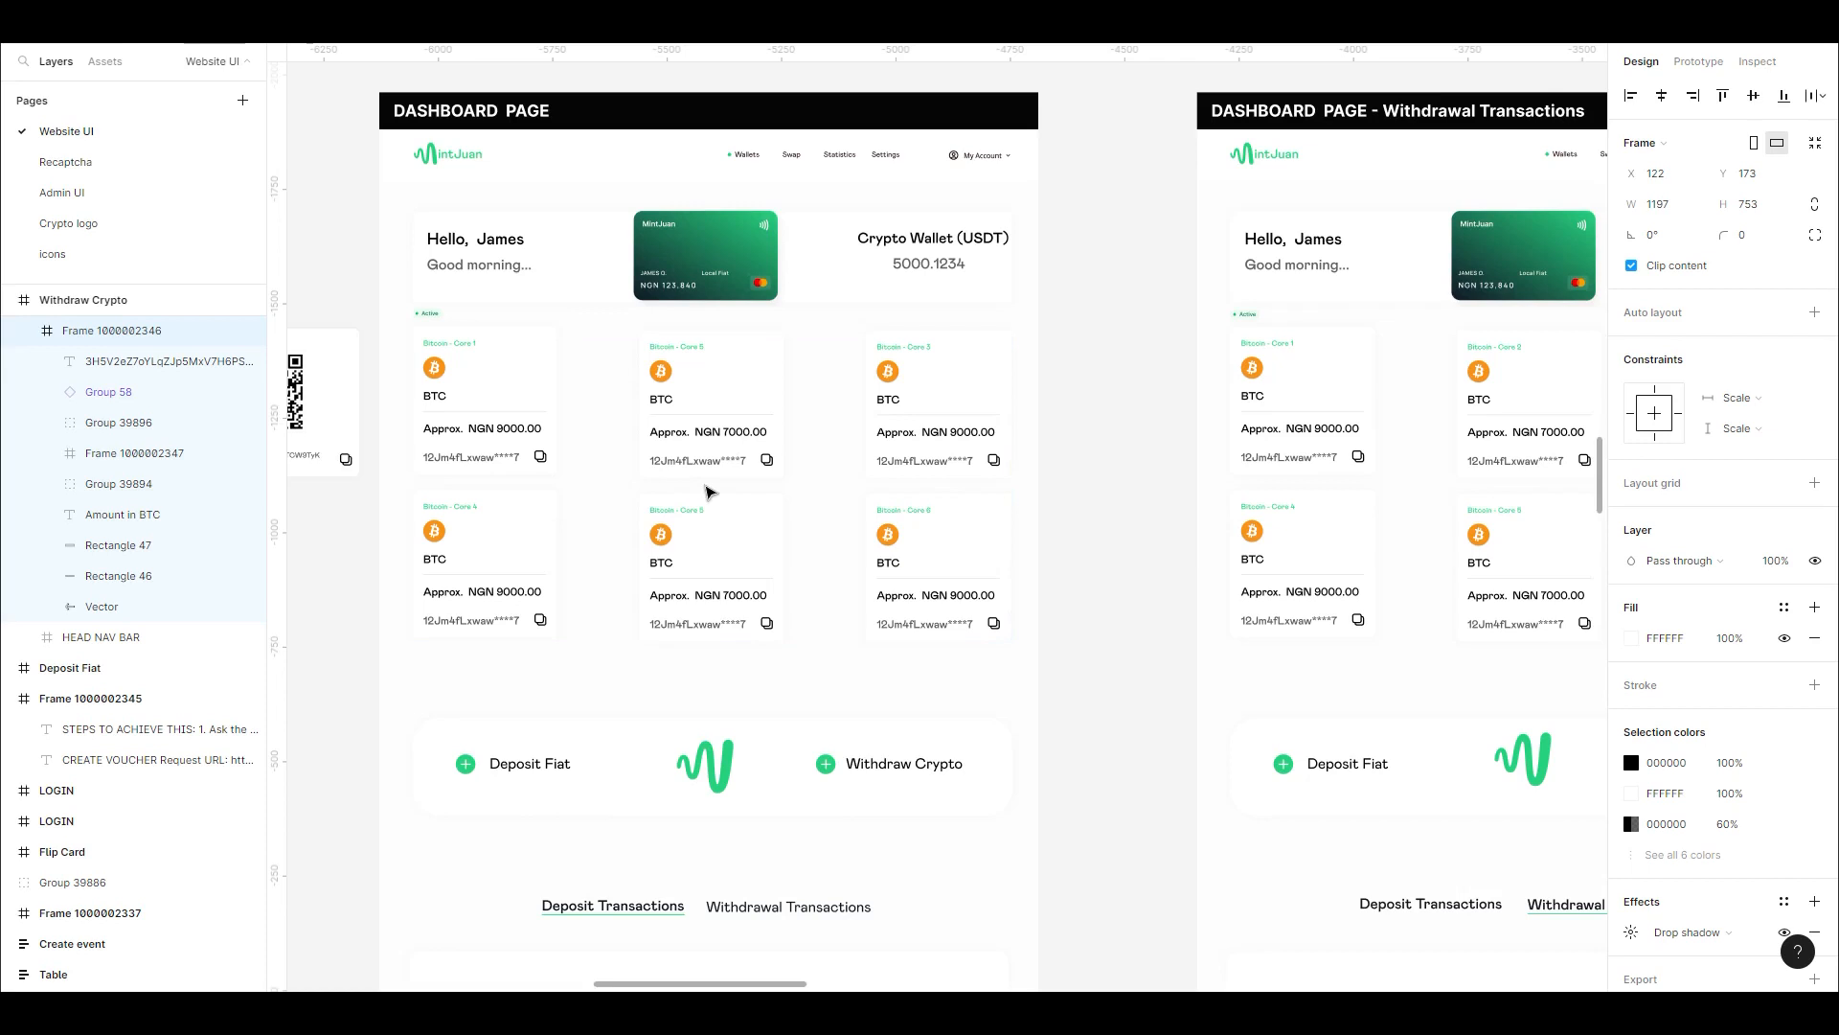
pyautogui.click(707, 486)
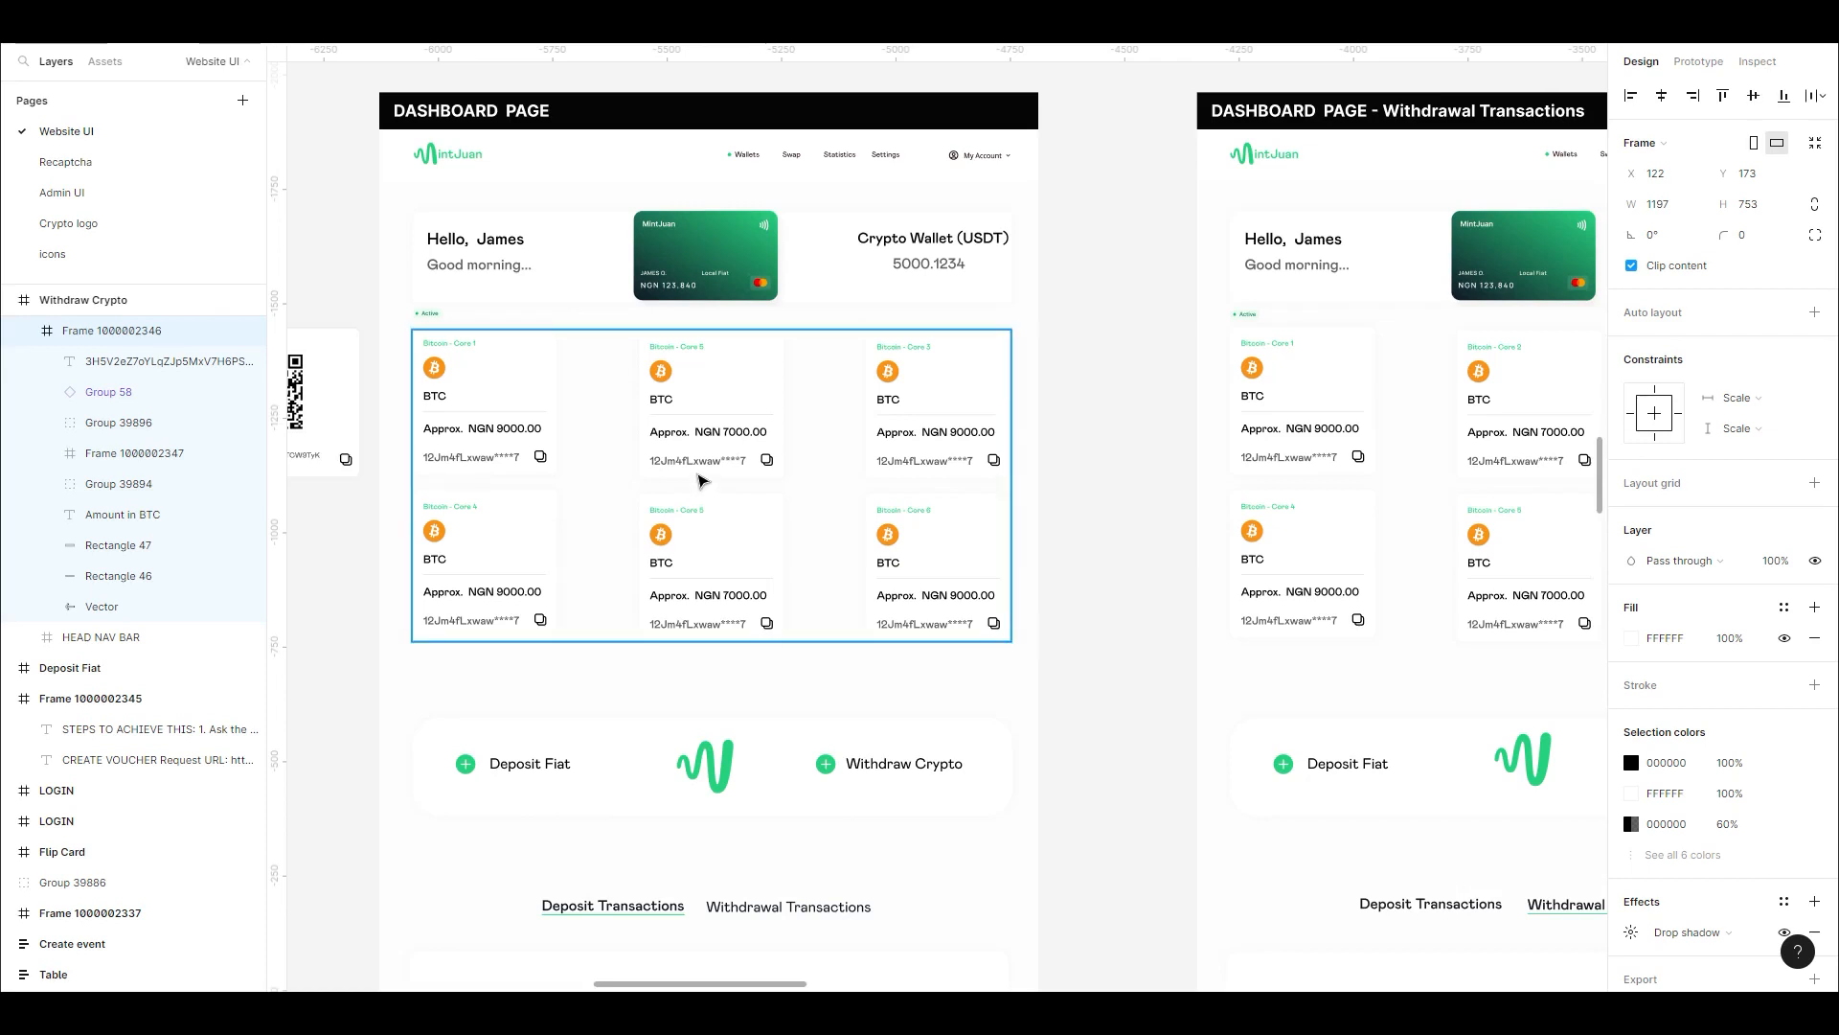